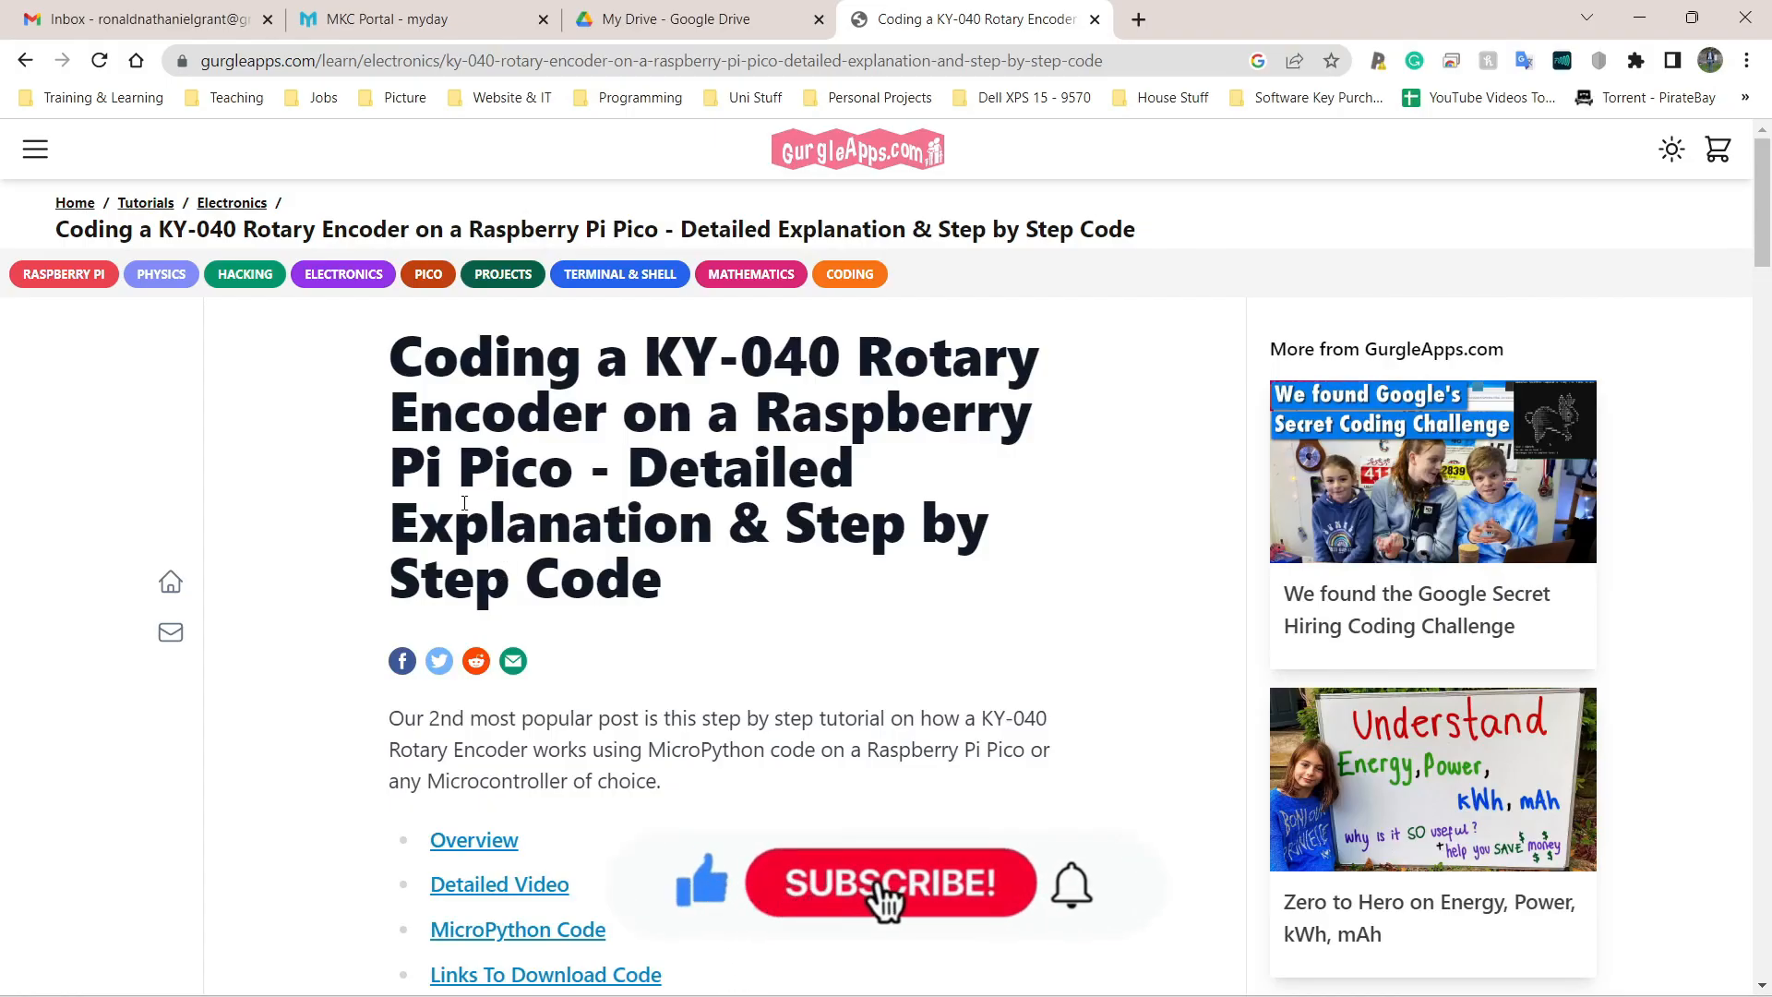
# Scroll down the project document to the pseudocode.
pyautogui.click(889, 885)
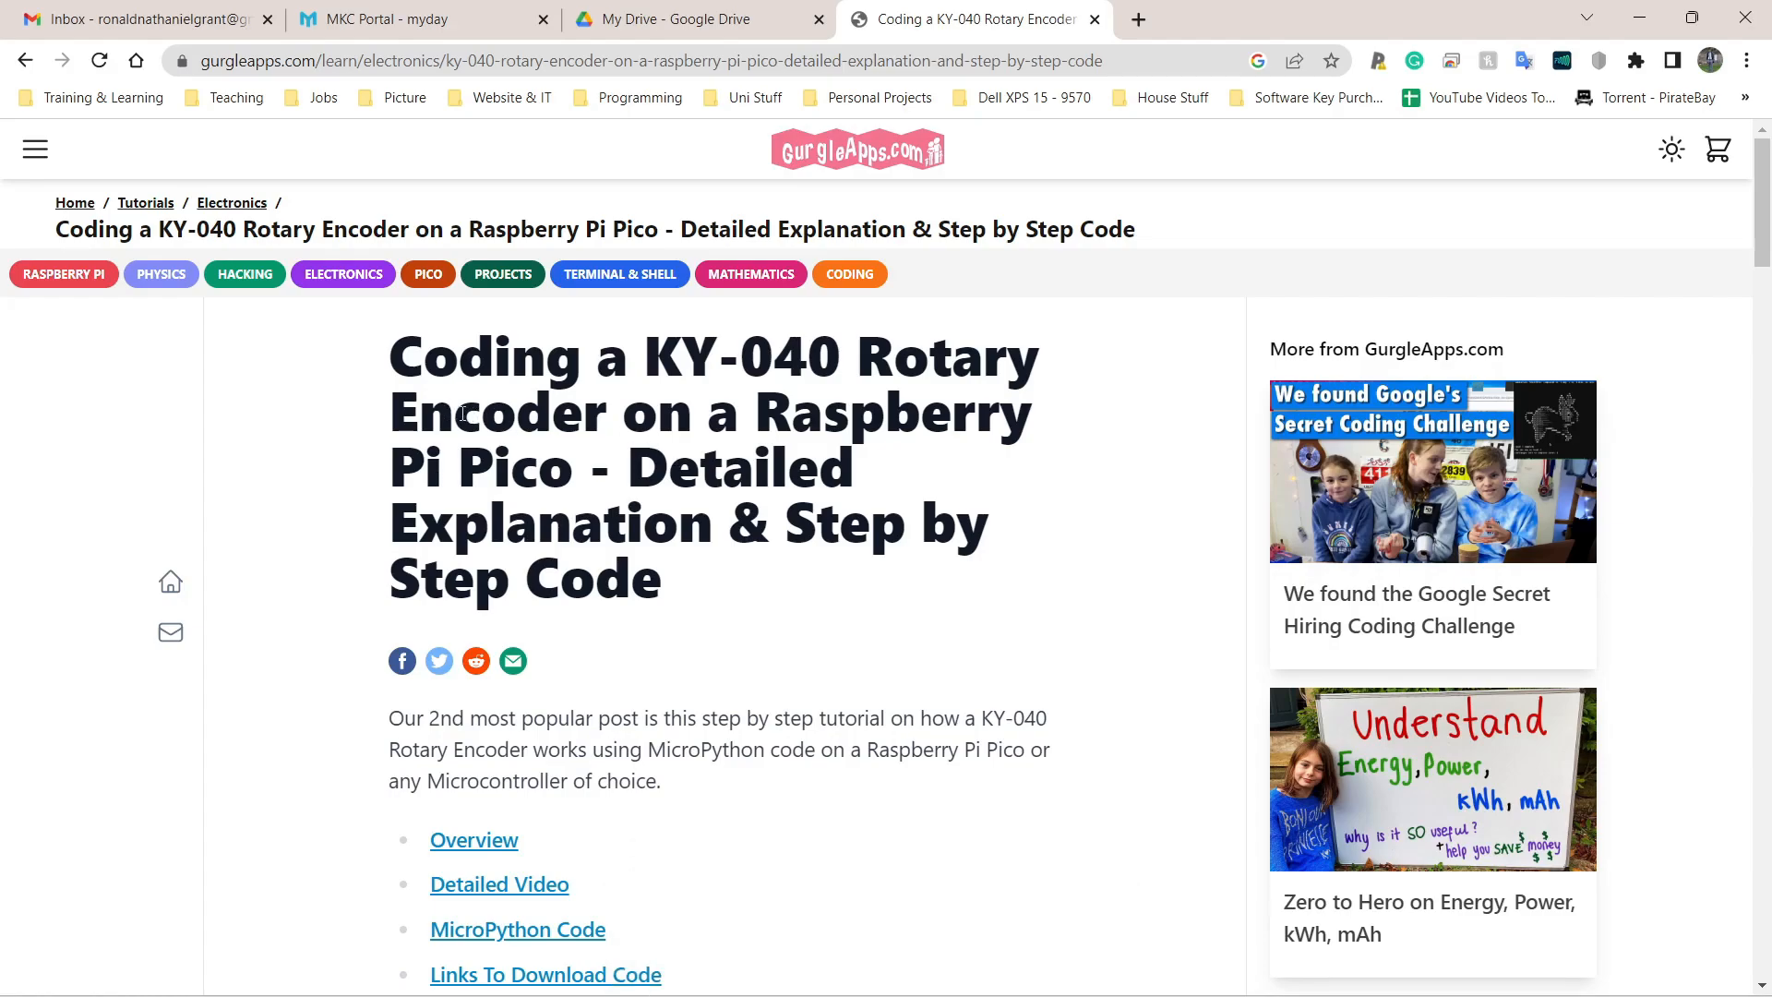
pyautogui.moveTo(412, 133)
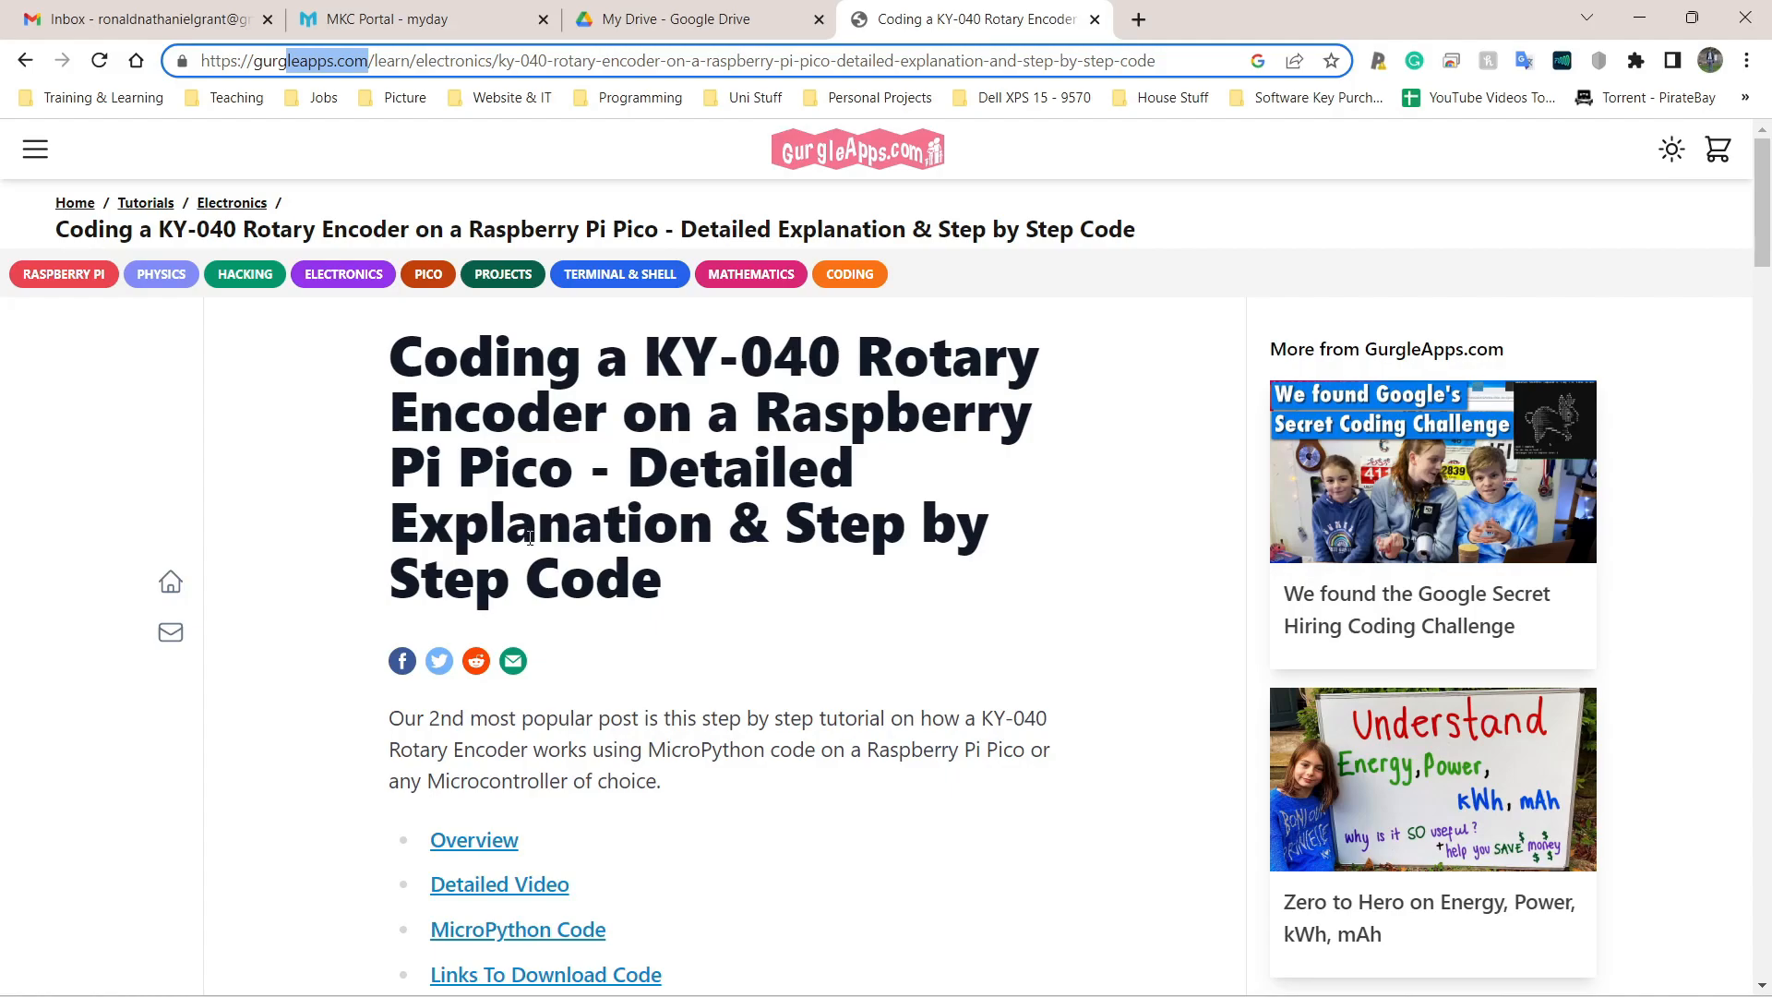
pyautogui.moveTo(528, 538)
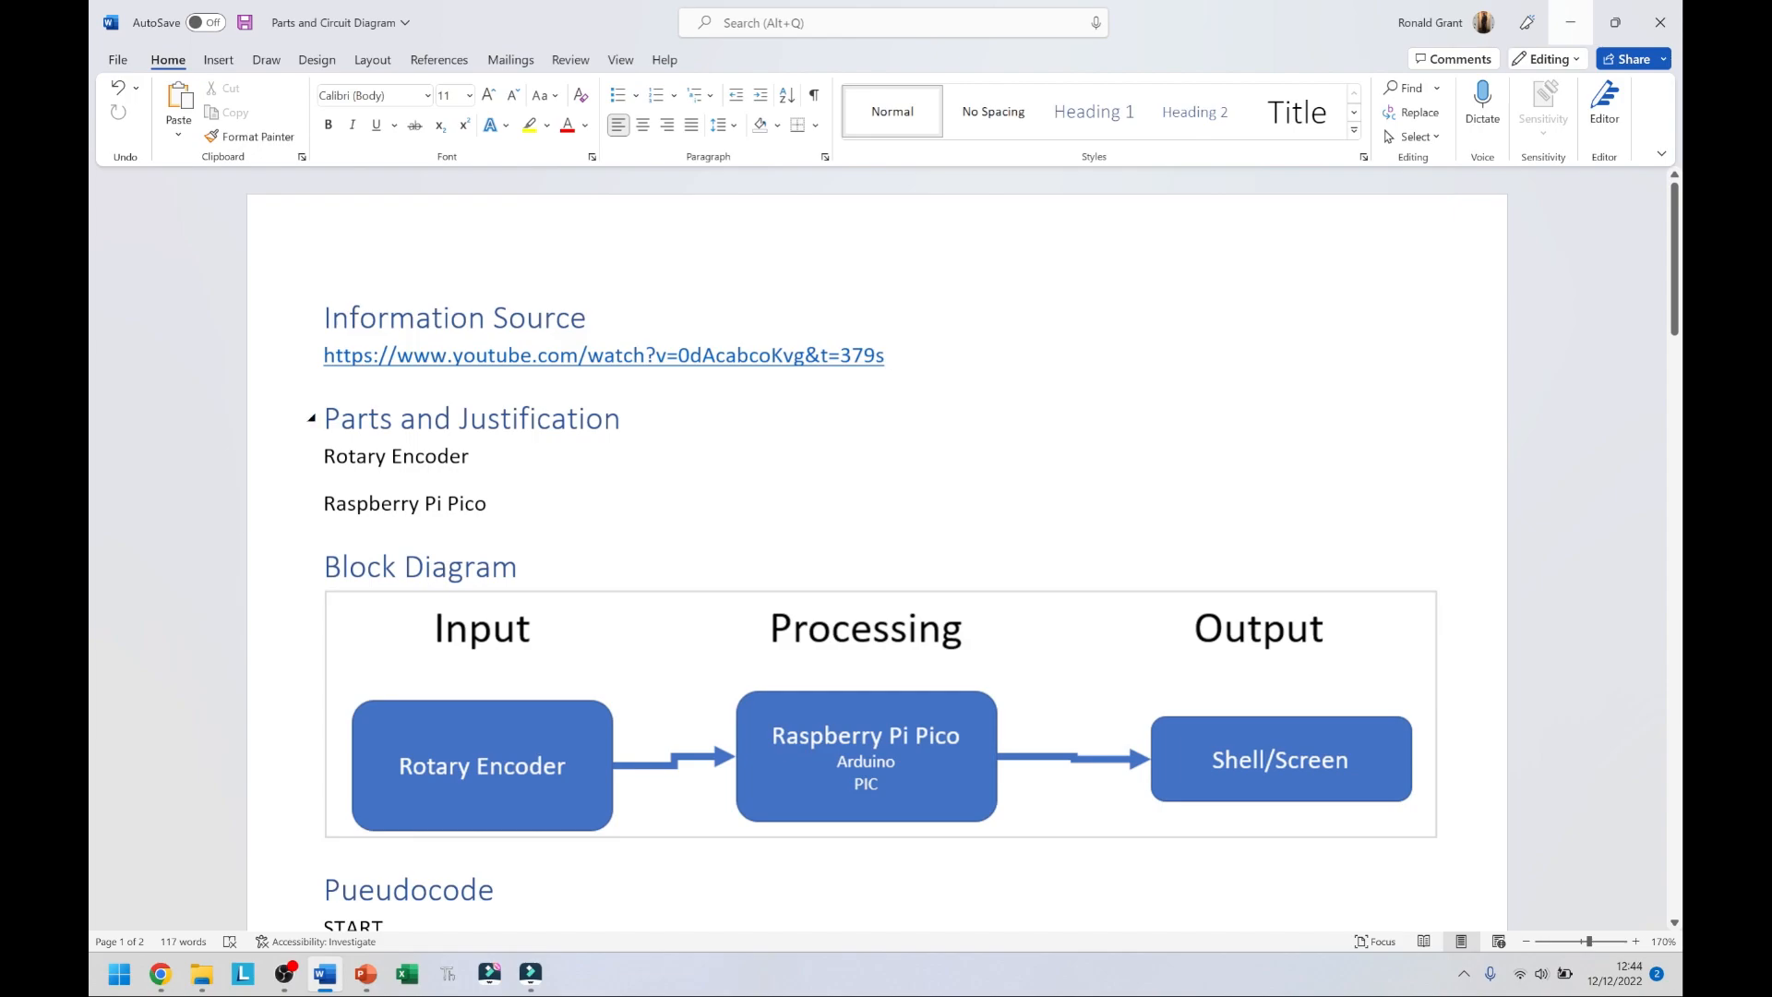
pyautogui.click(890, 354)
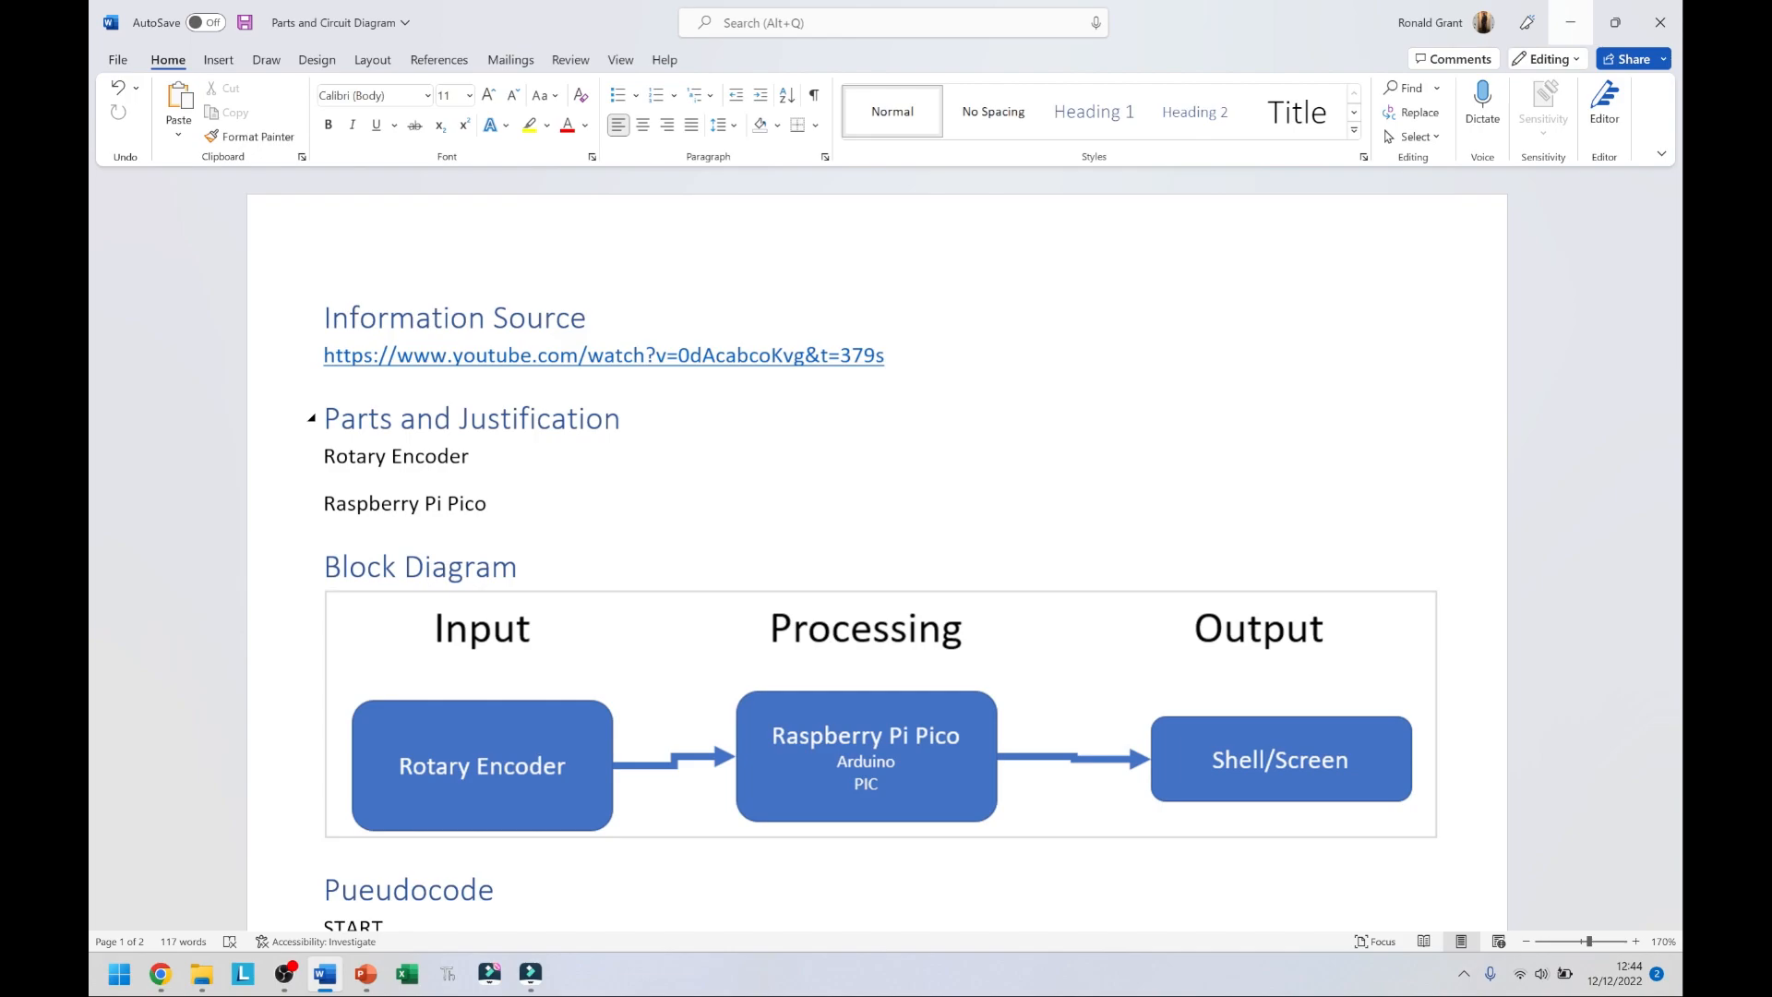
pyautogui.click(887, 355)
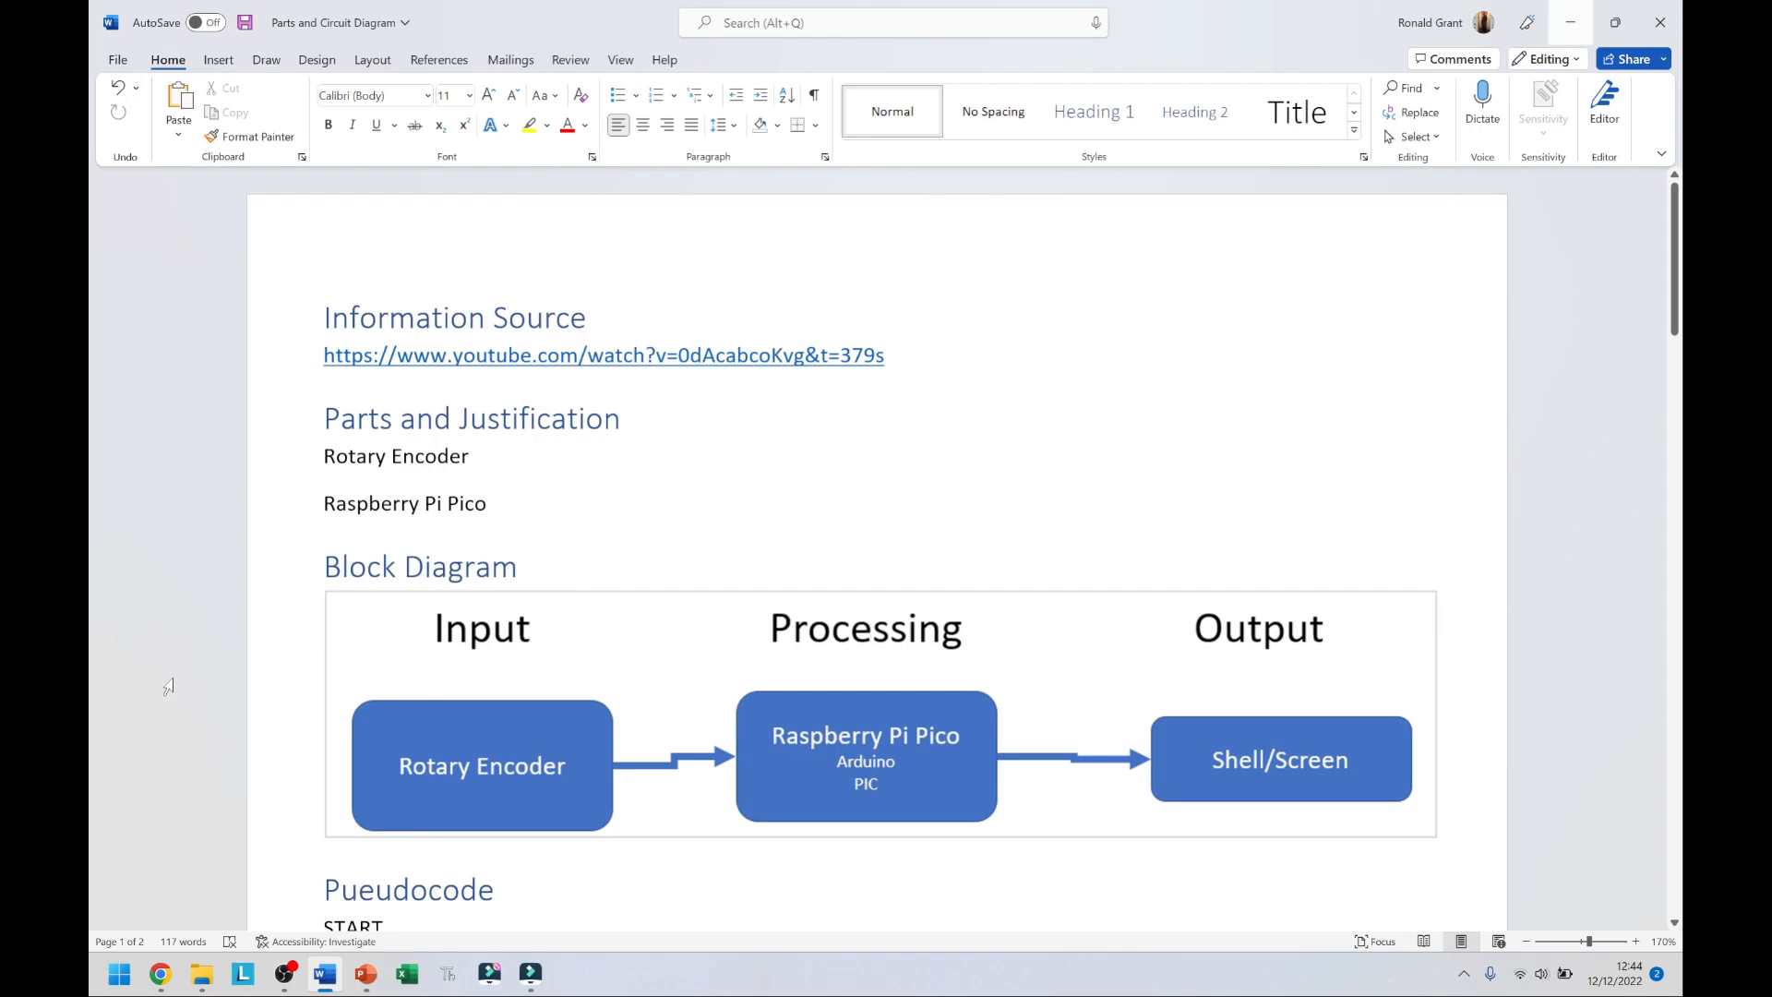
pyautogui.moveTo(742, 679)
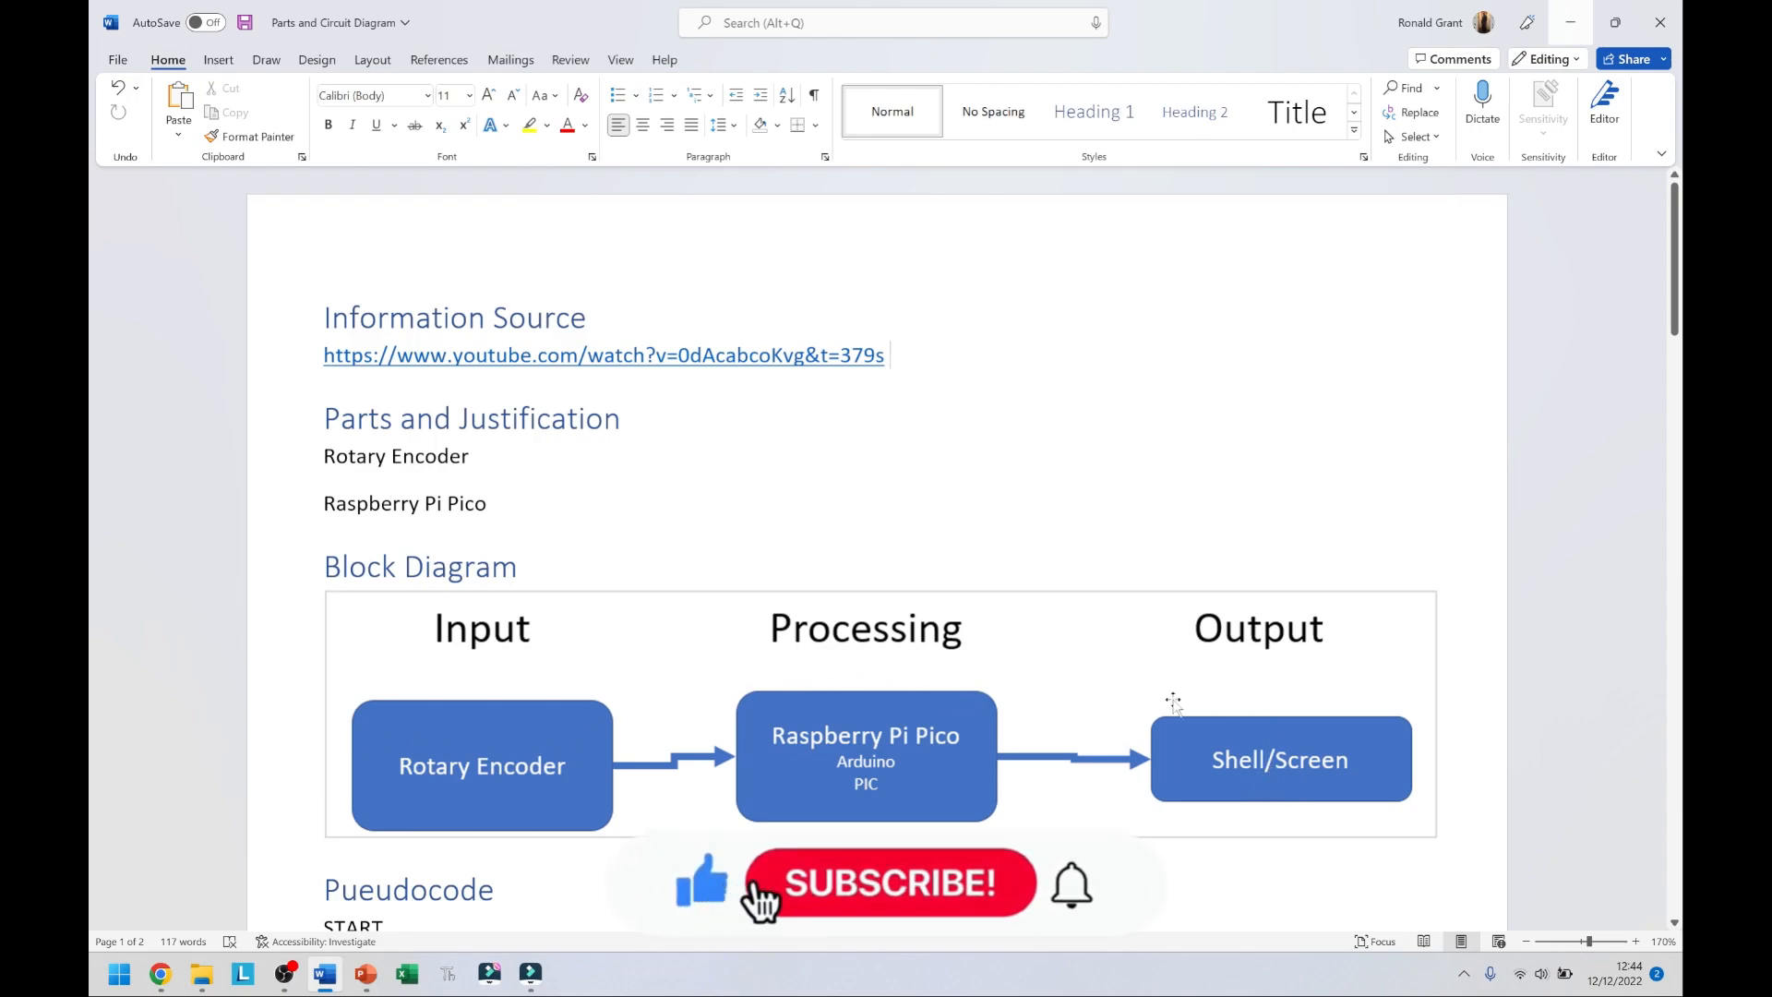
pyautogui.scroll(-3)
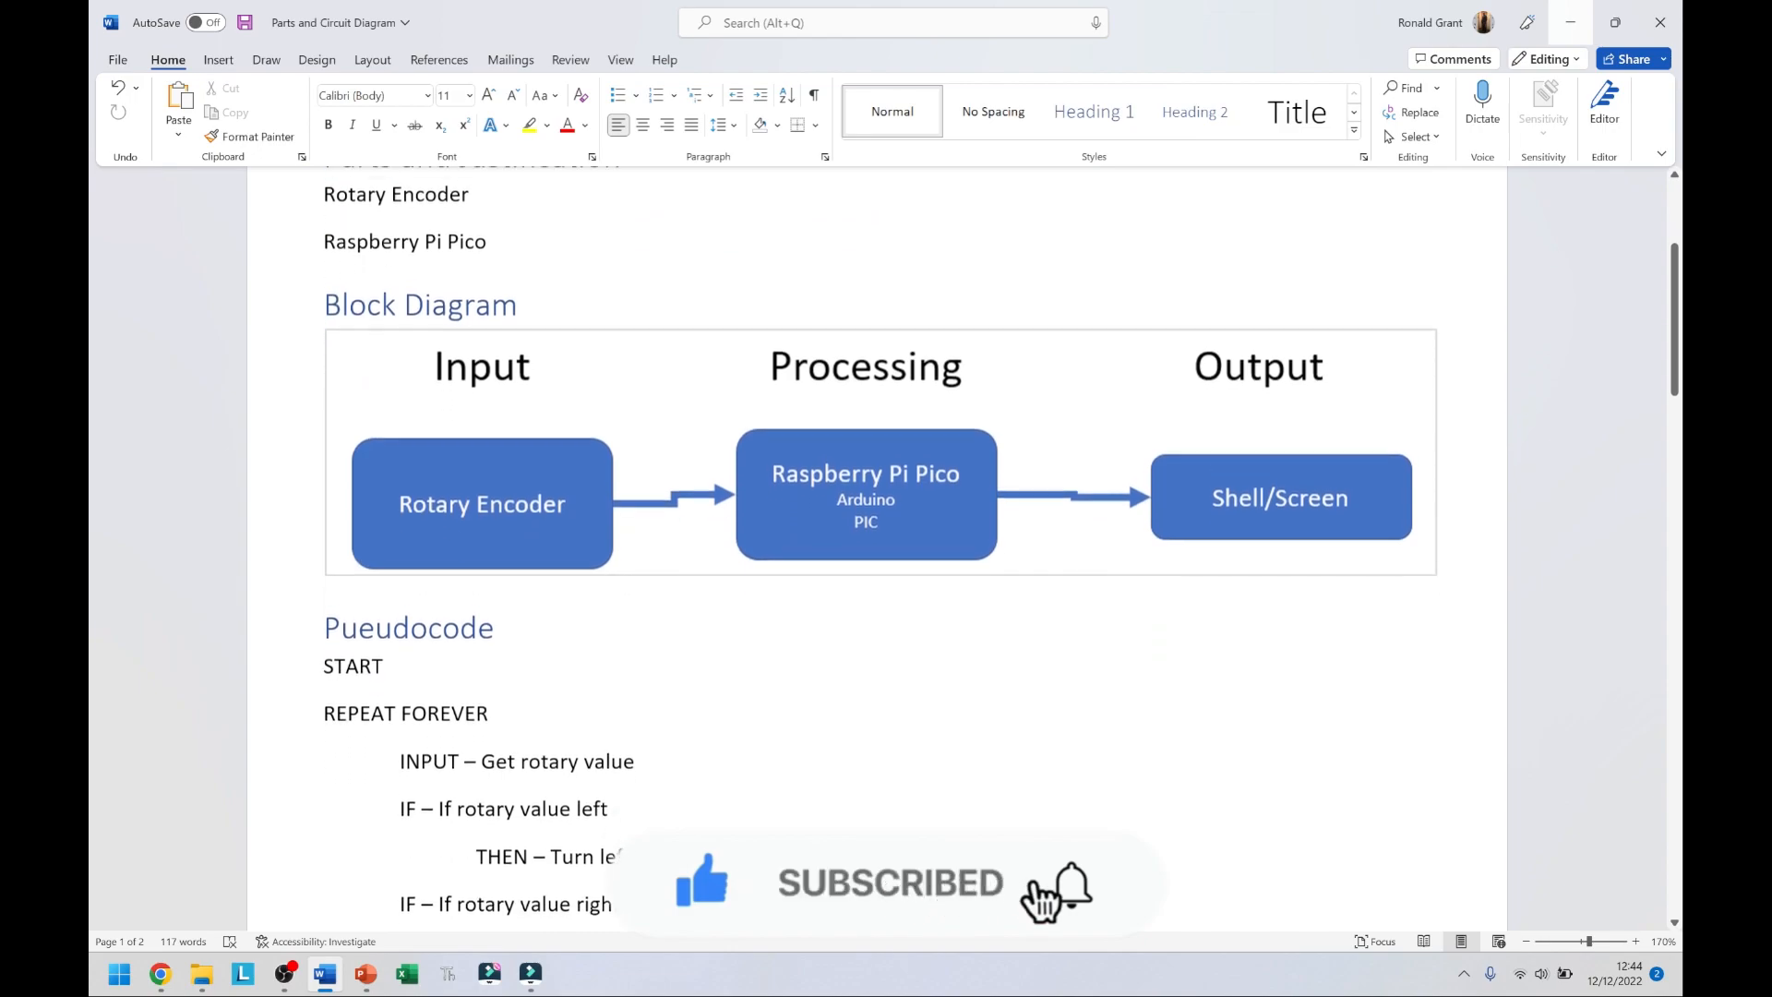
pyautogui.scroll(-3)
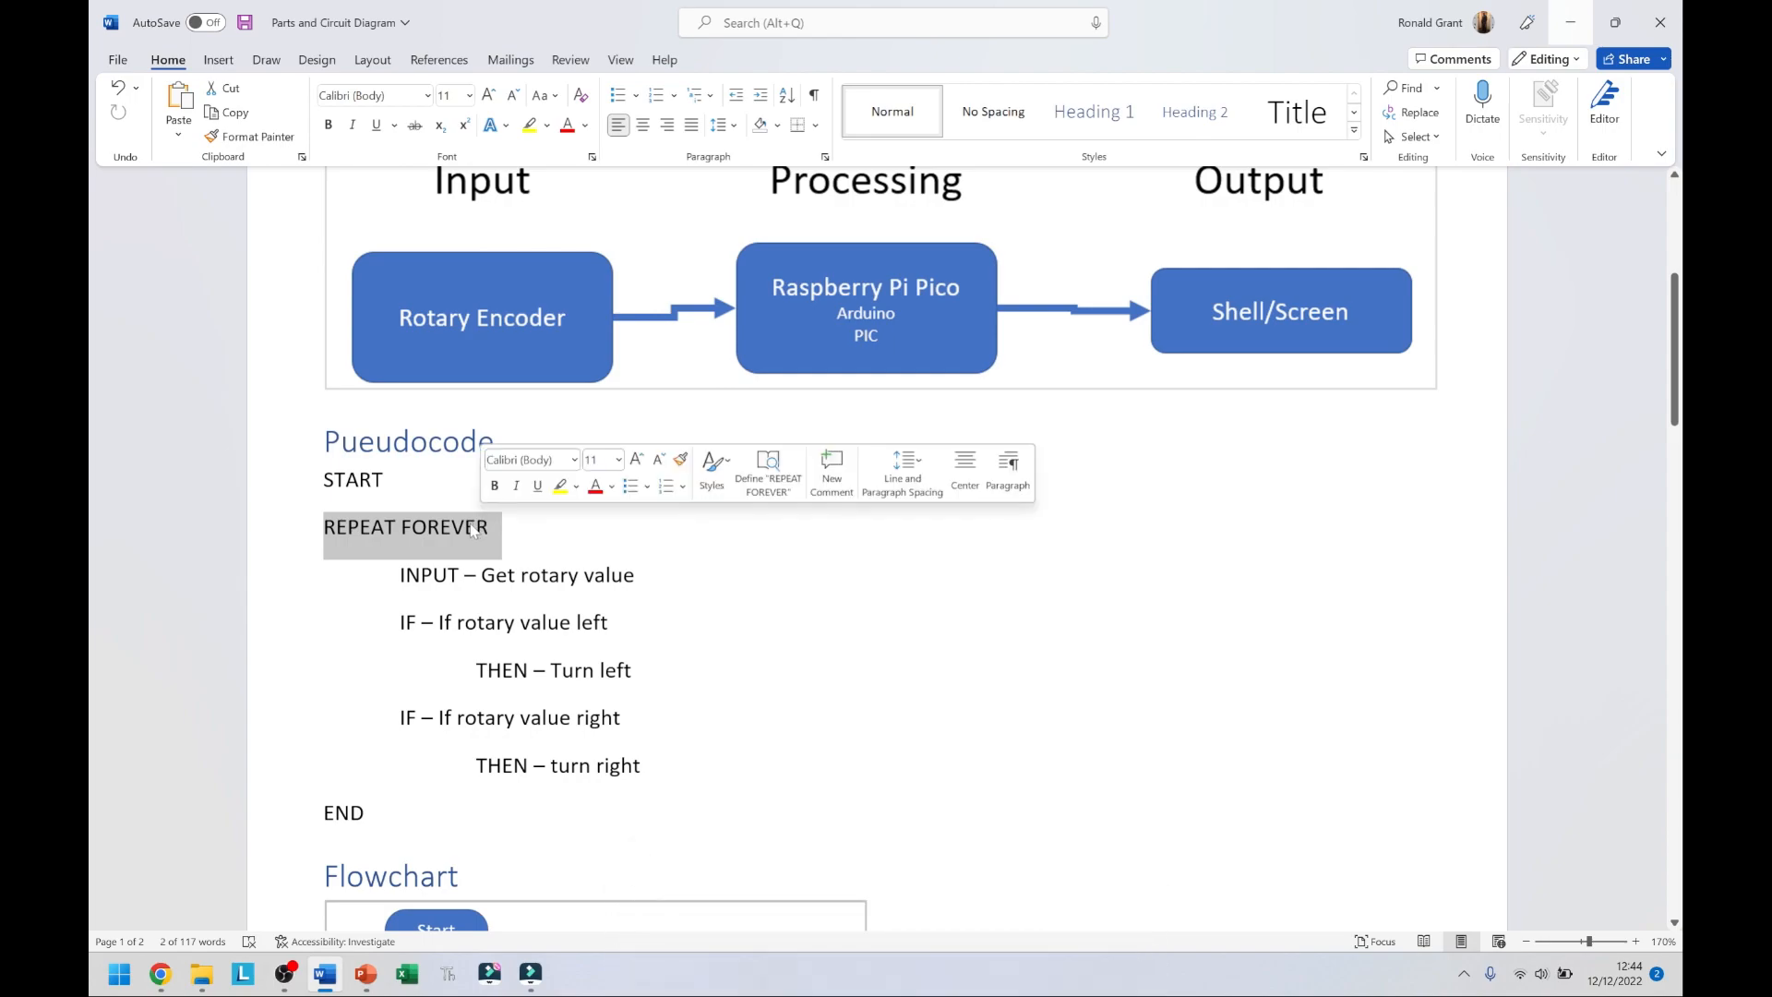
pyautogui.moveTo(472, 532)
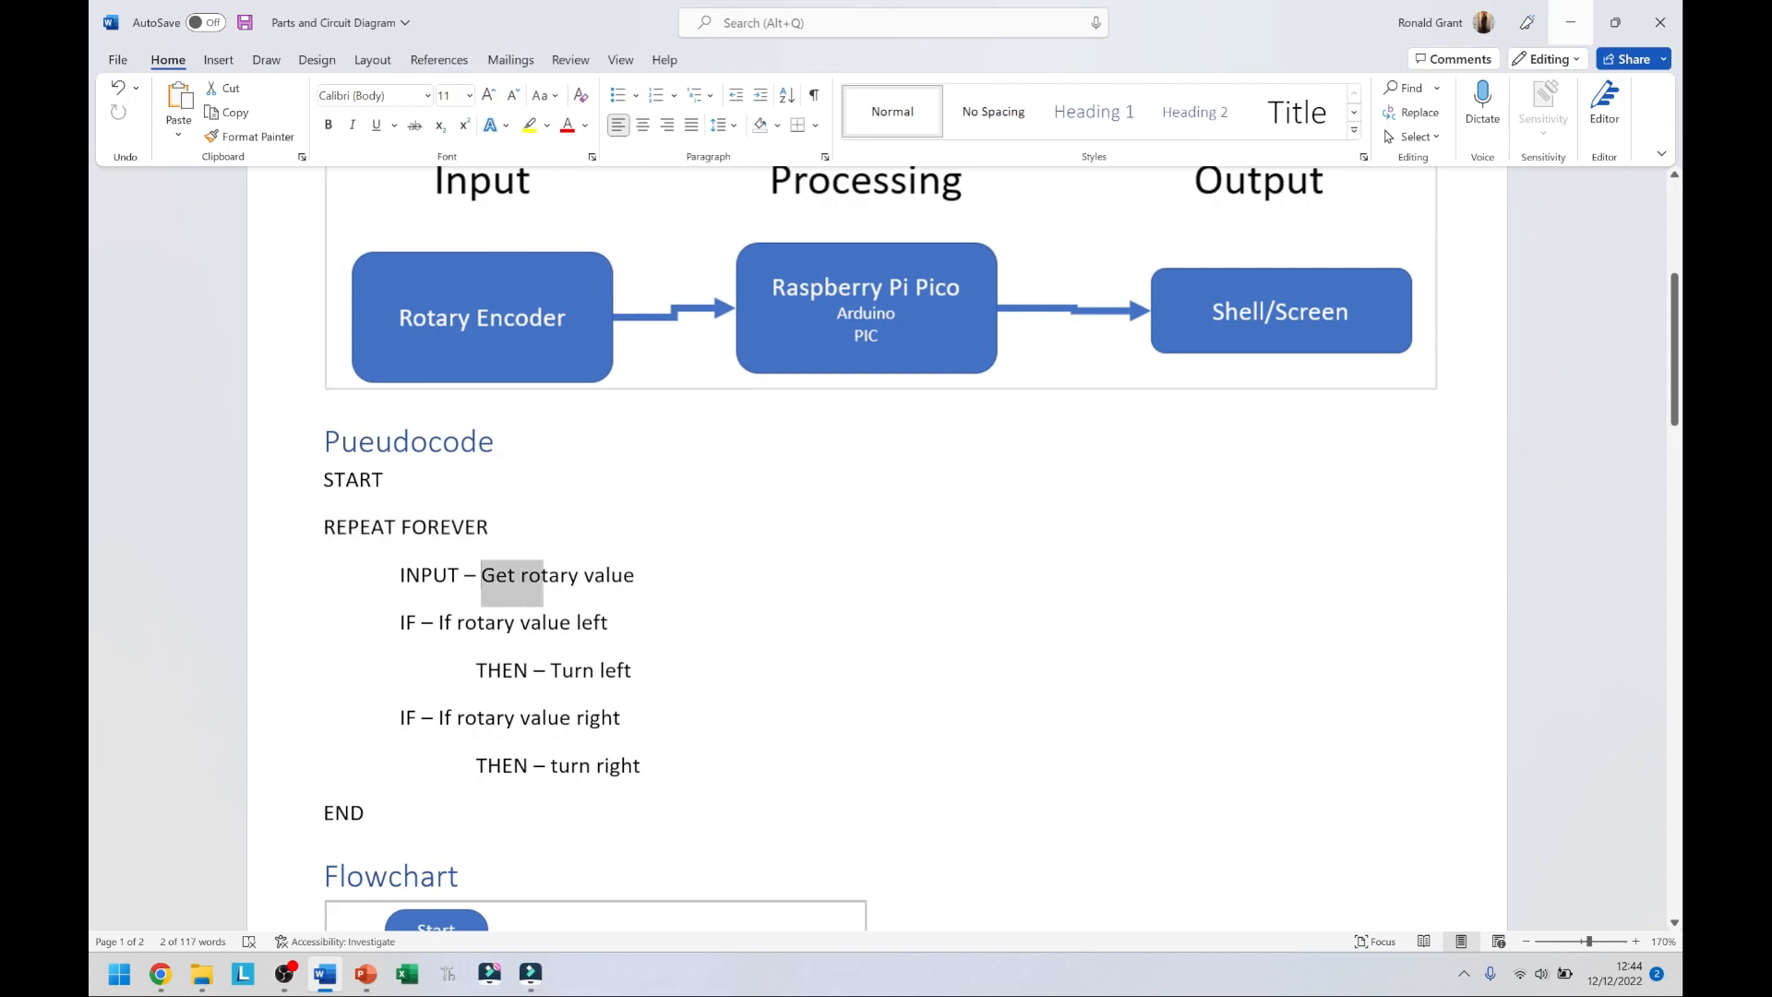
# Highlight the Get rotary value, Turn left, Turn right and REPEAT FOREVER pseudocode lines.
pyautogui.moveTo(542, 574); pyautogui.dragTo(636, 574)
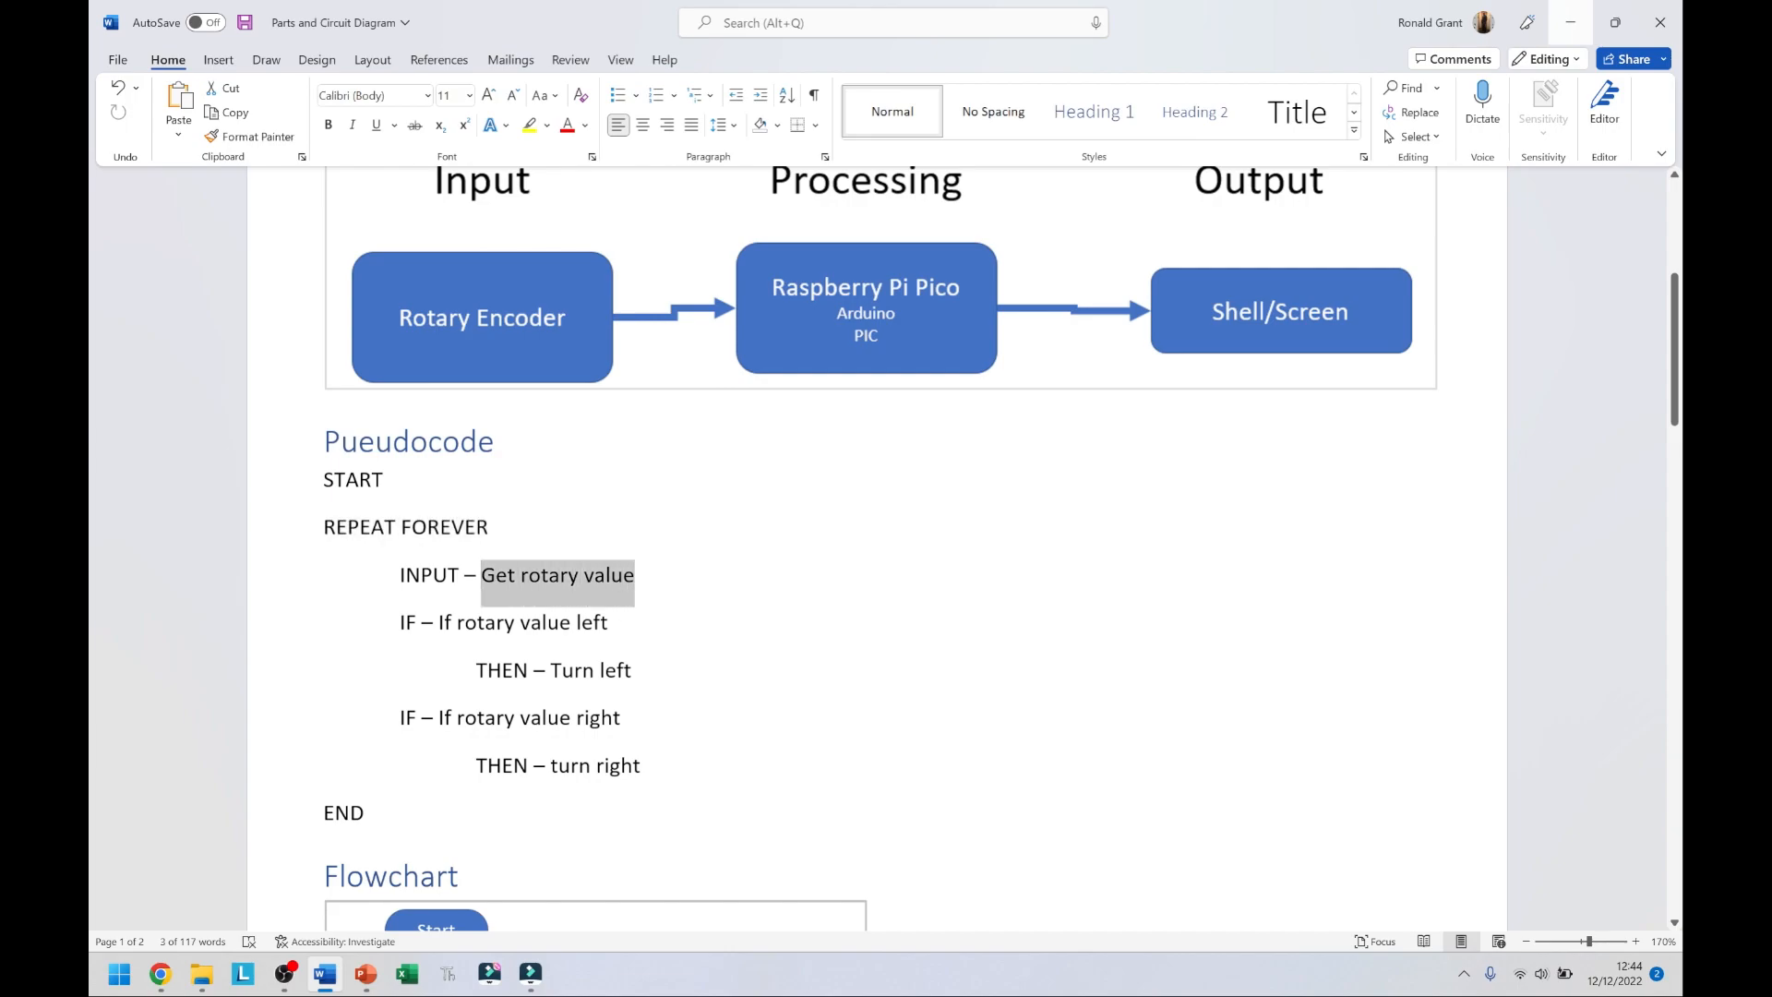
pyautogui.doubleClick(500, 669)
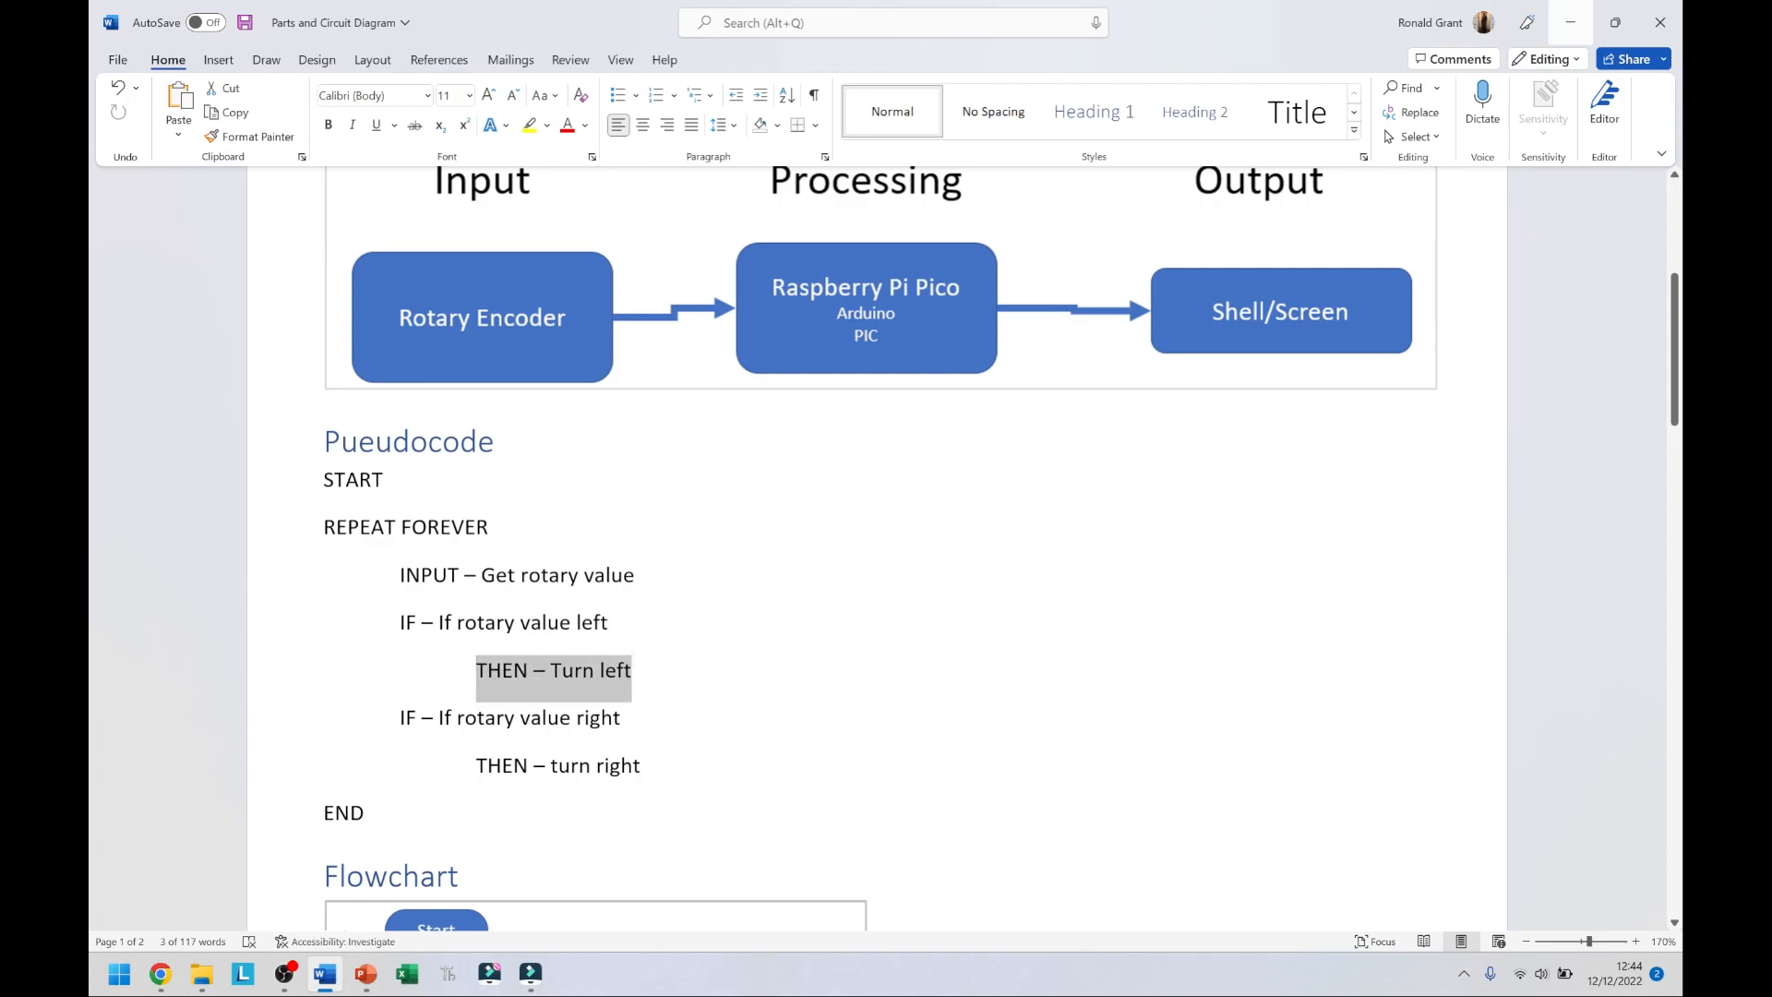
pyautogui.click(587, 716)
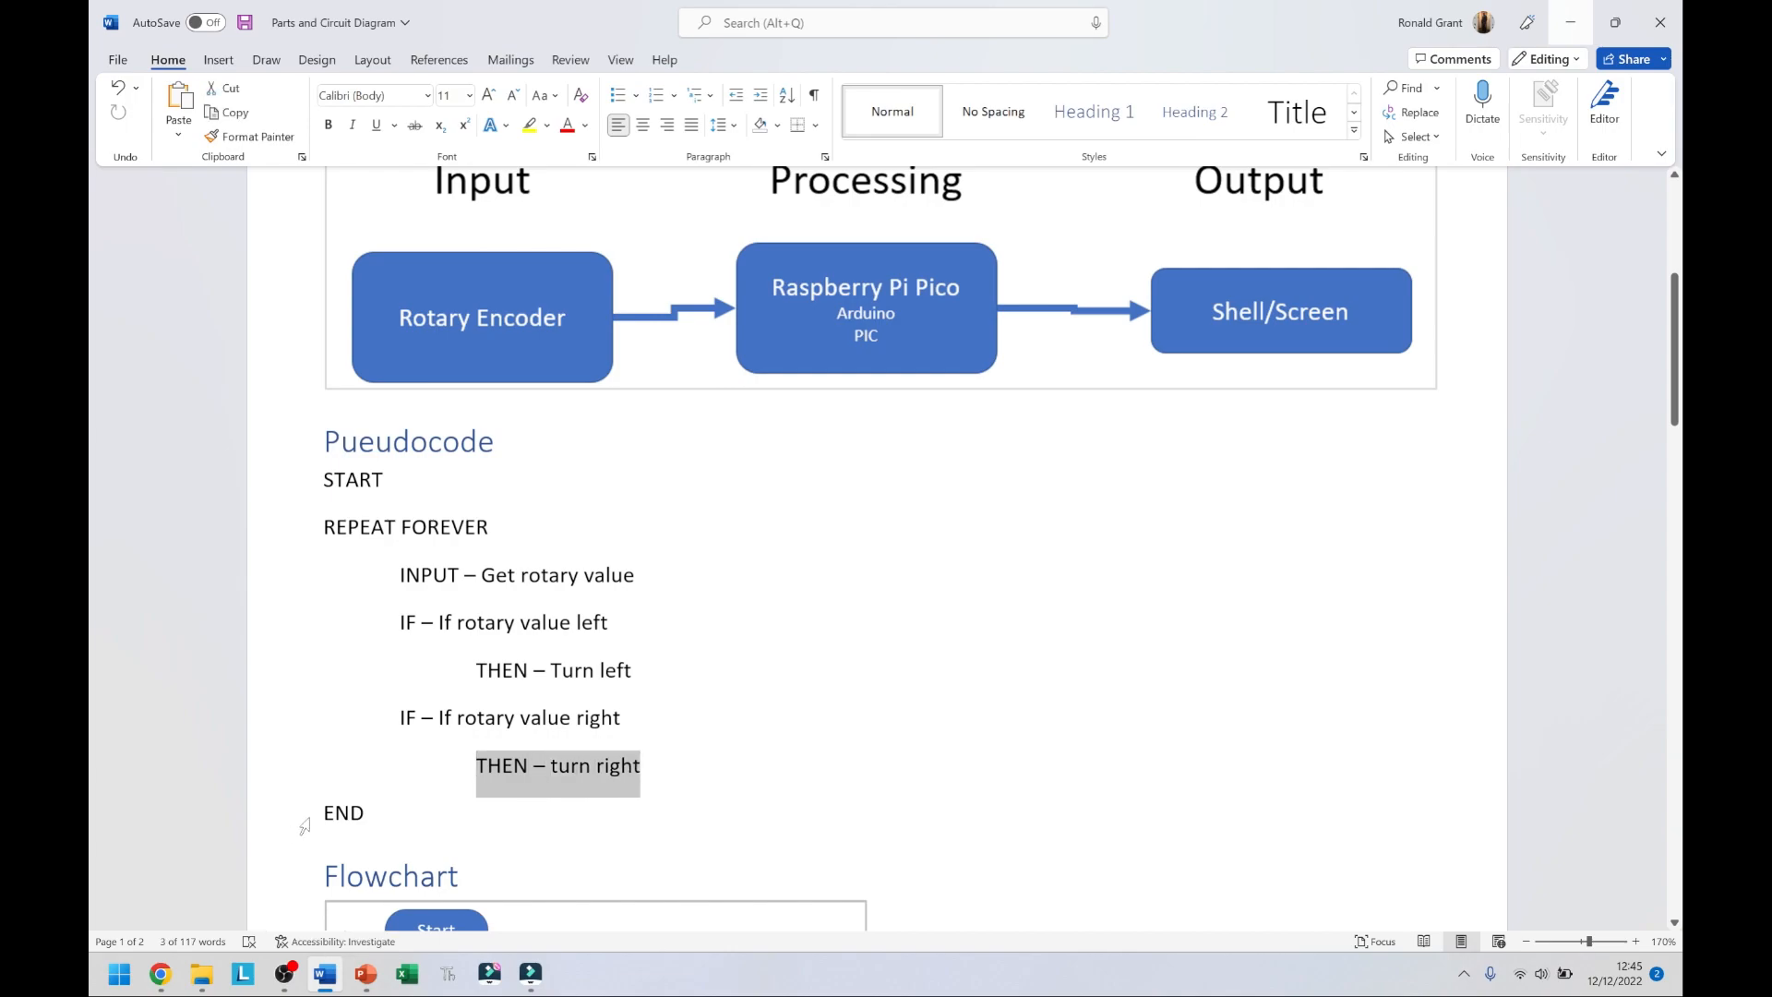
pyautogui.click(323, 811)
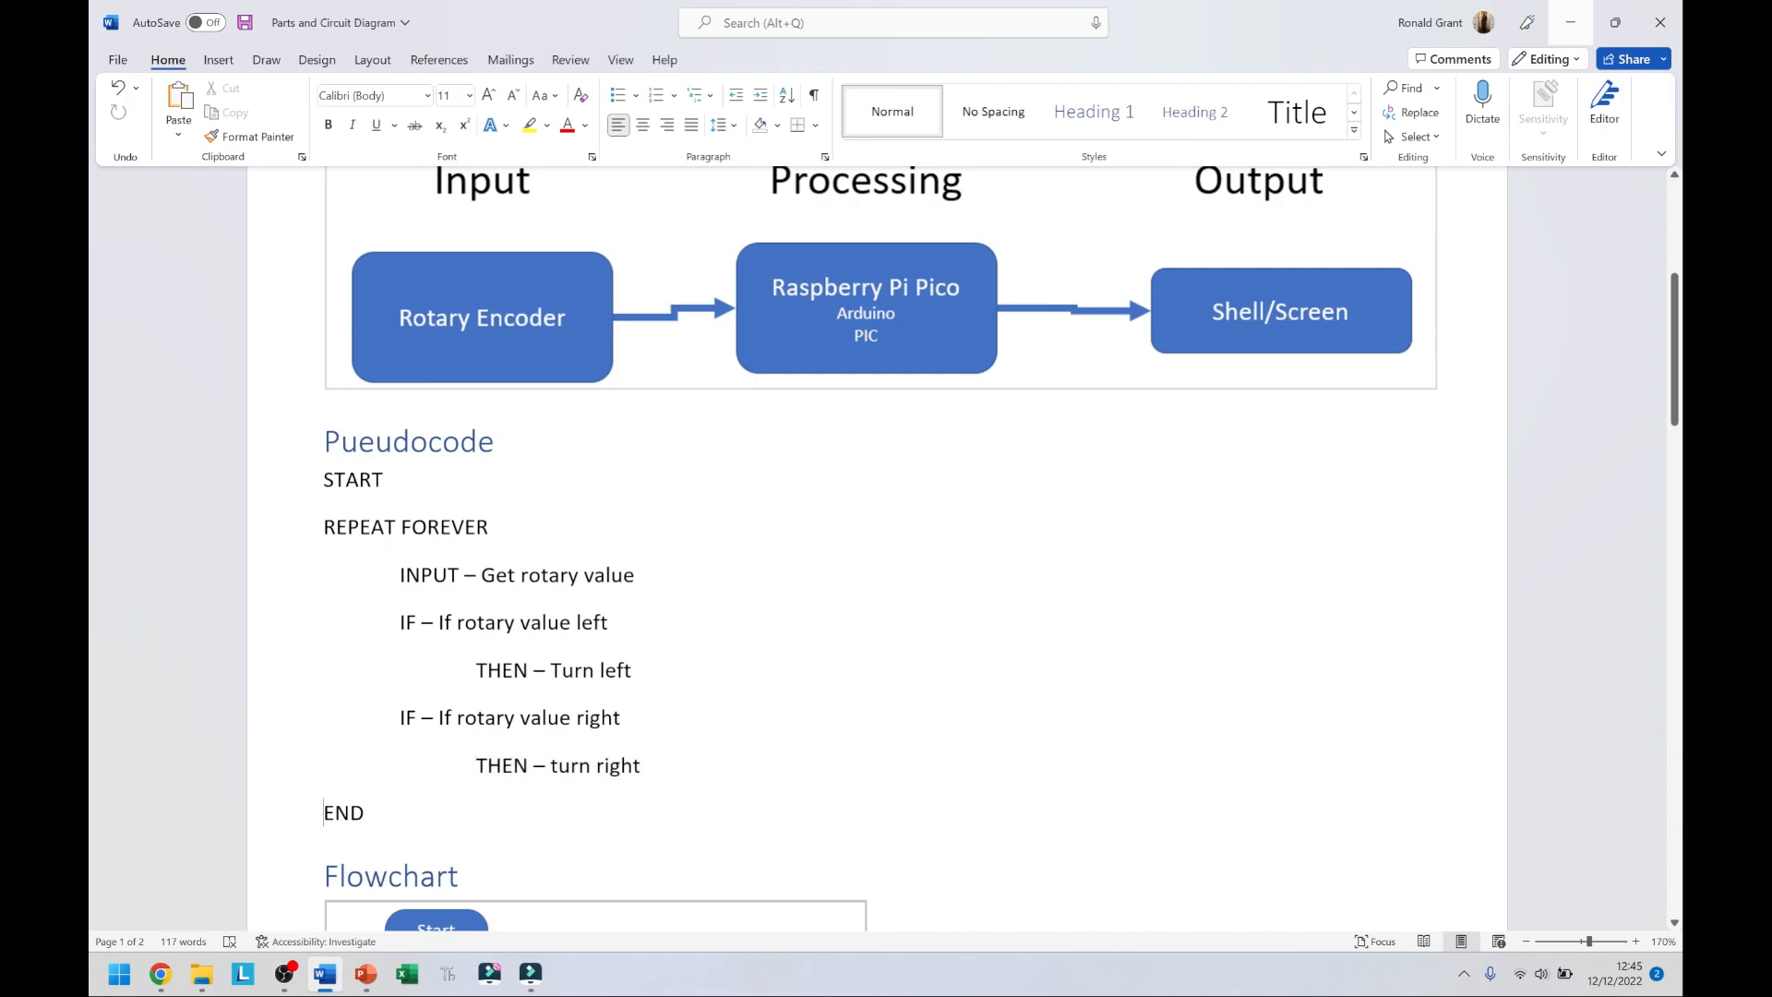
pyautogui.doubleClick(404, 527)
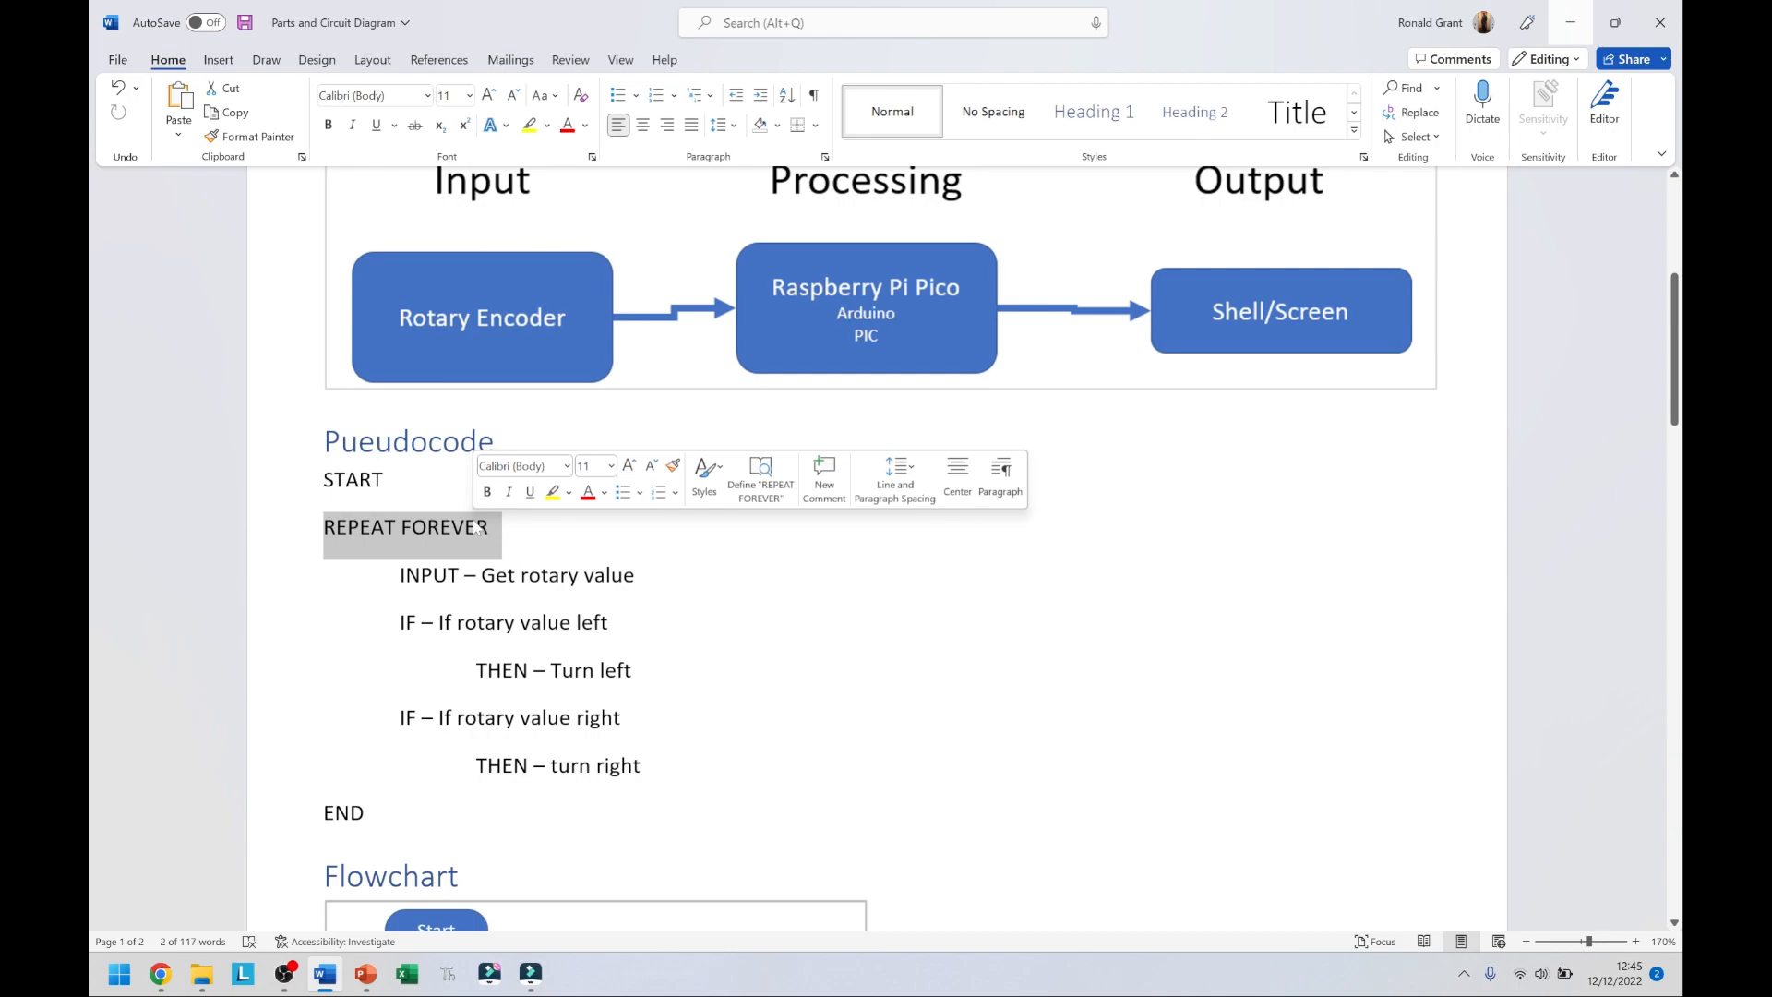
# Compare the document's flowchart against the flowchart template slides.
pyautogui.scroll(-3)
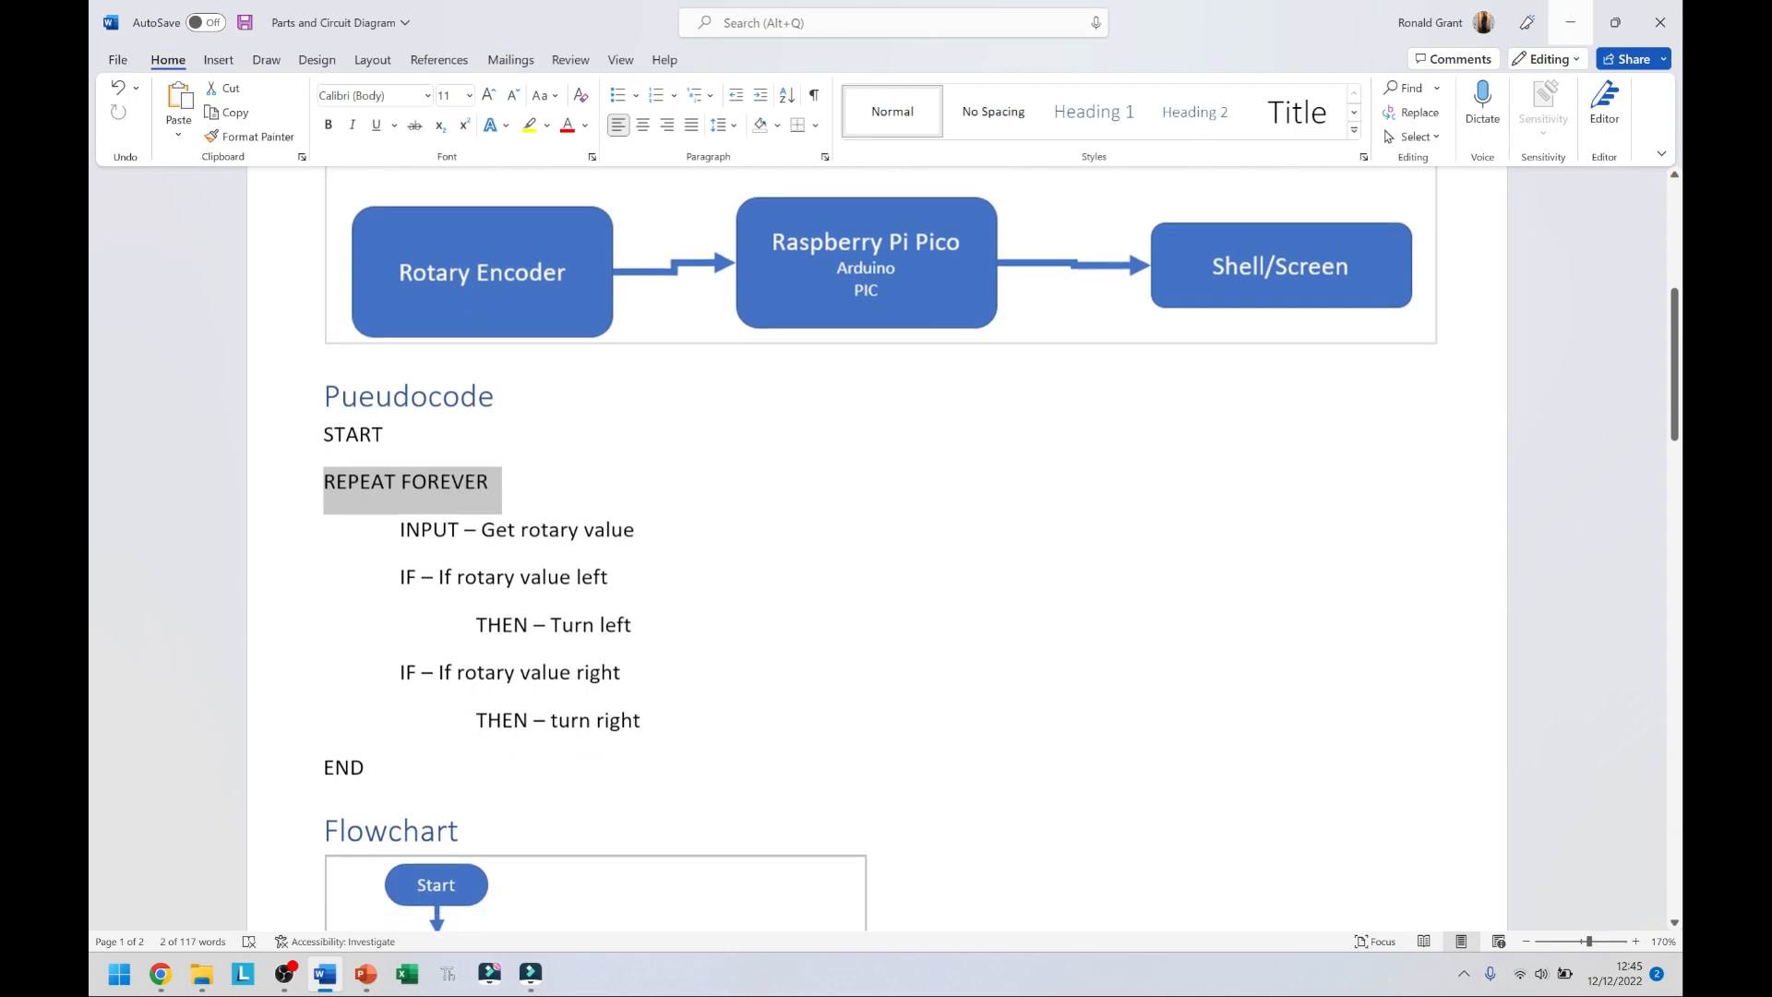
pyautogui.scroll(-3)
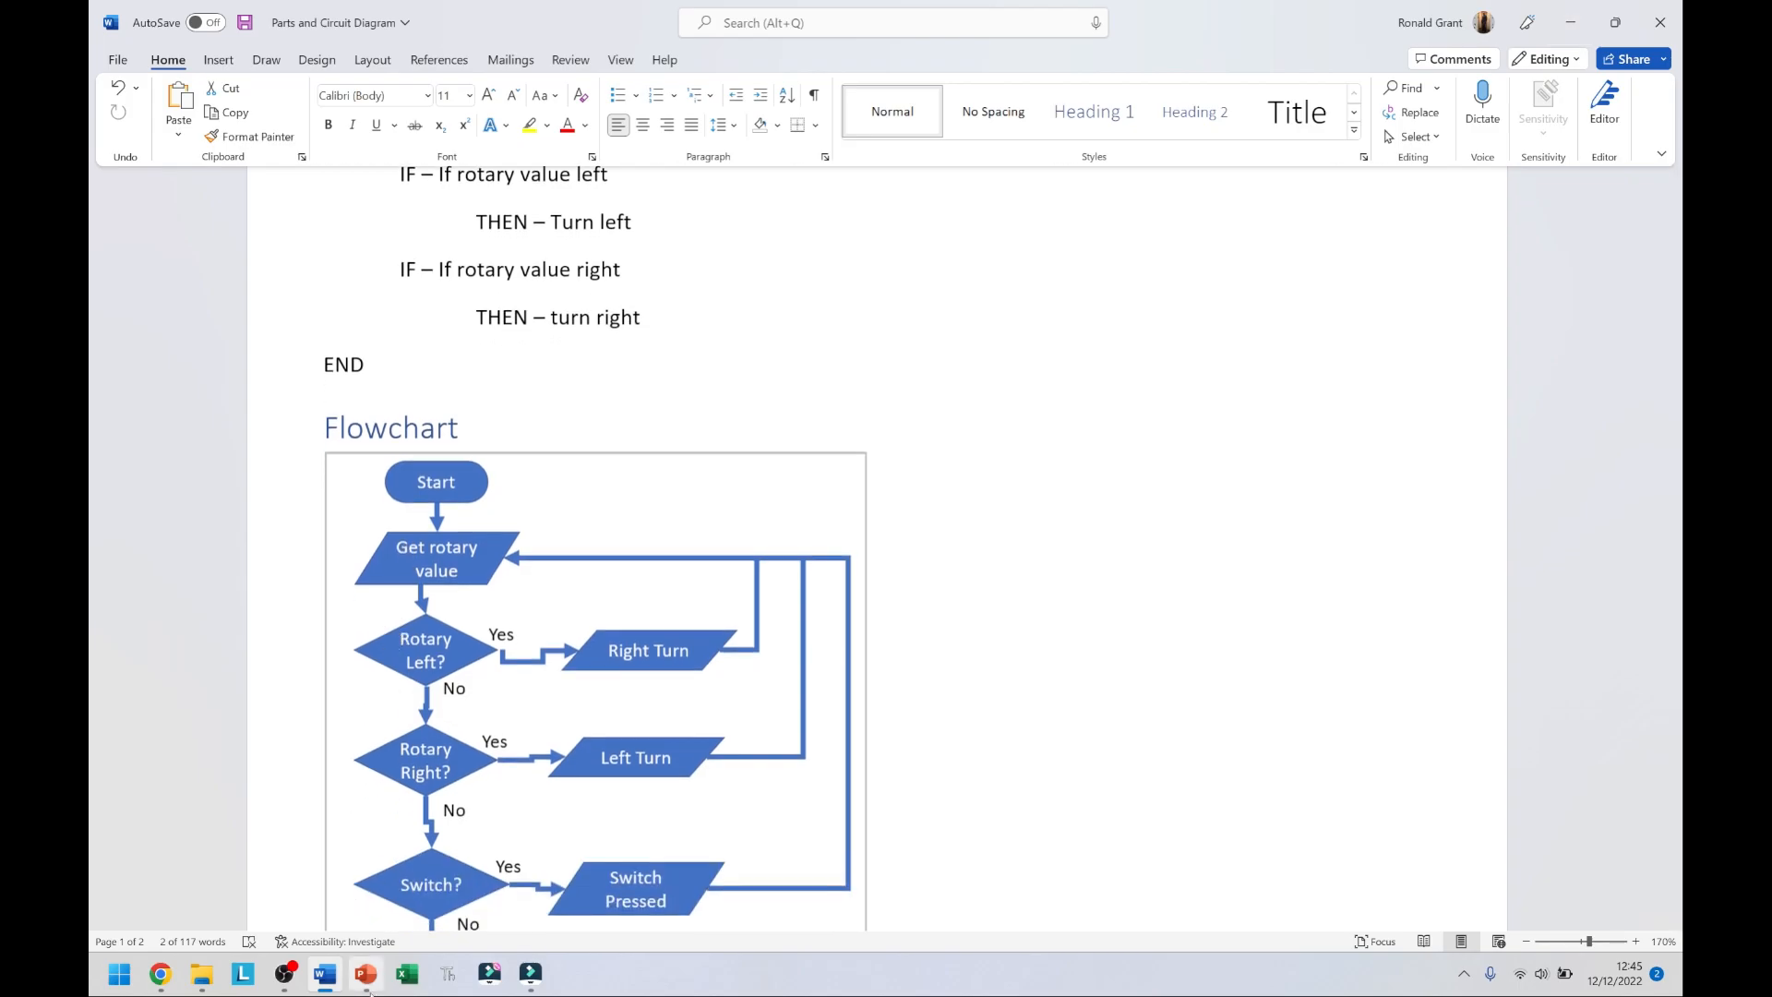
pyautogui.click(364, 973)
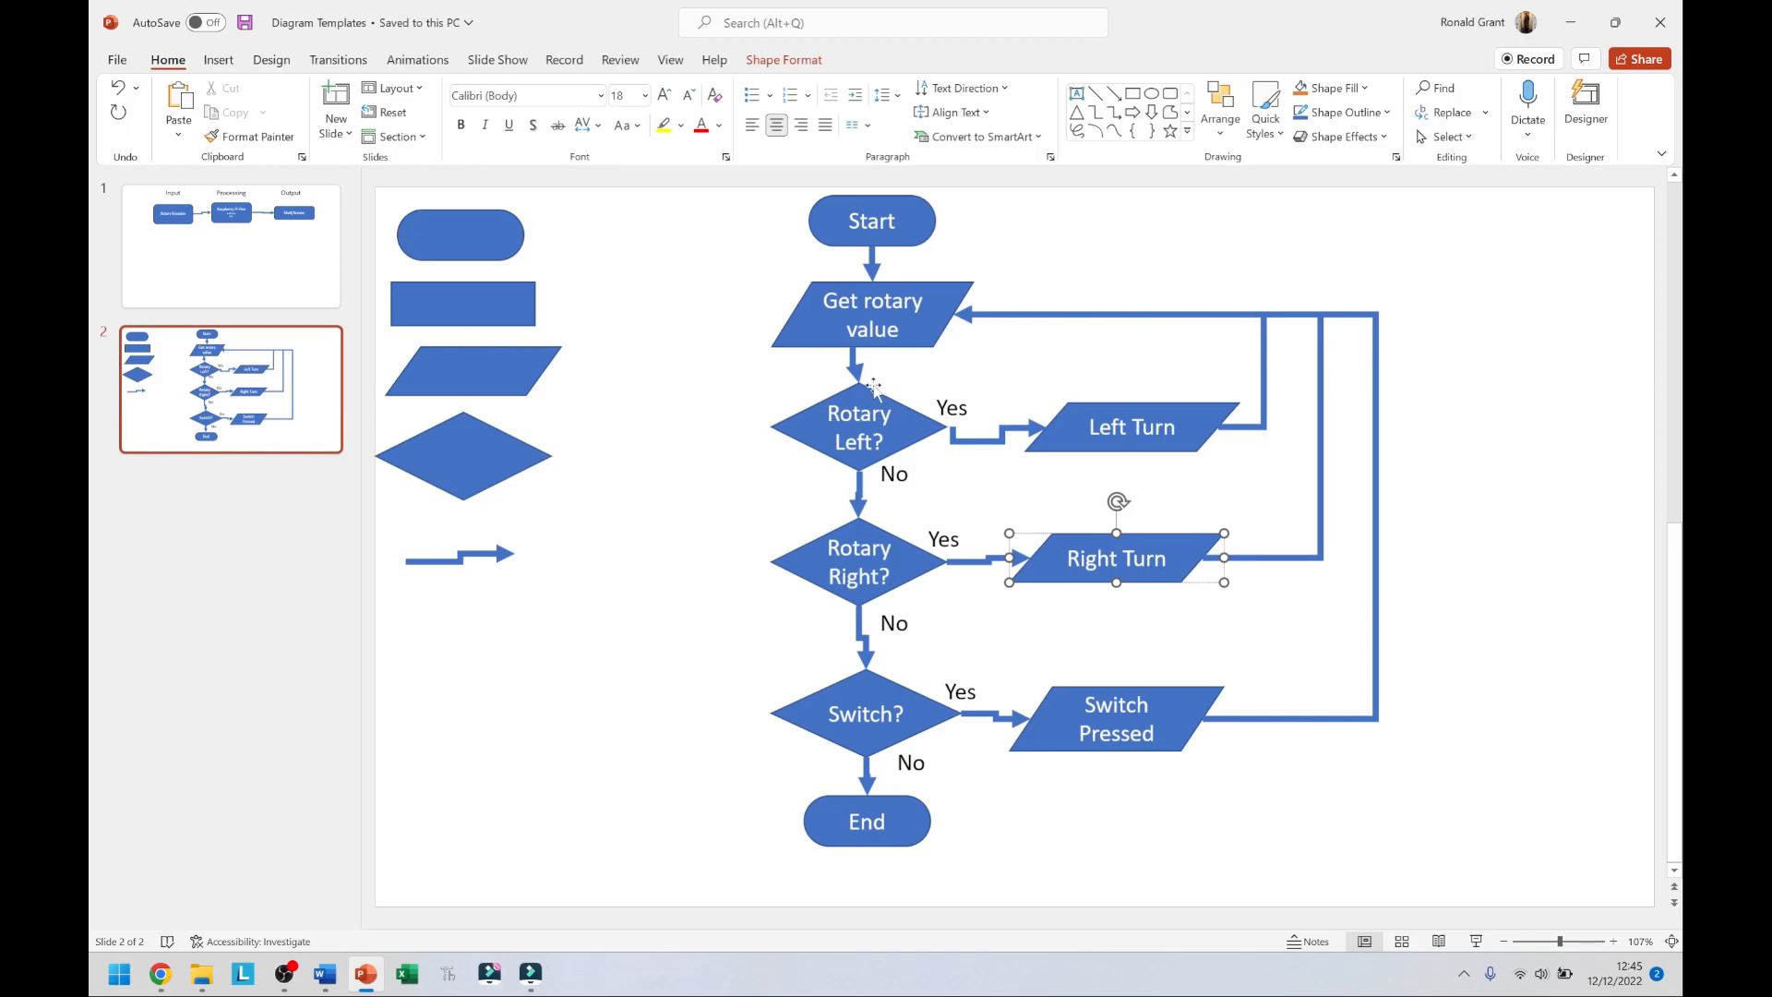
pyautogui.click(323, 973)
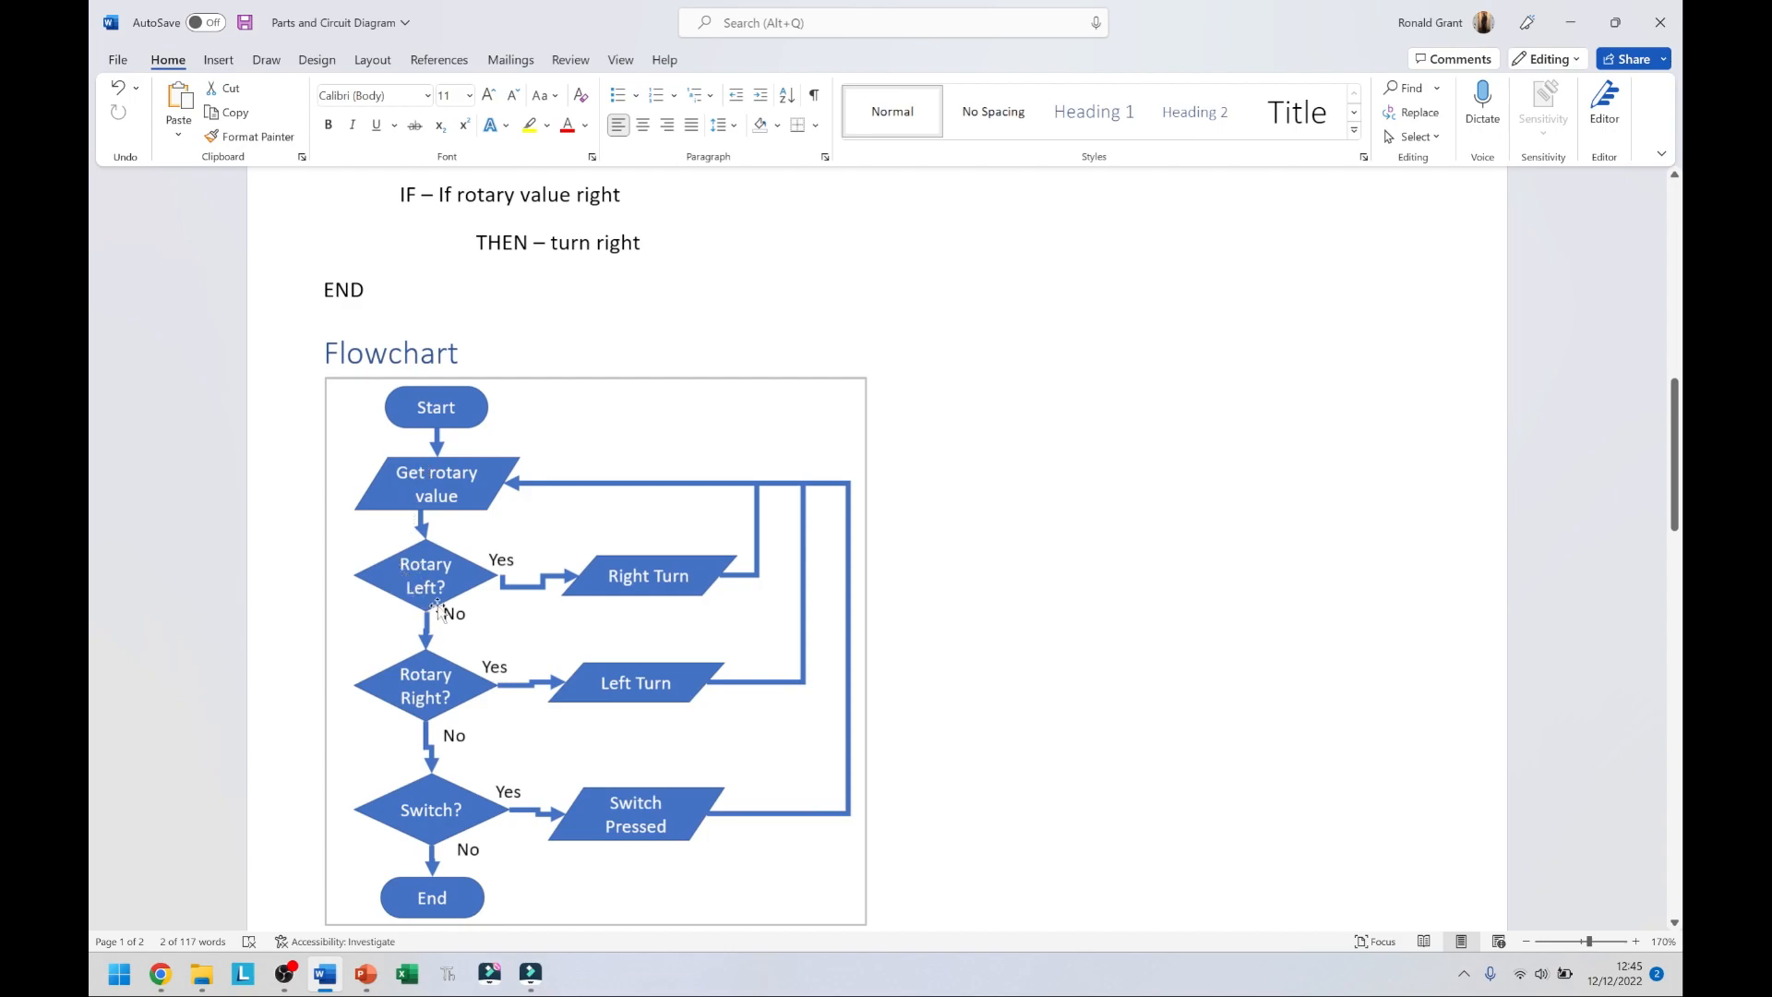
pyautogui.moveTo(404, 545)
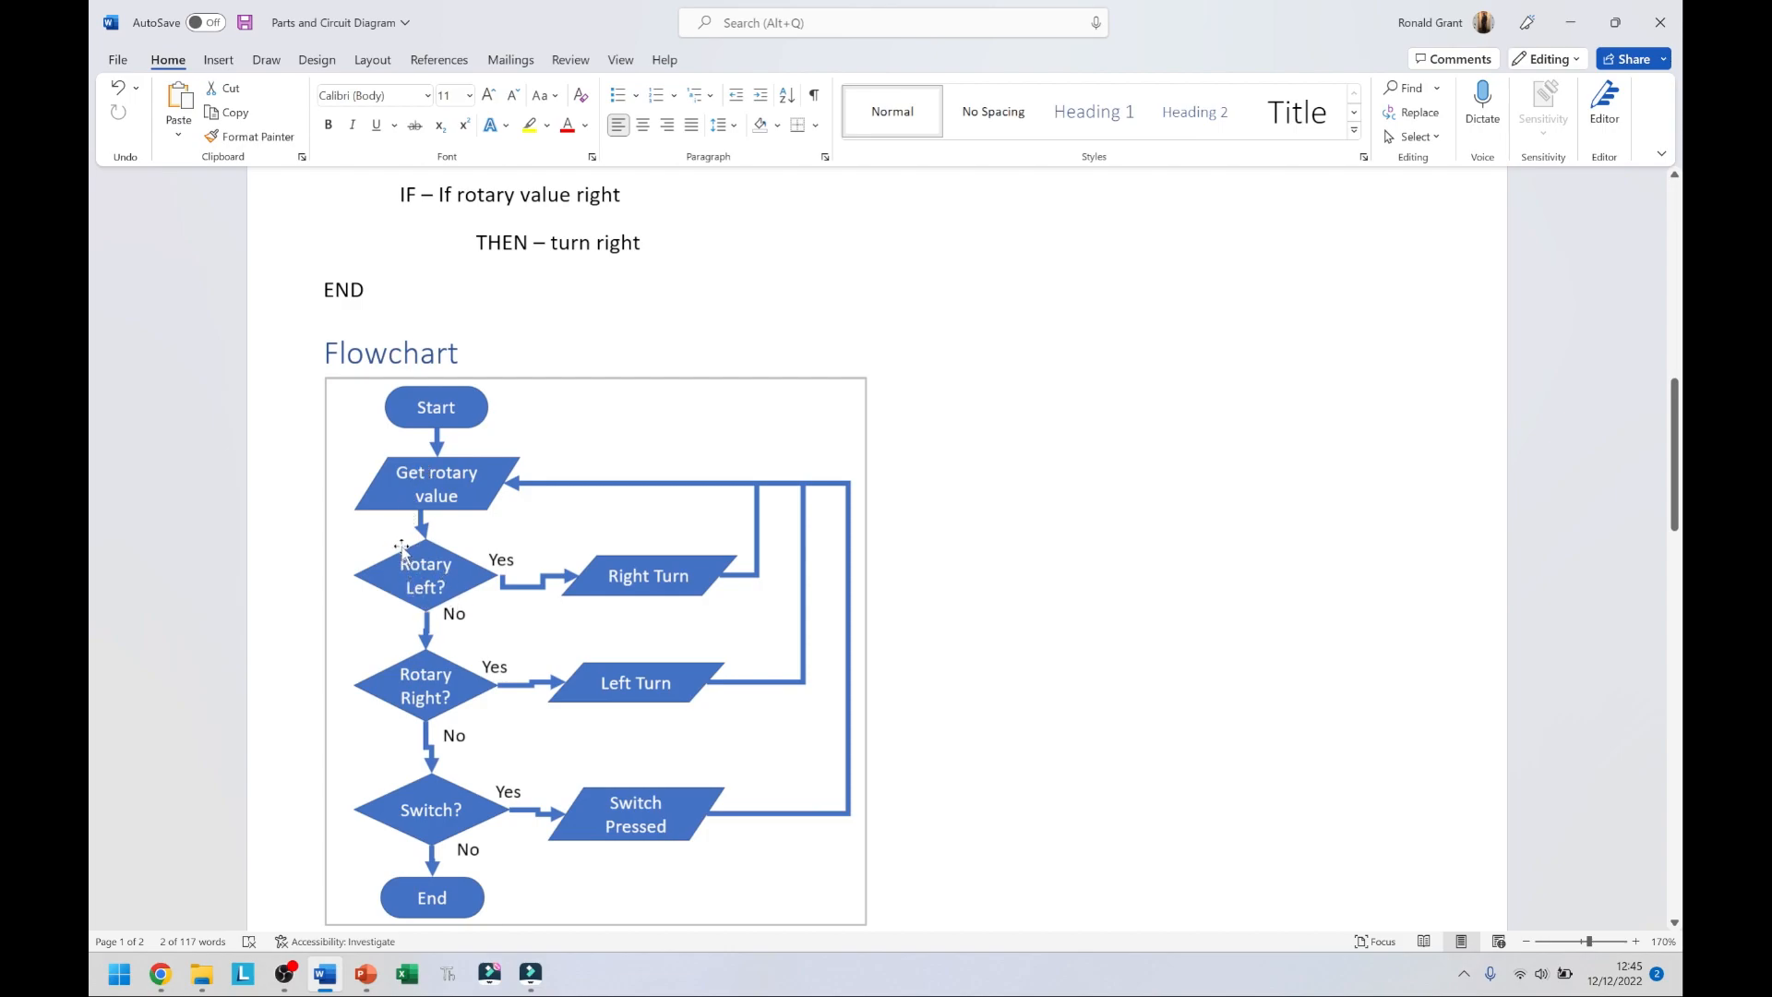
pyautogui.moveTo(641, 599)
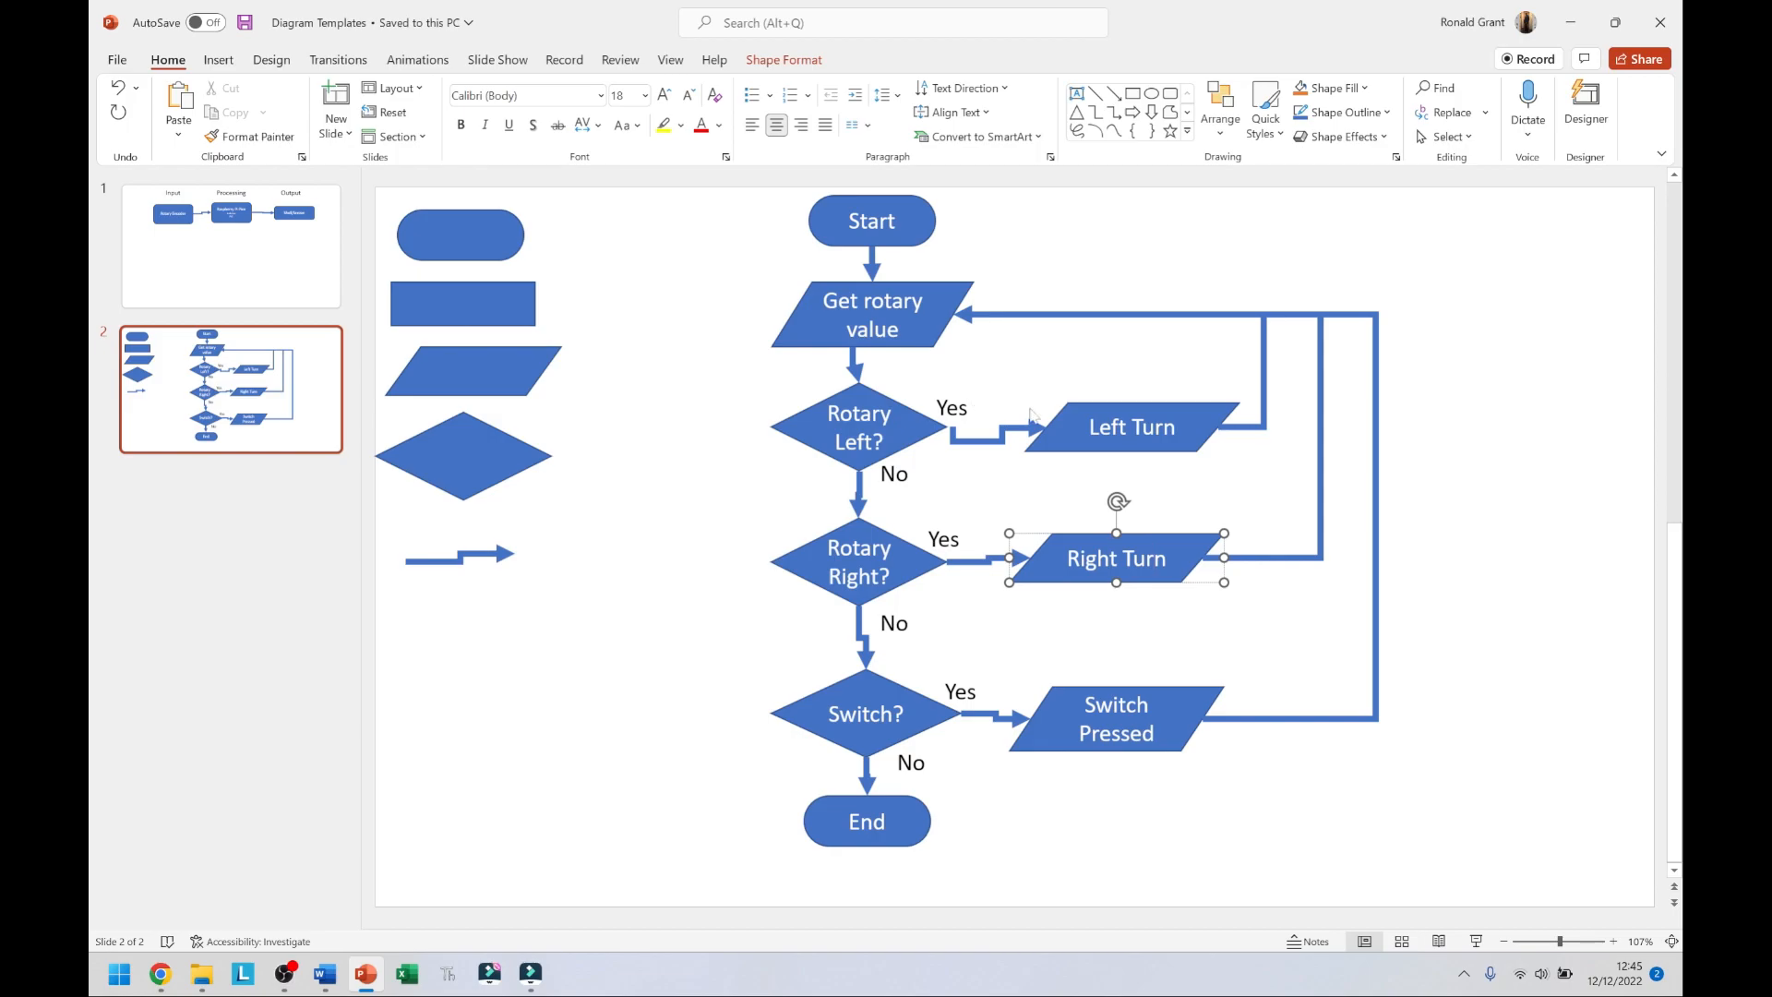
pyautogui.moveTo(1292, 382)
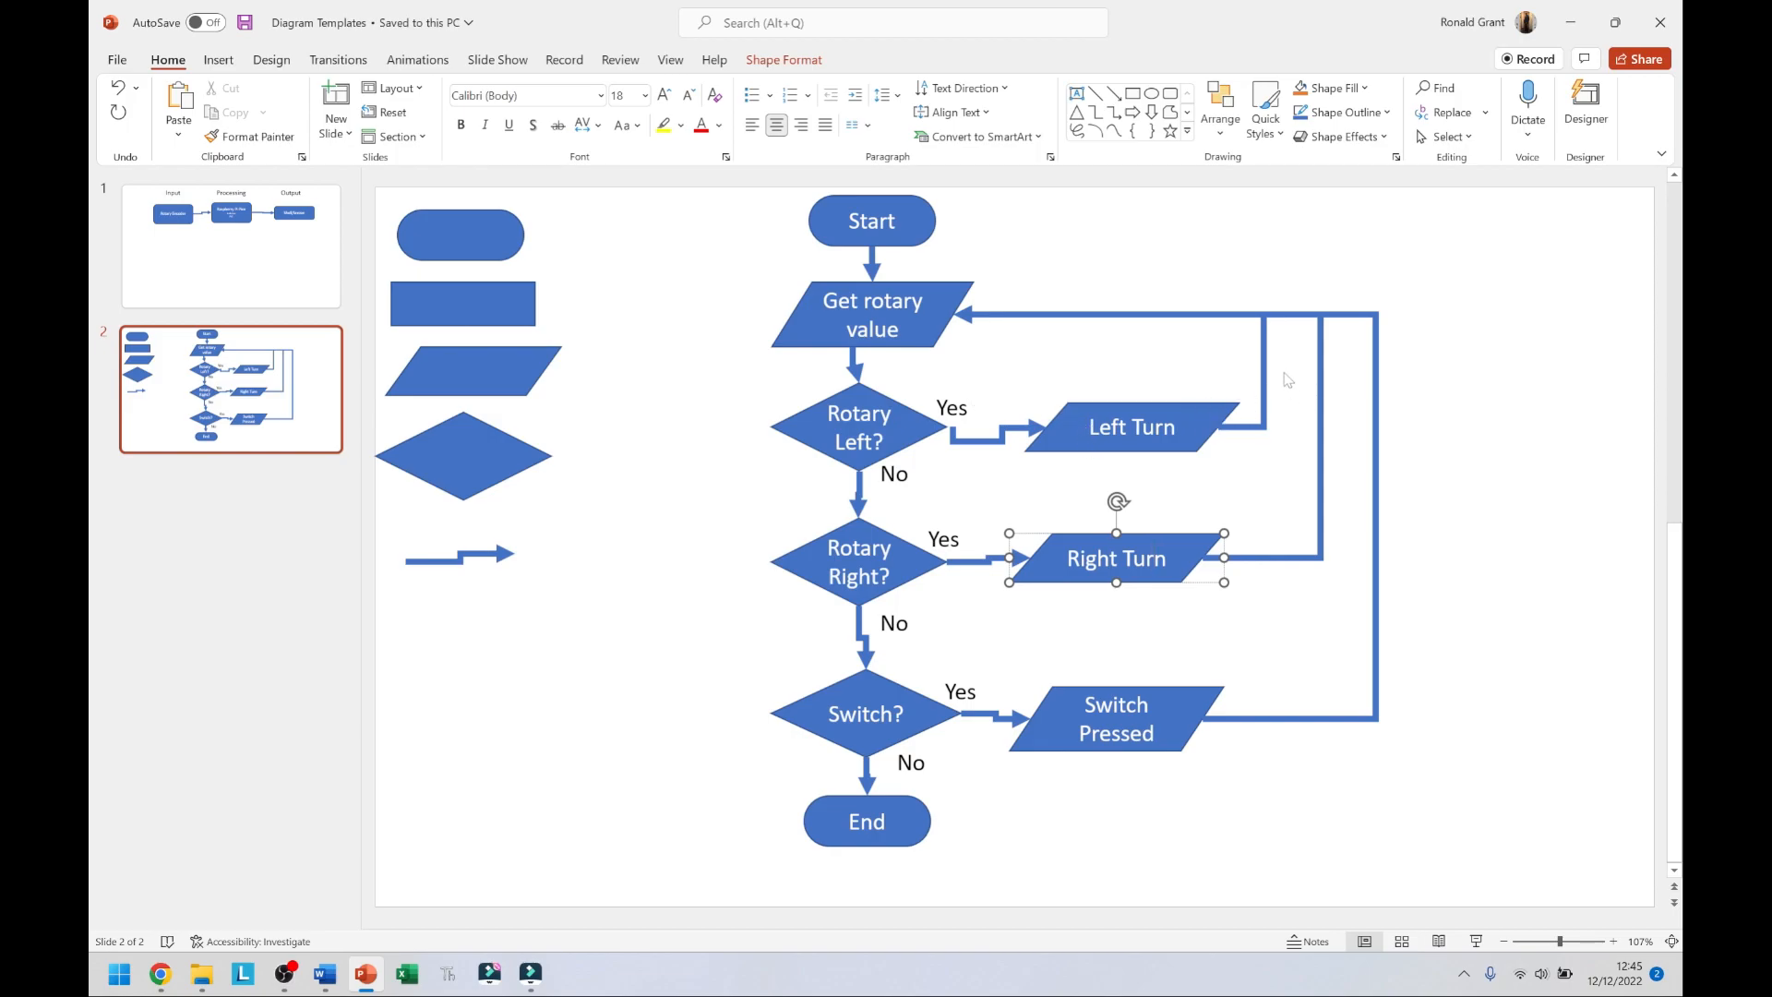
pyautogui.moveTo(1279, 374)
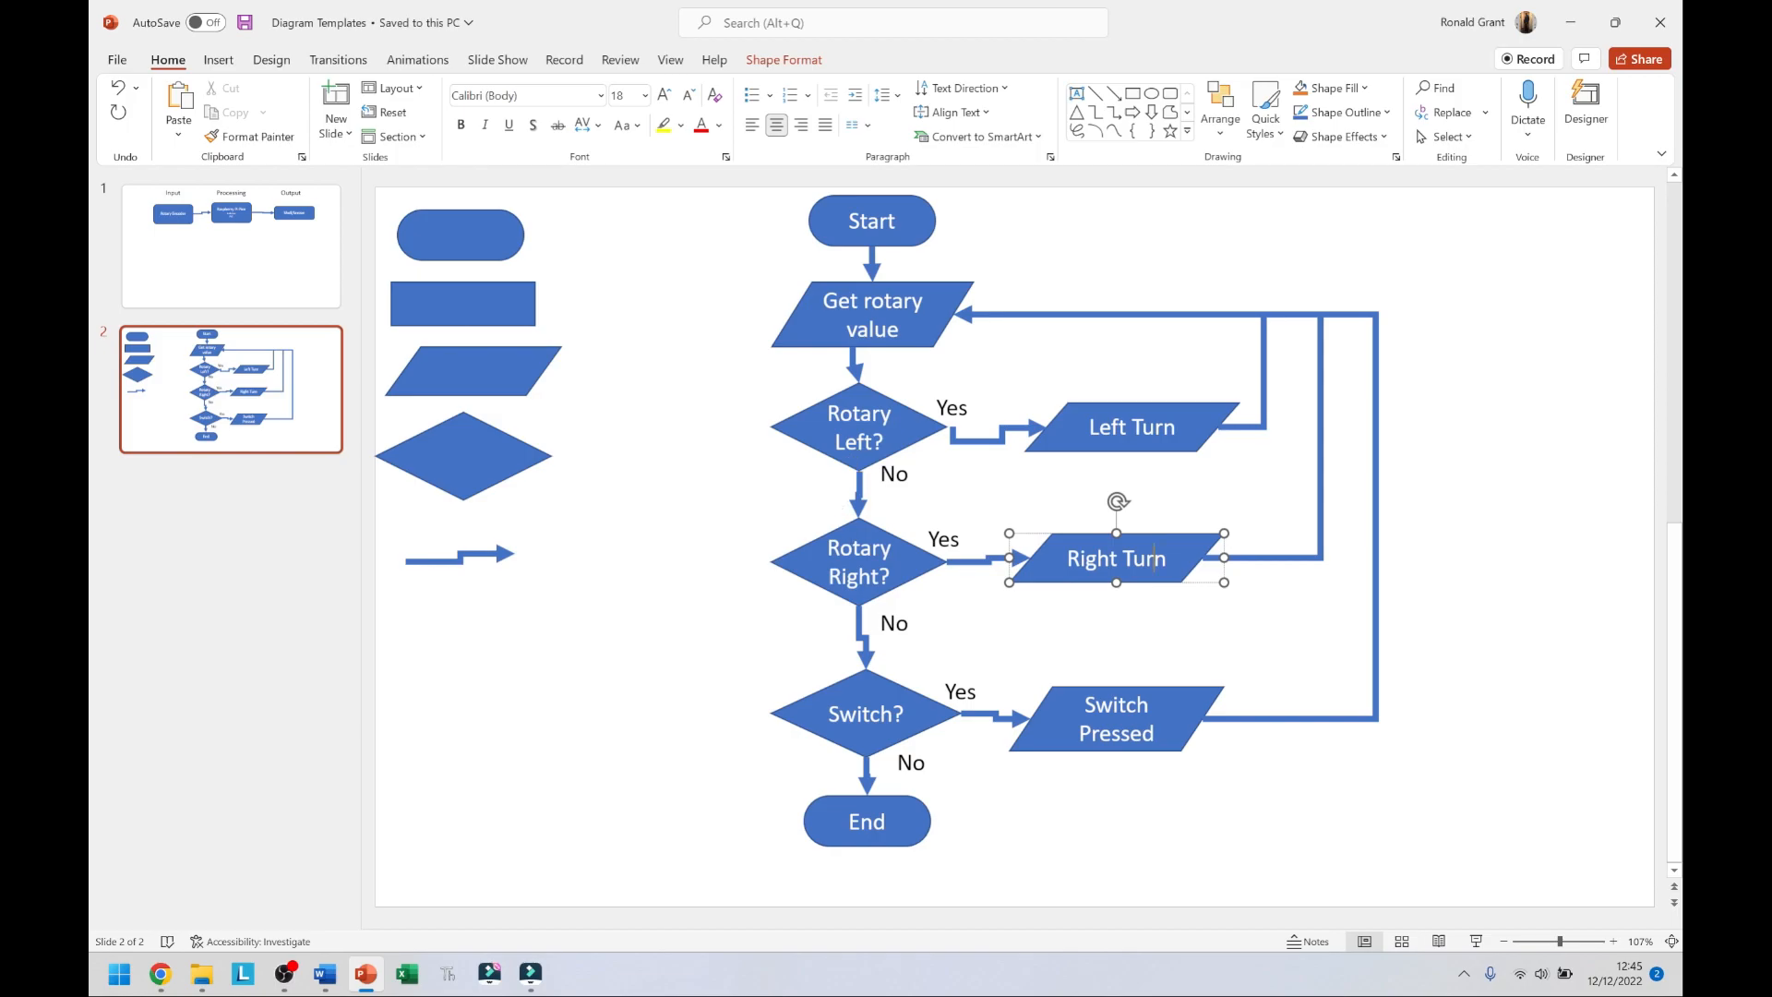
pyautogui.moveTo(860, 529)
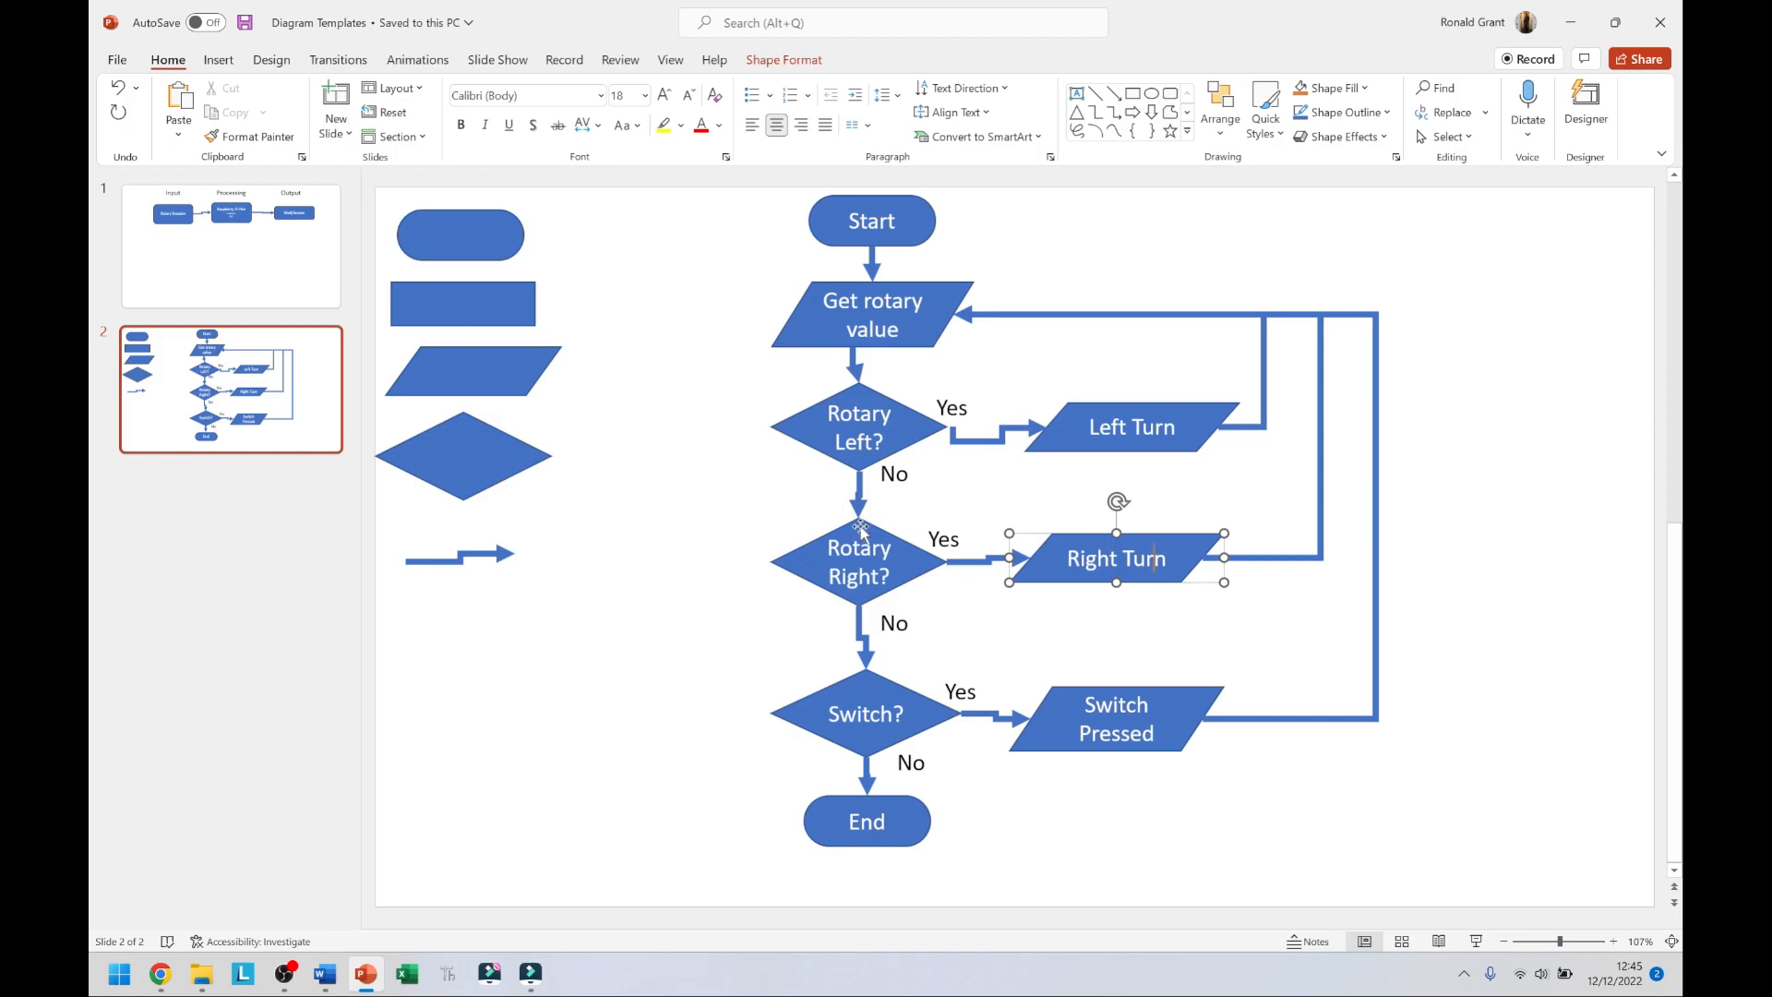
pyautogui.moveTo(955, 571)
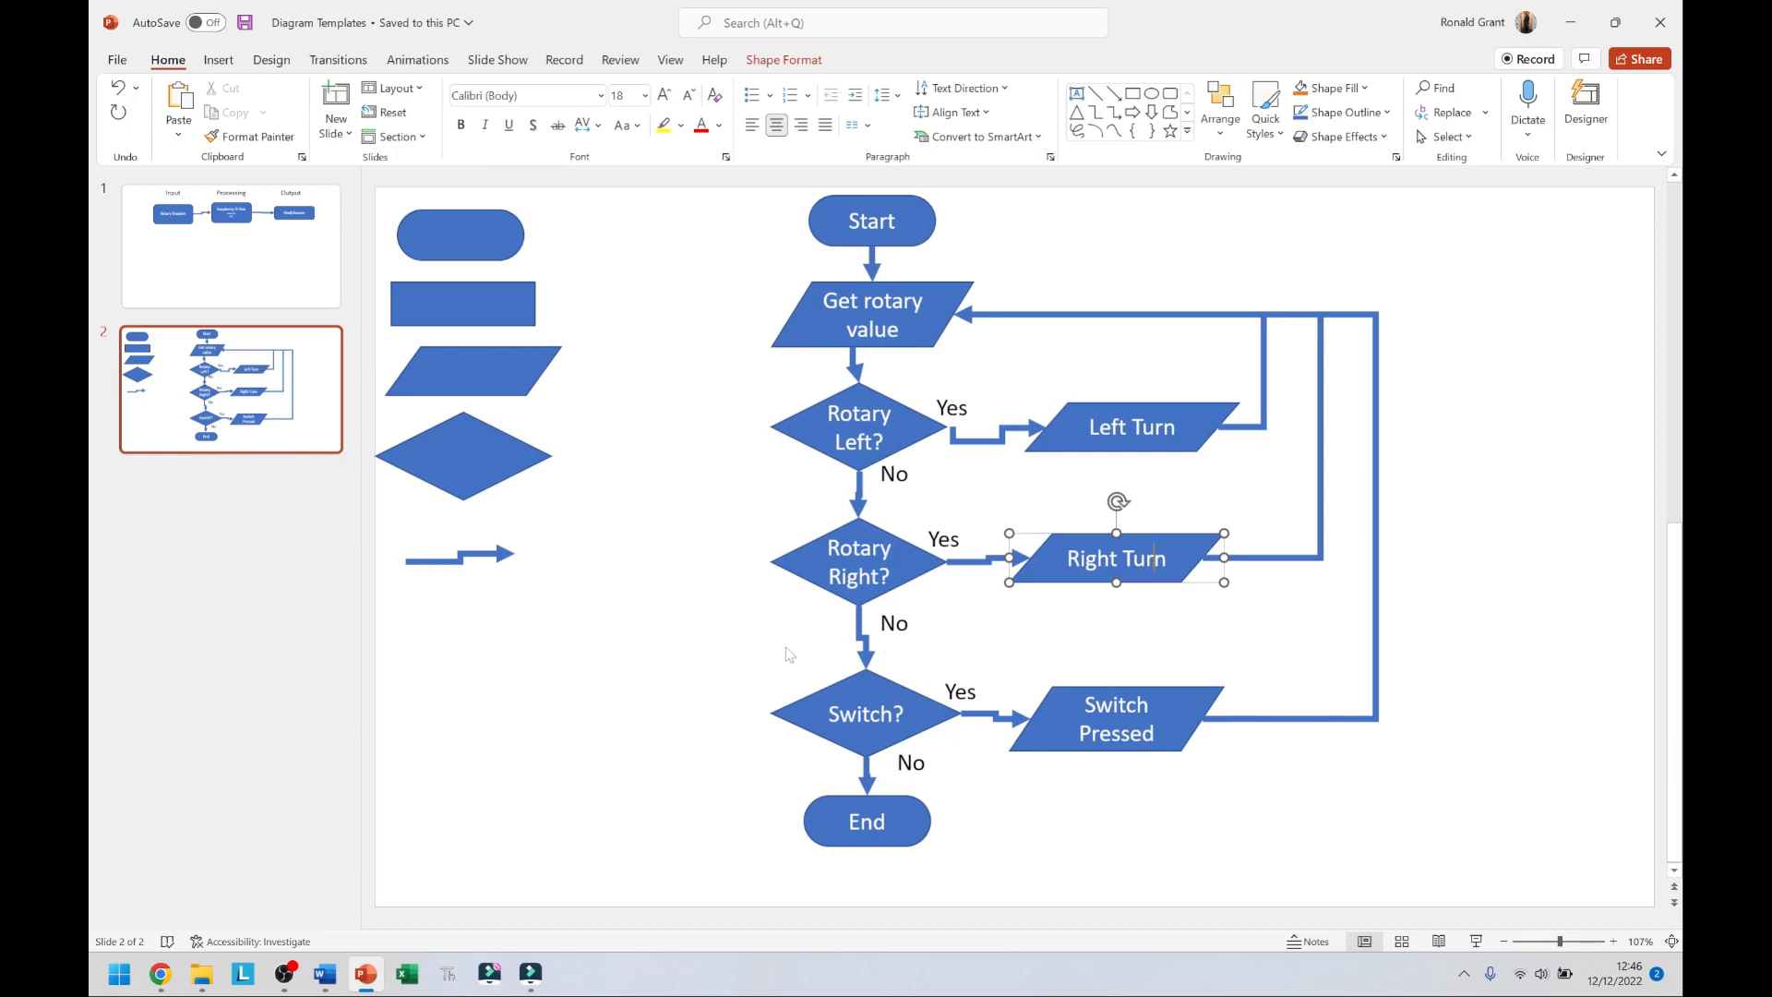
pyautogui.moveTo(785, 639)
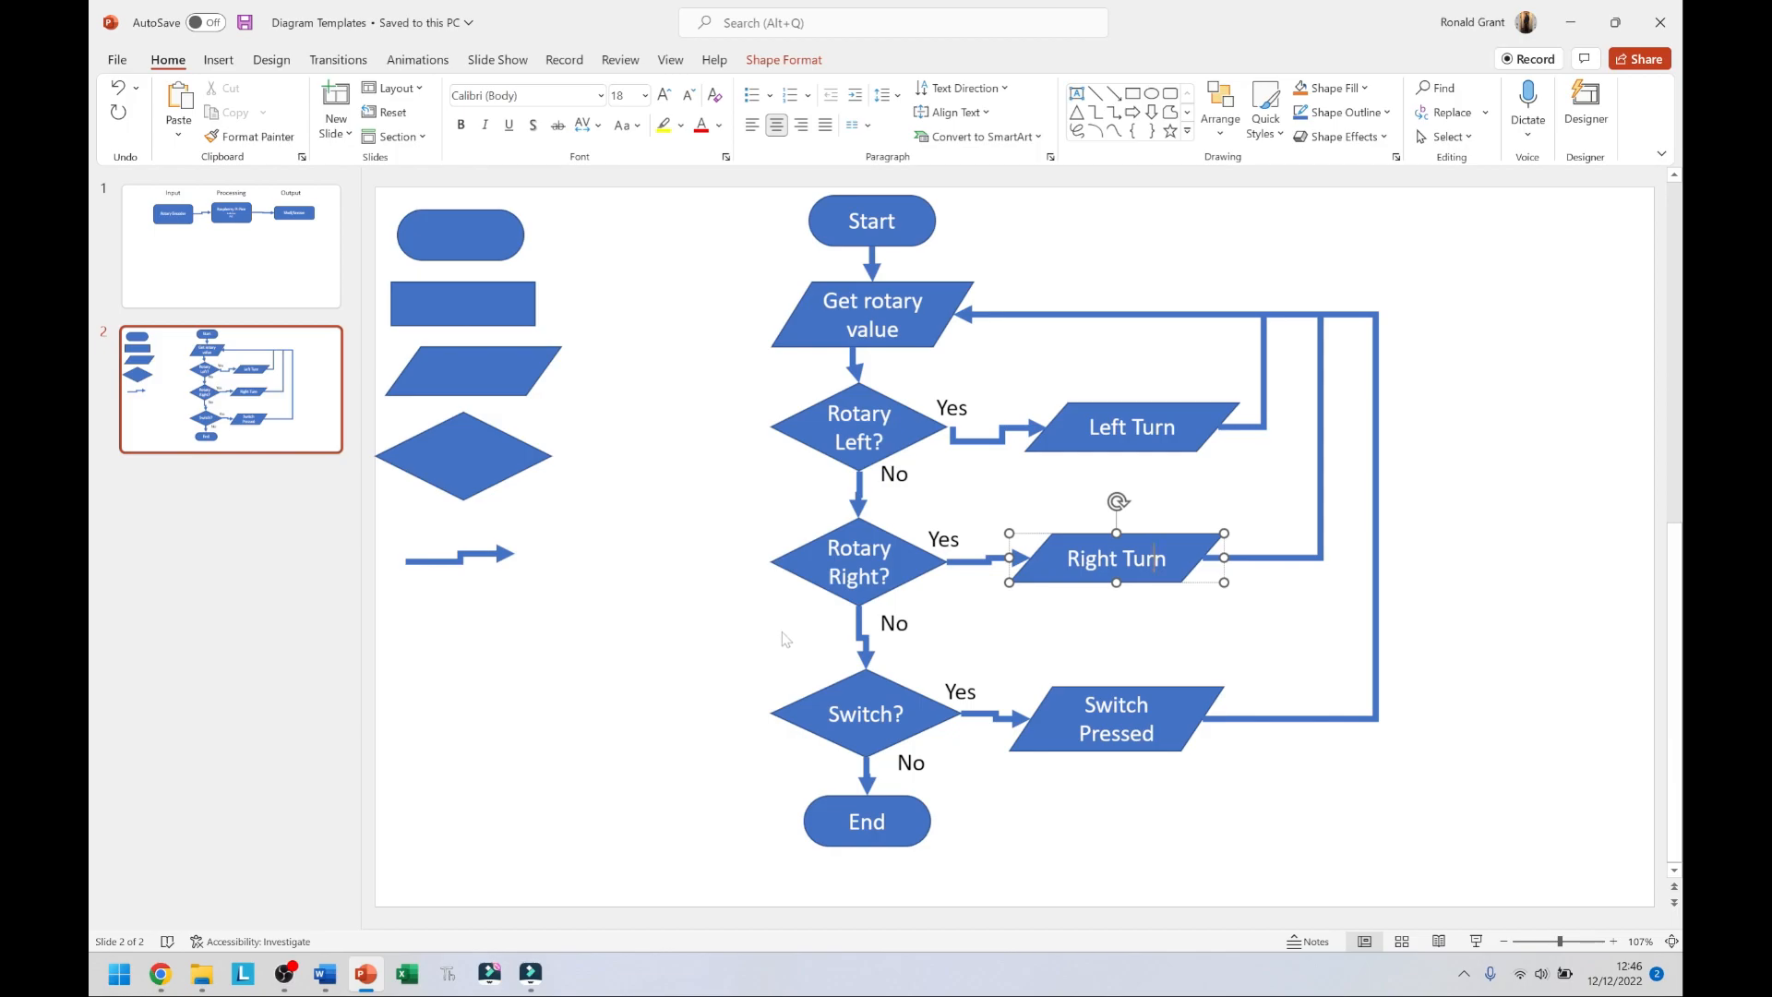
pyautogui.moveTo(785, 623)
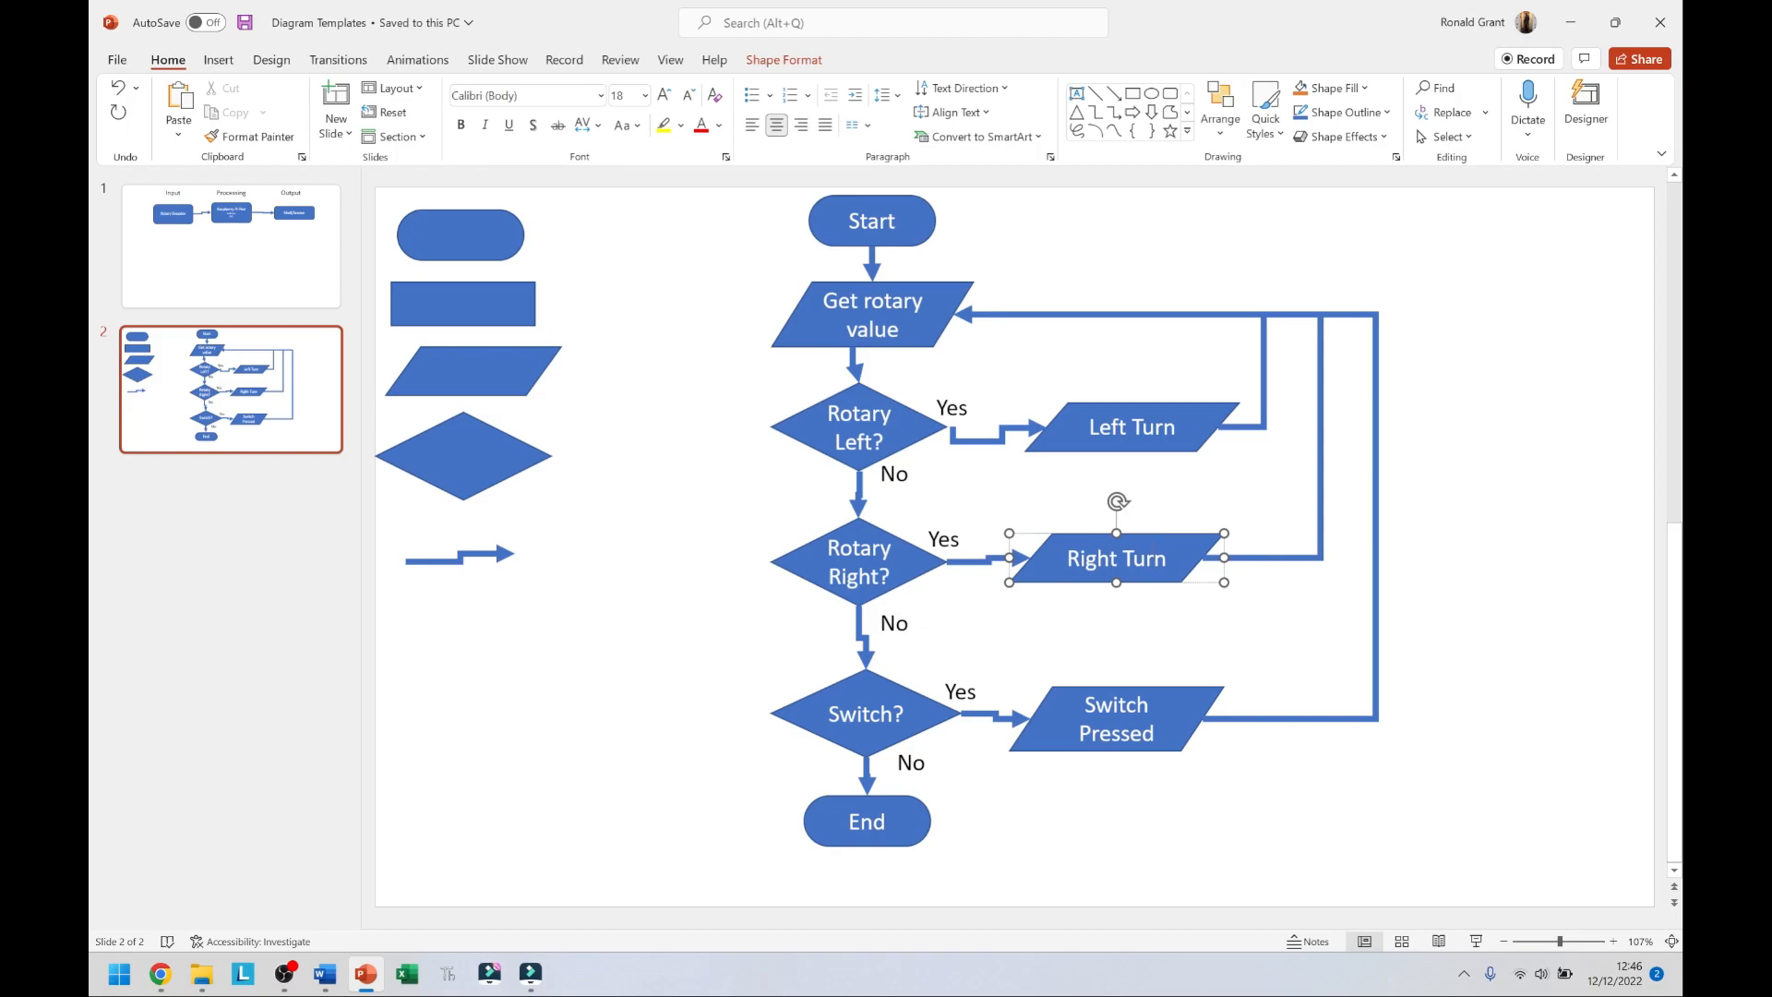
pyautogui.moveTo(907, 678)
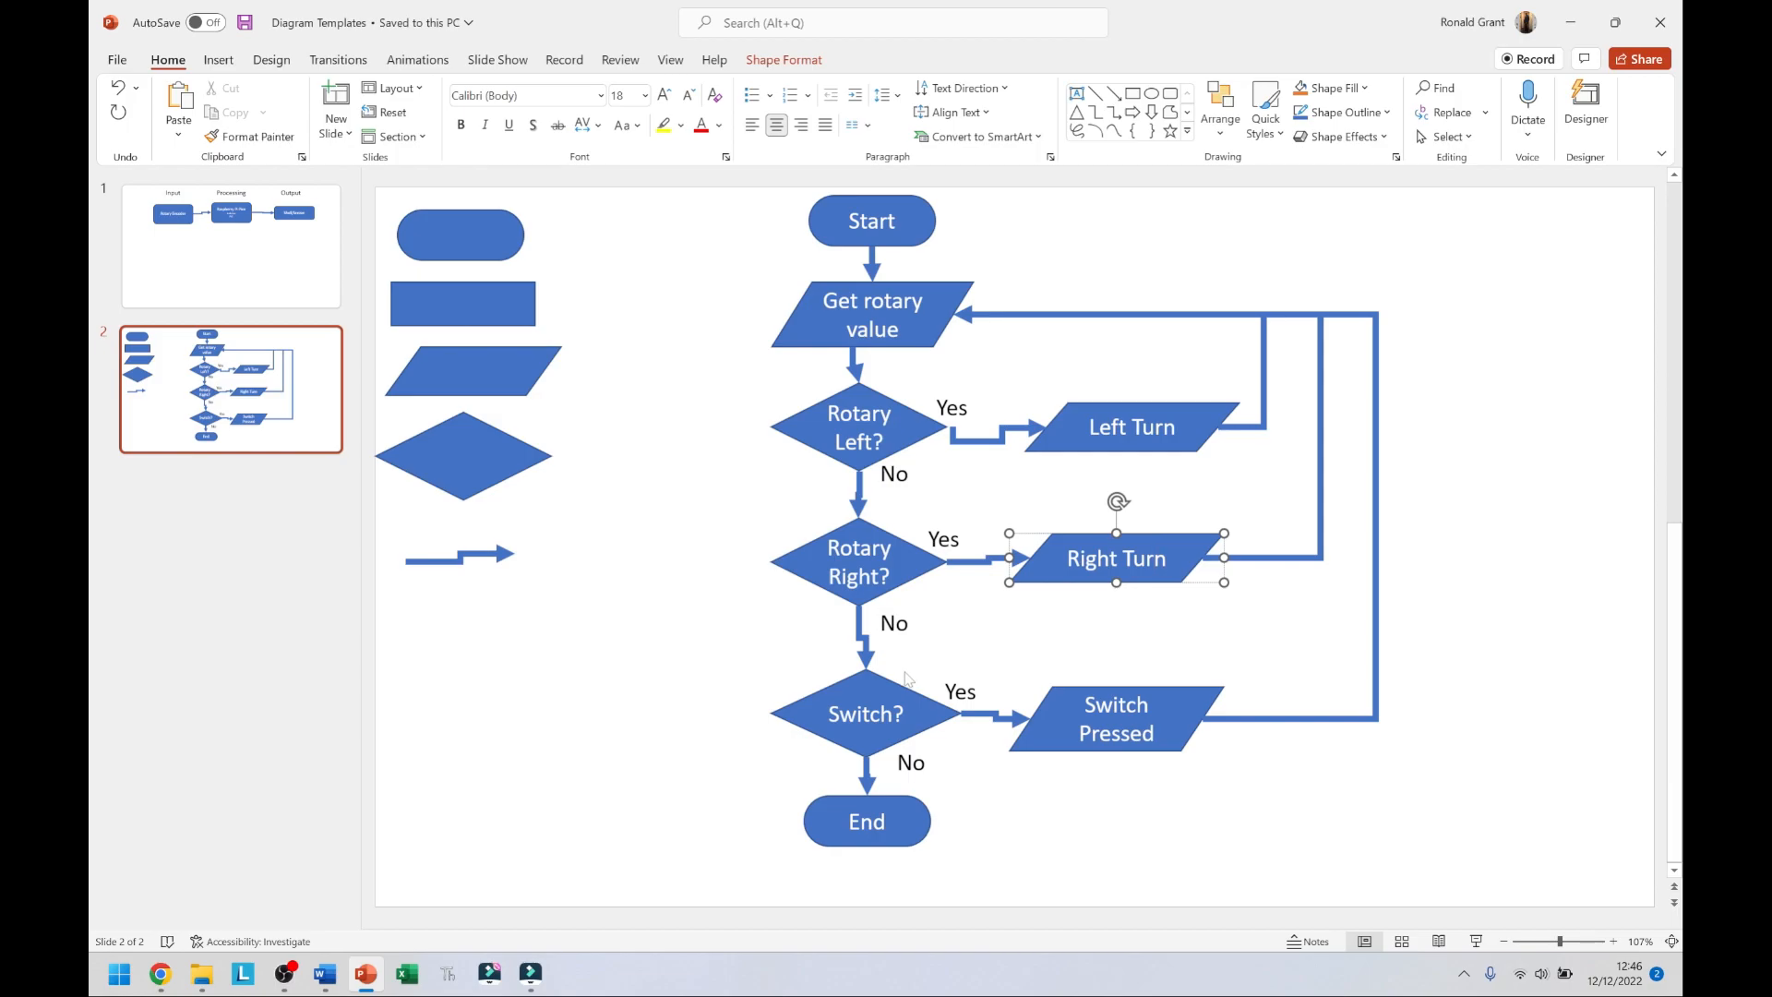
pyautogui.moveTo(927, 689)
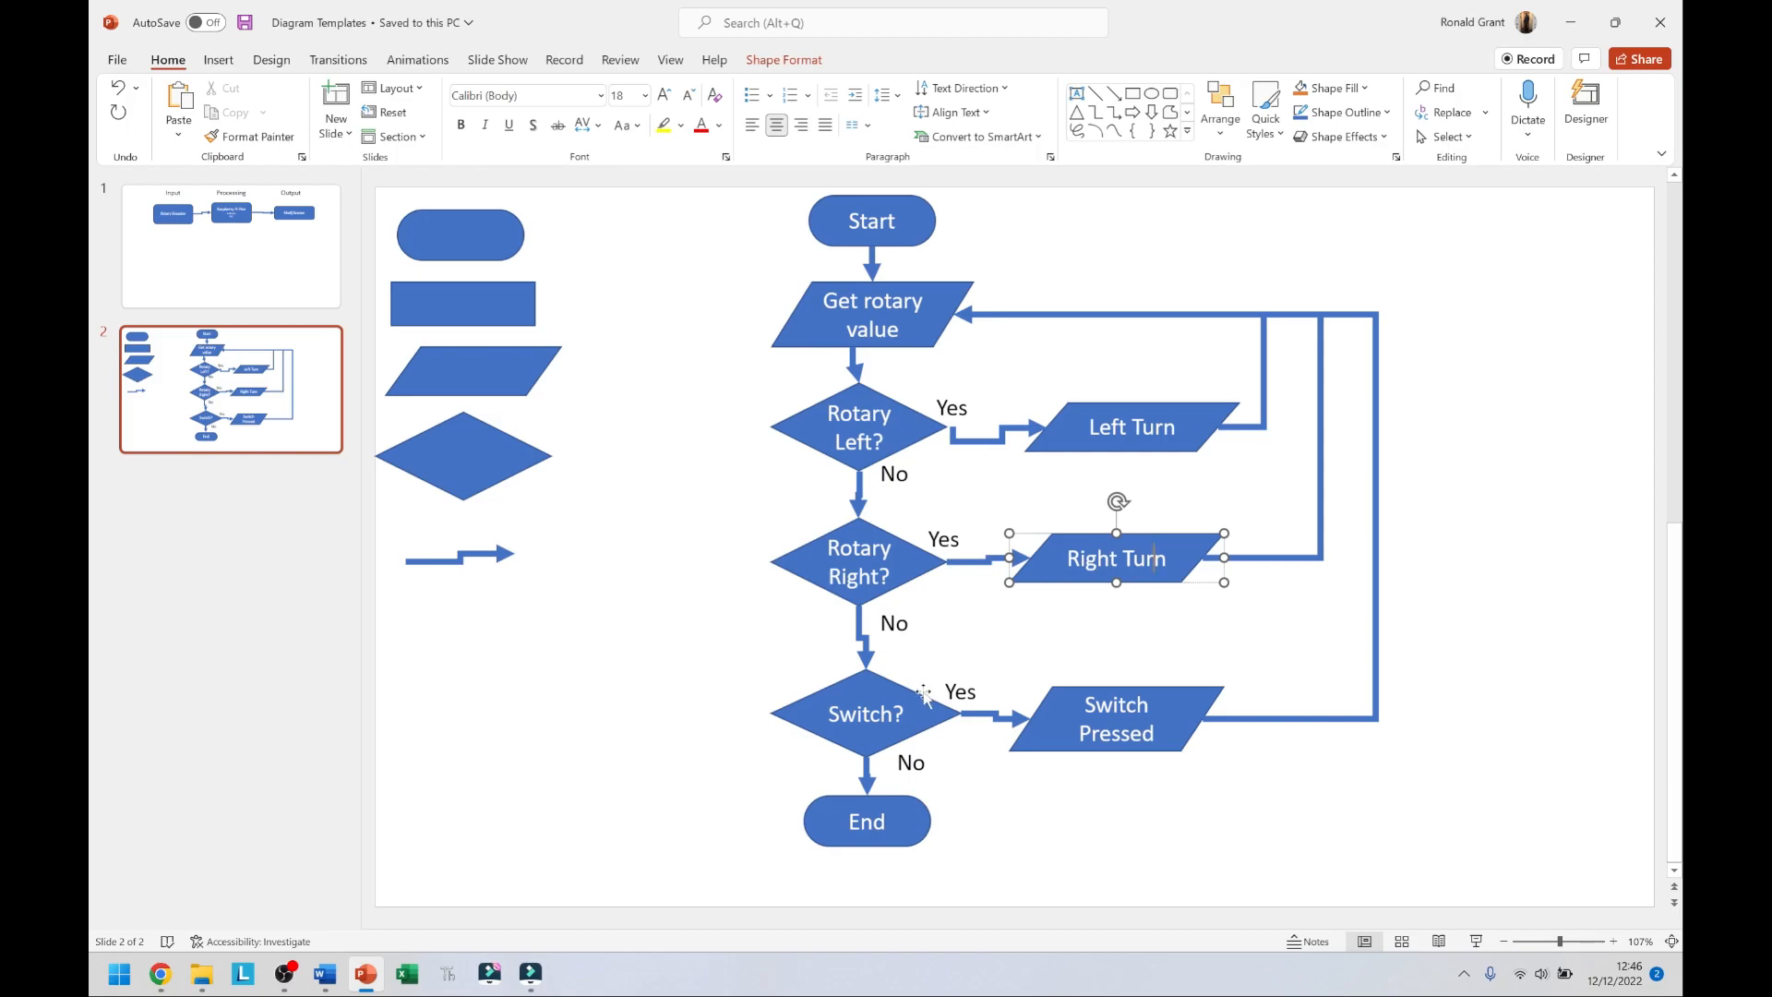
pyautogui.moveTo(1119, 691)
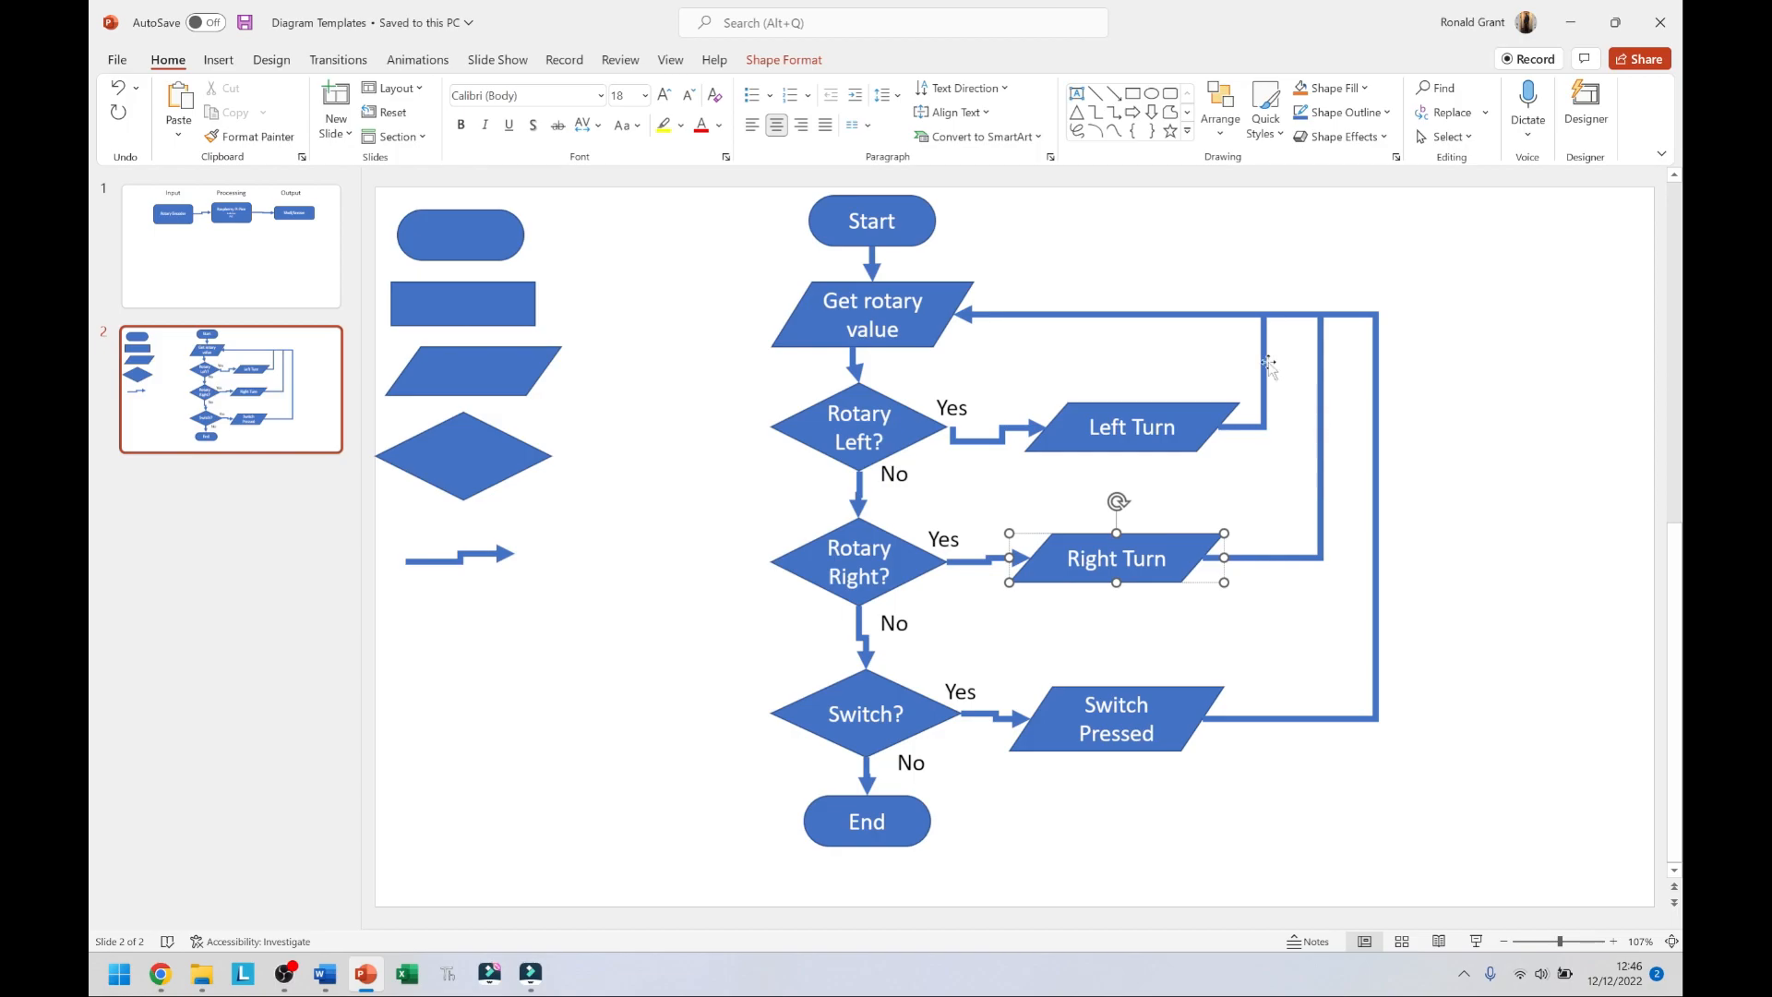
pyautogui.moveTo(882, 272)
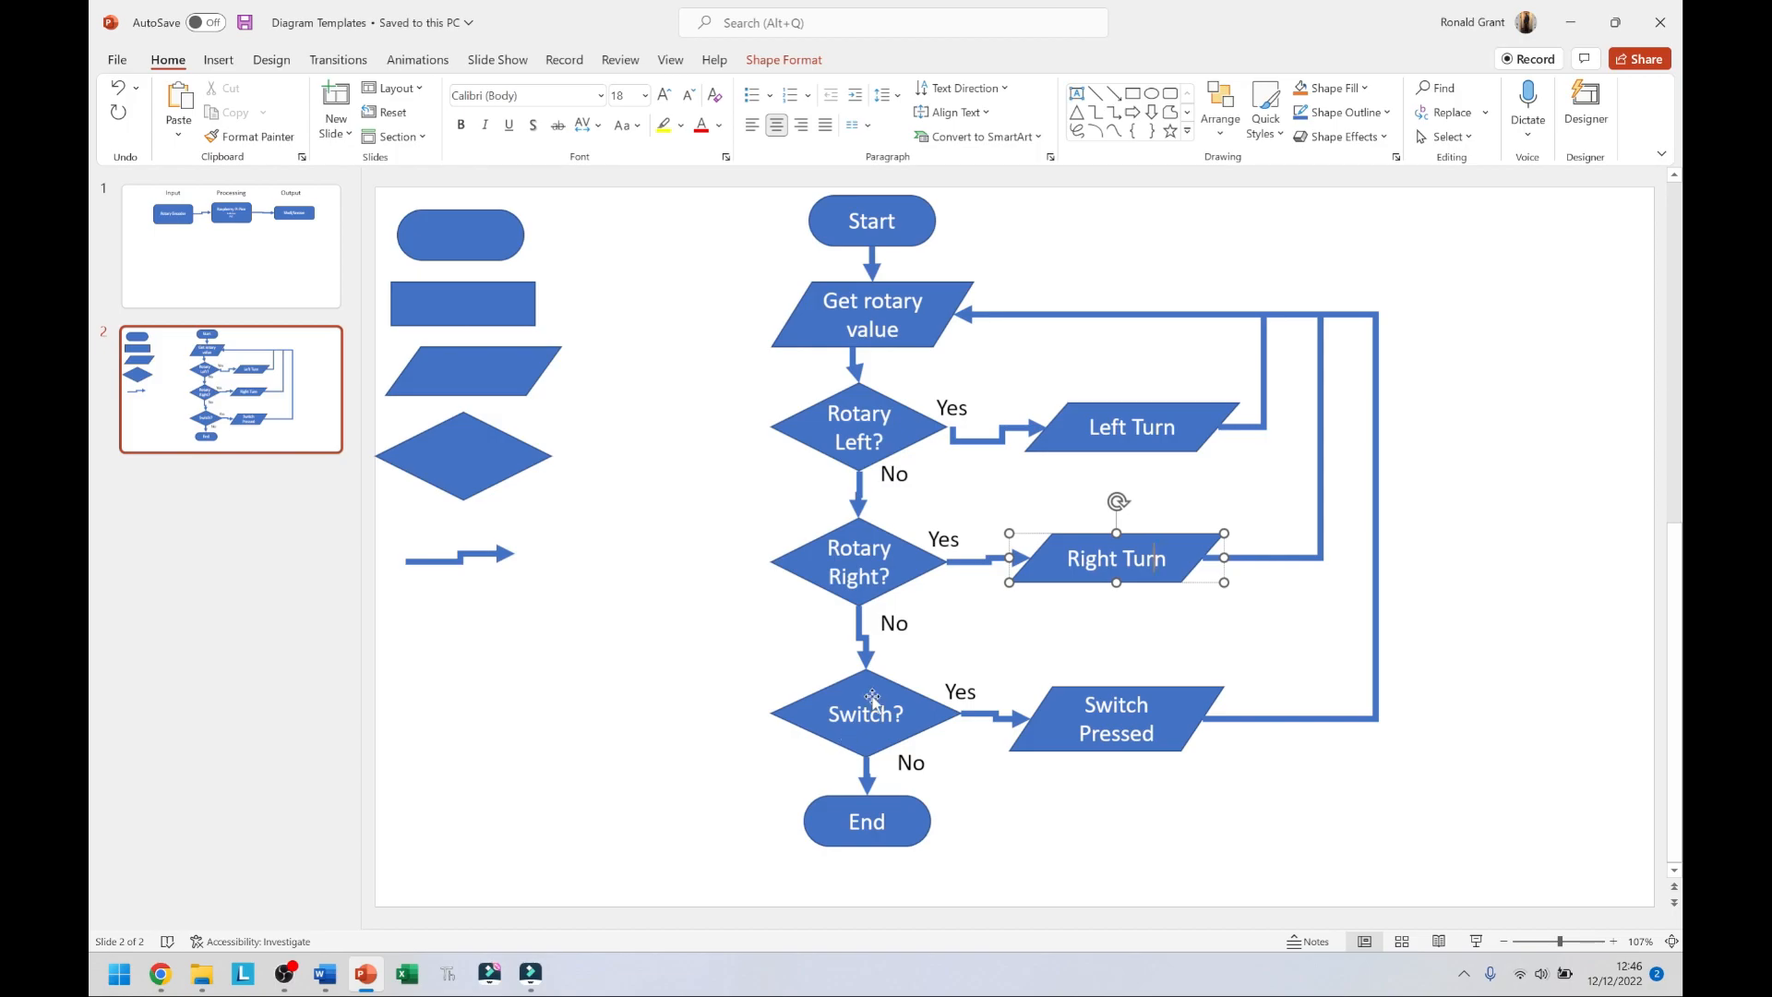
pyautogui.moveTo(871, 605)
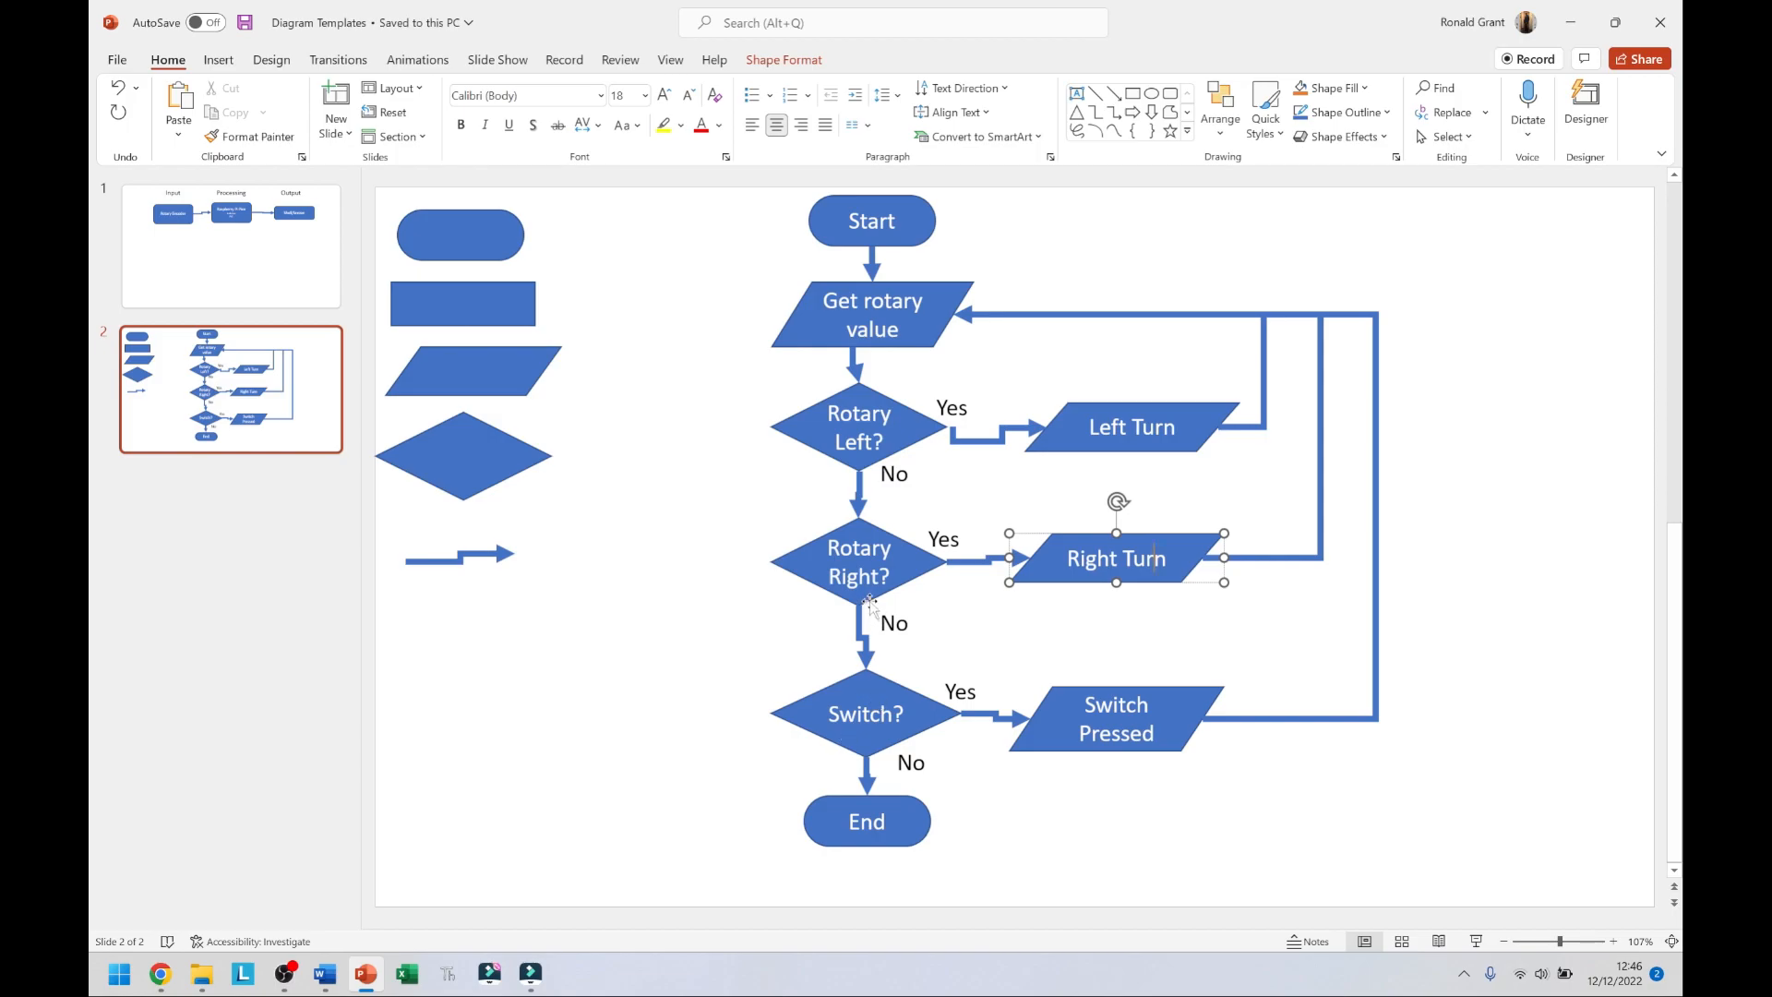
pyautogui.moveTo(906, 902)
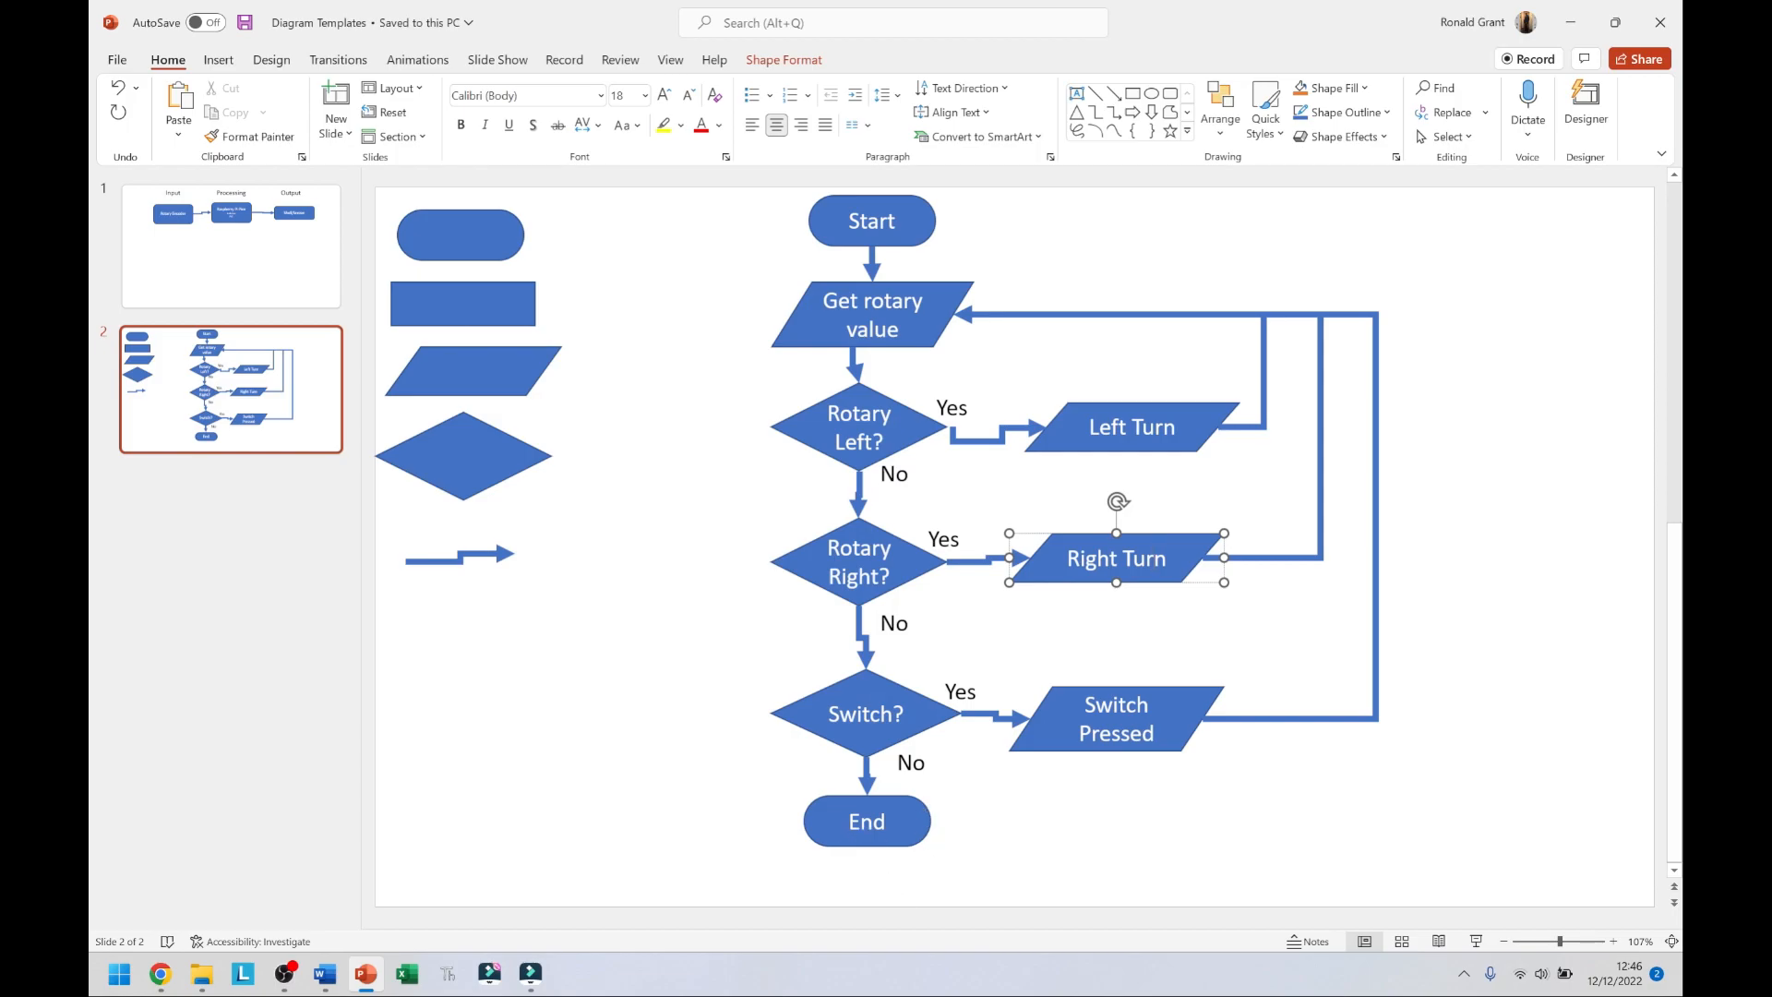
pyautogui.moveTo(867, 809)
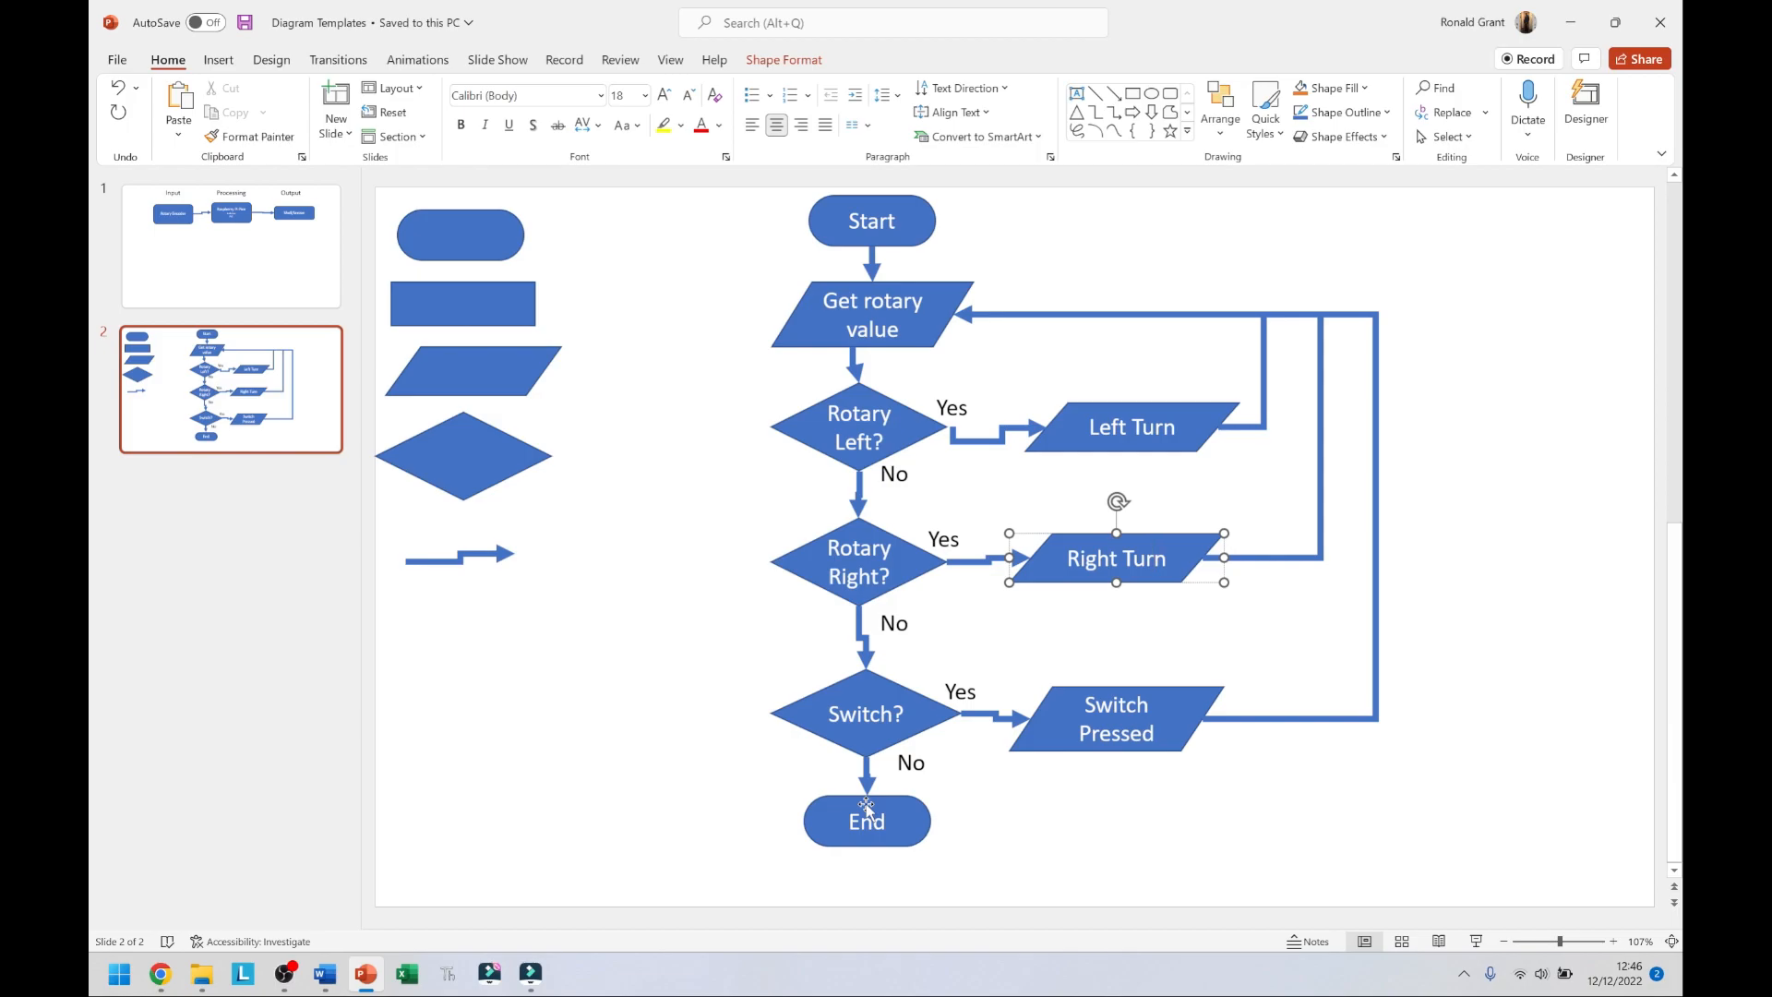
# Return to the project document and scroll past the Circuit Diagram to Pin Connections.
pyautogui.press('alt+tab')
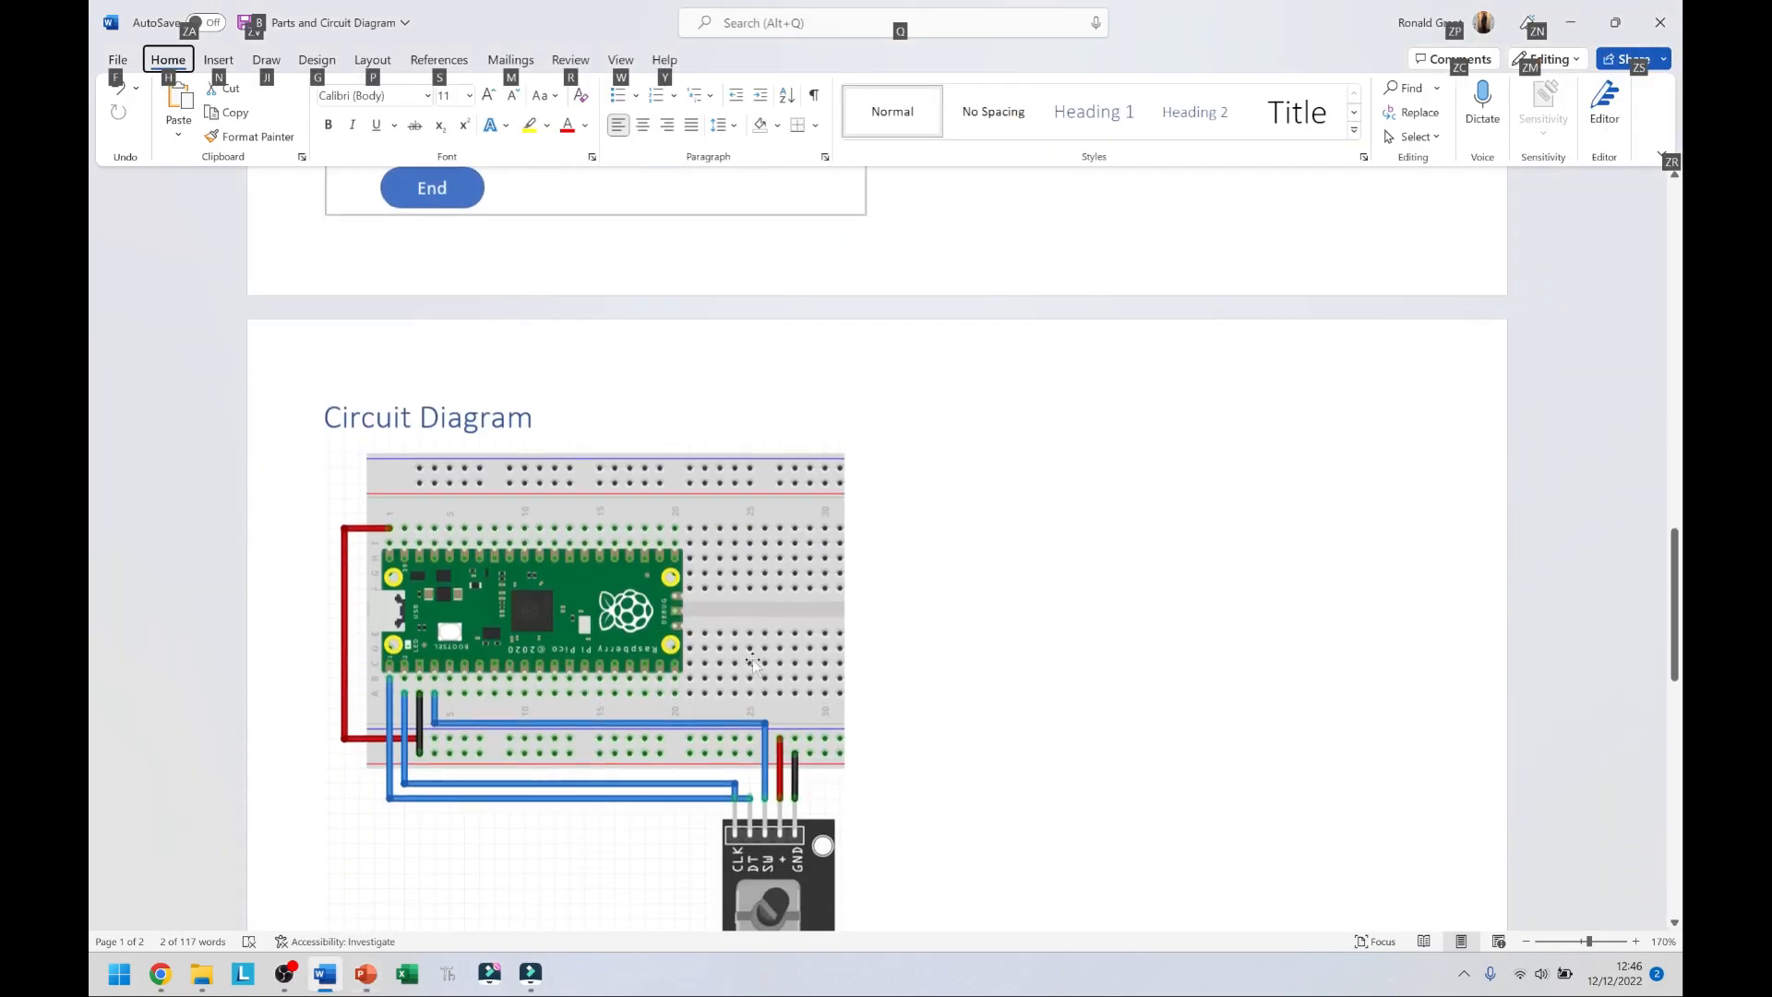
pyautogui.scroll(-3)
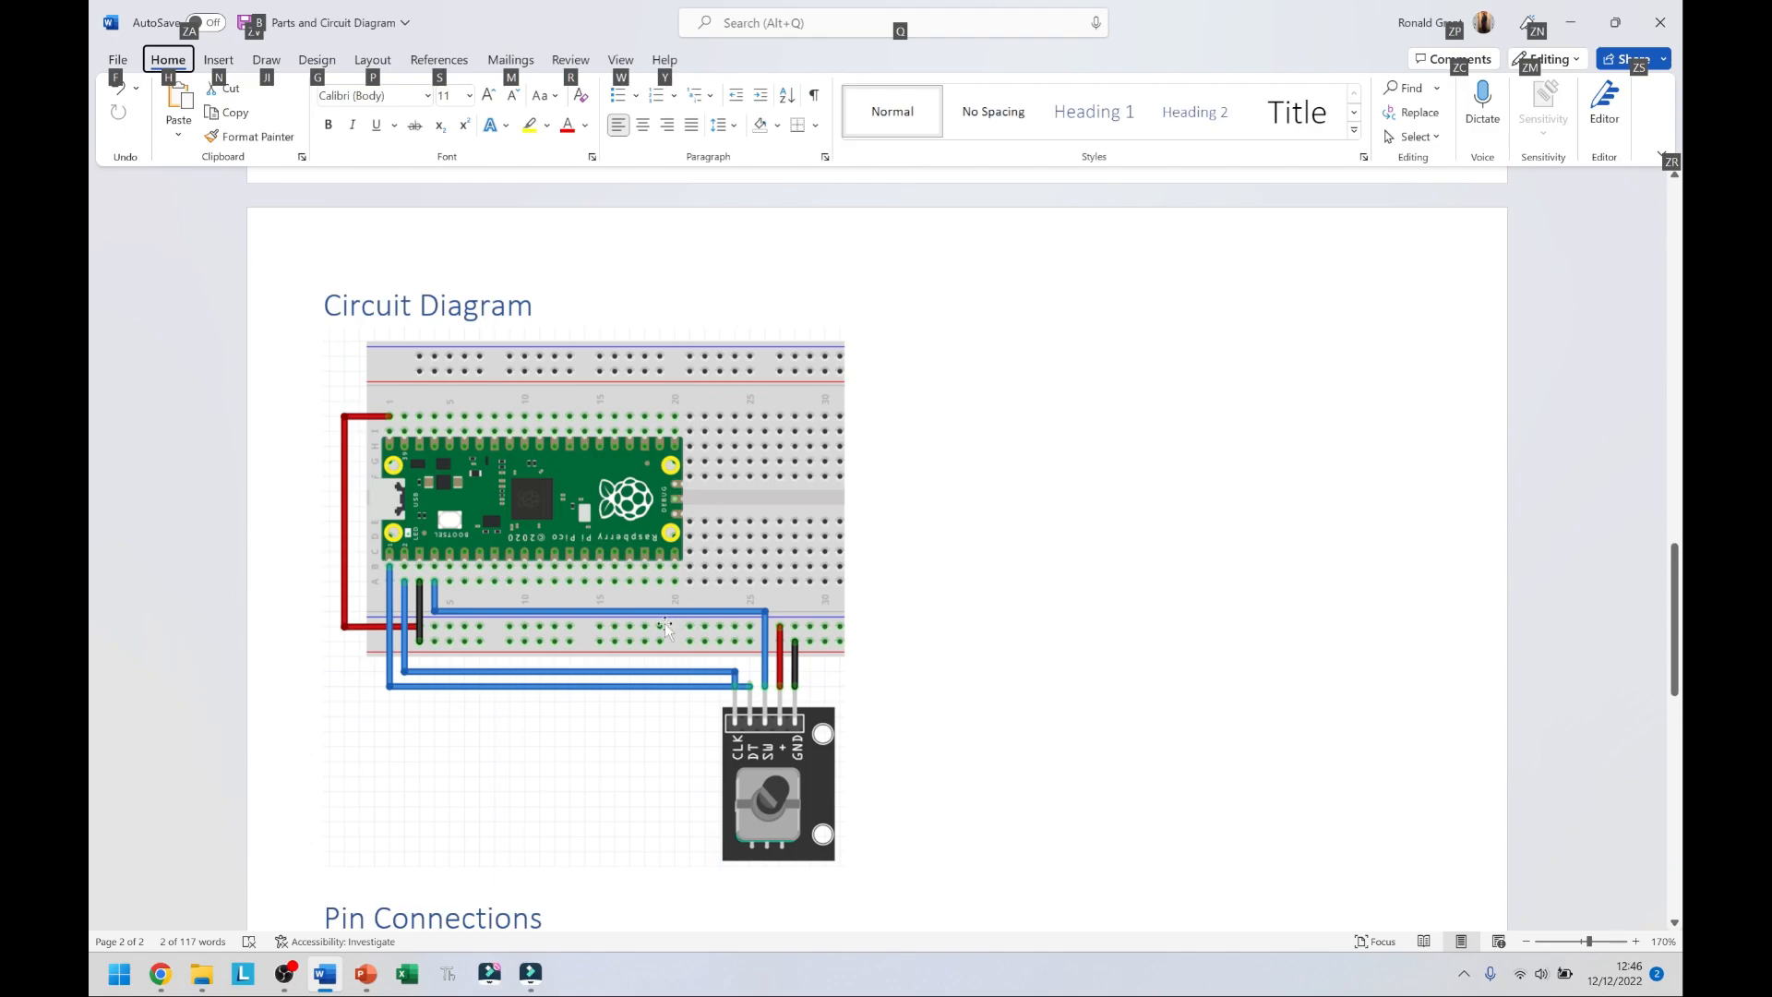
pyautogui.scroll(-3)
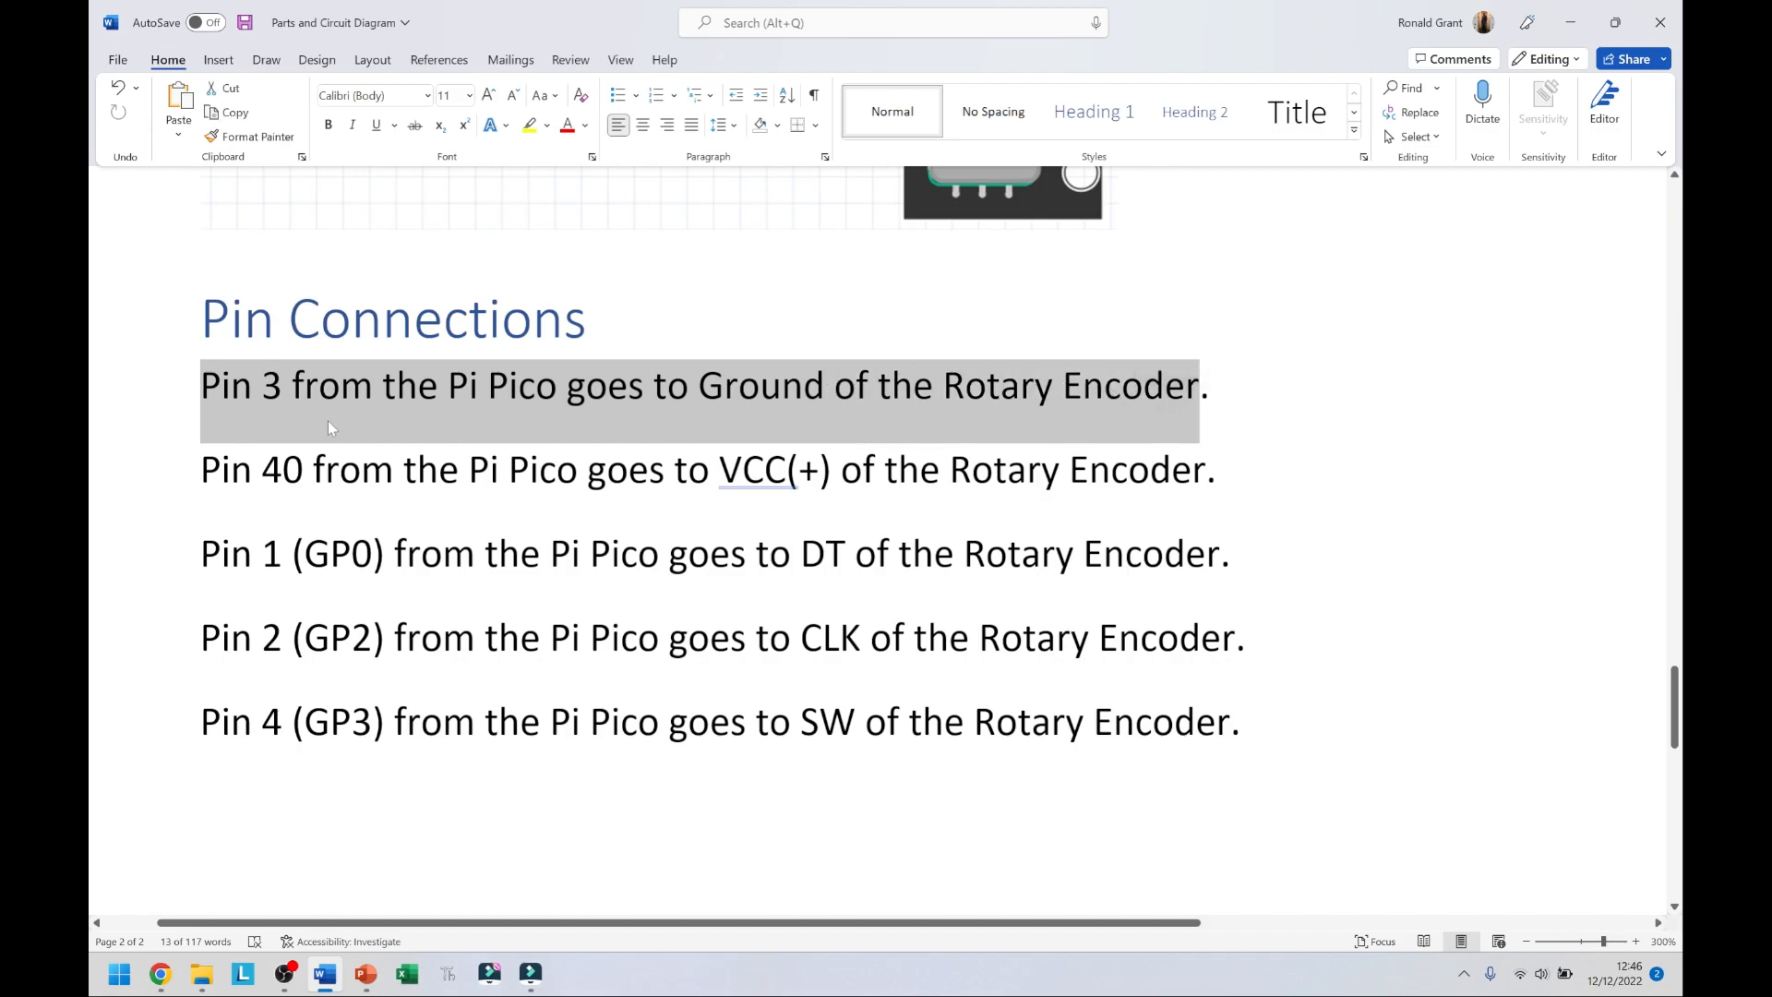
pyautogui.moveTo(405, 432)
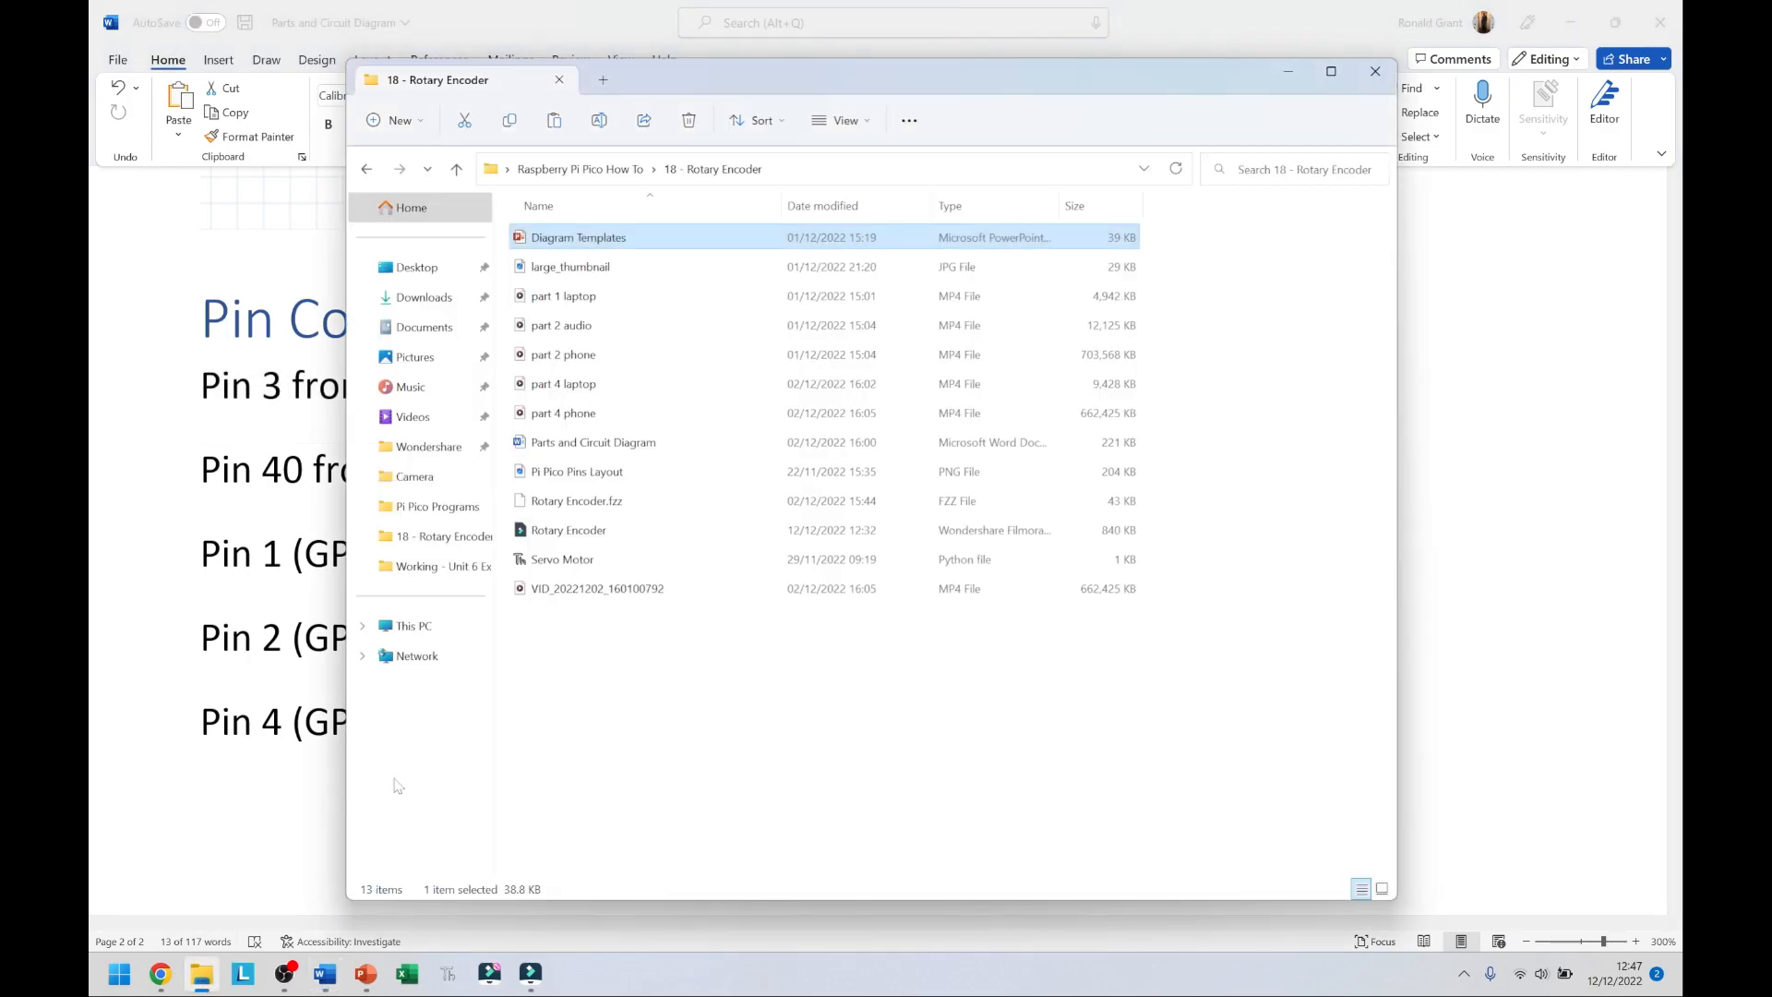
pyautogui.click(576, 471)
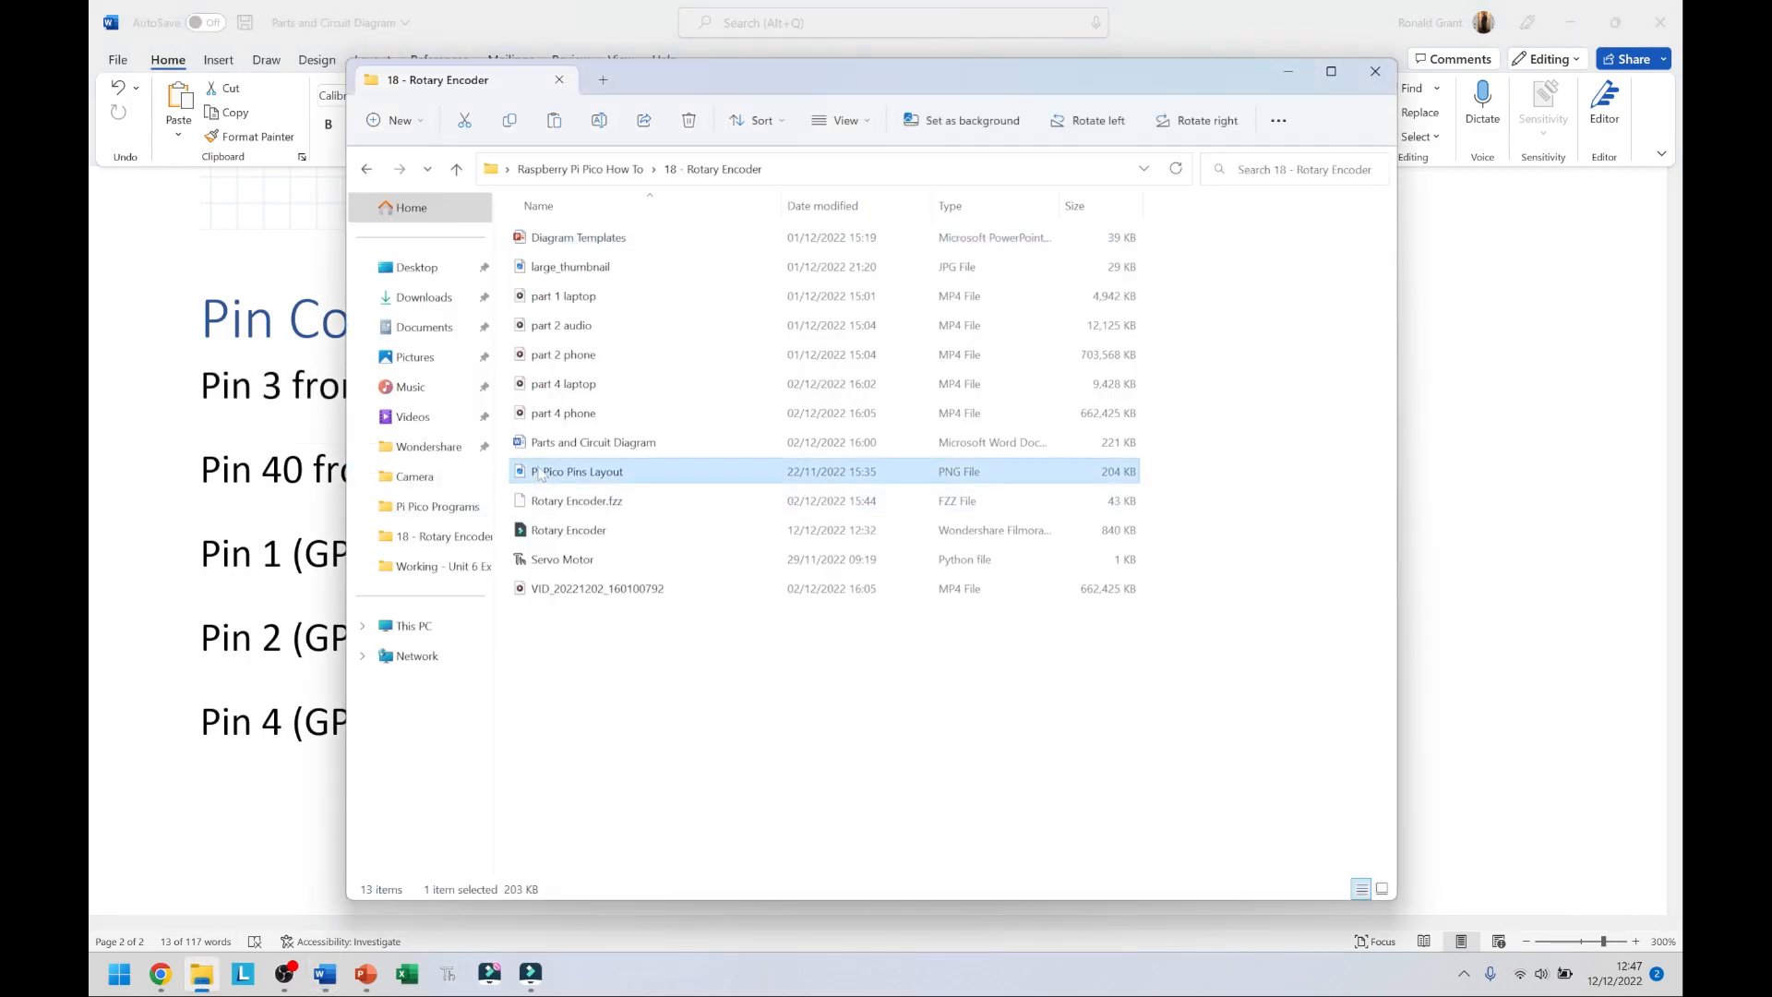
pyautogui.doubleClick(576, 470)
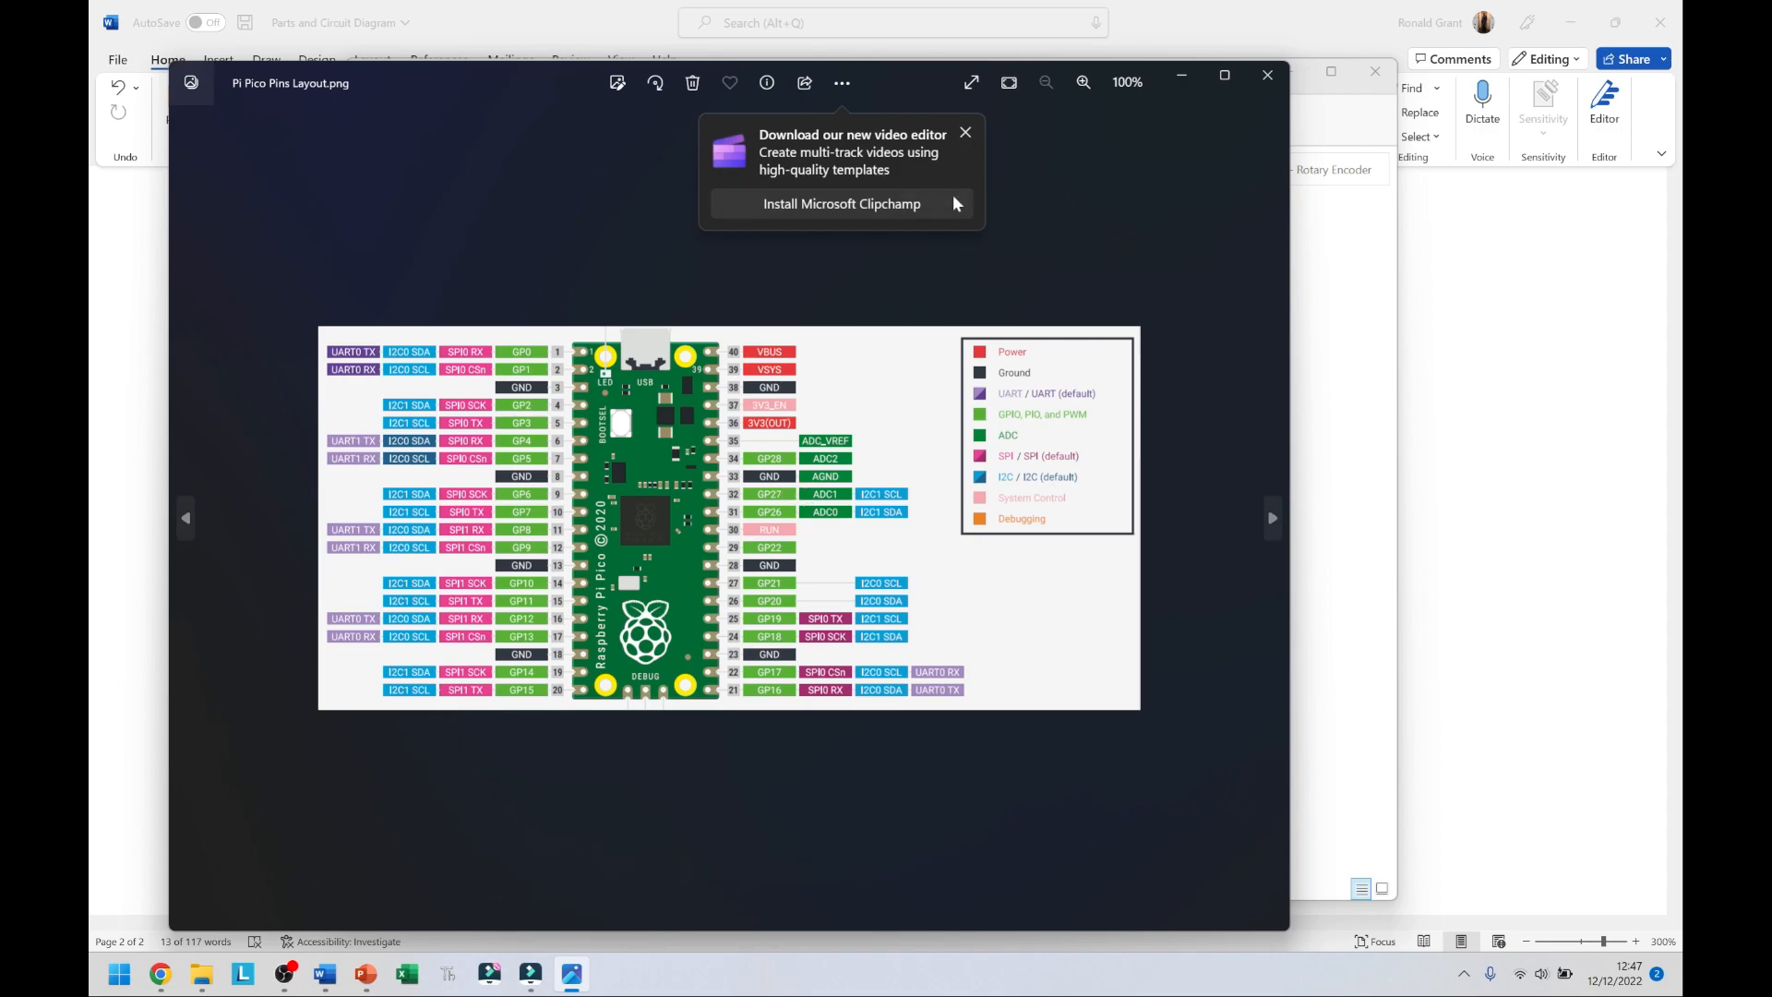
pyautogui.moveTo(747, 638)
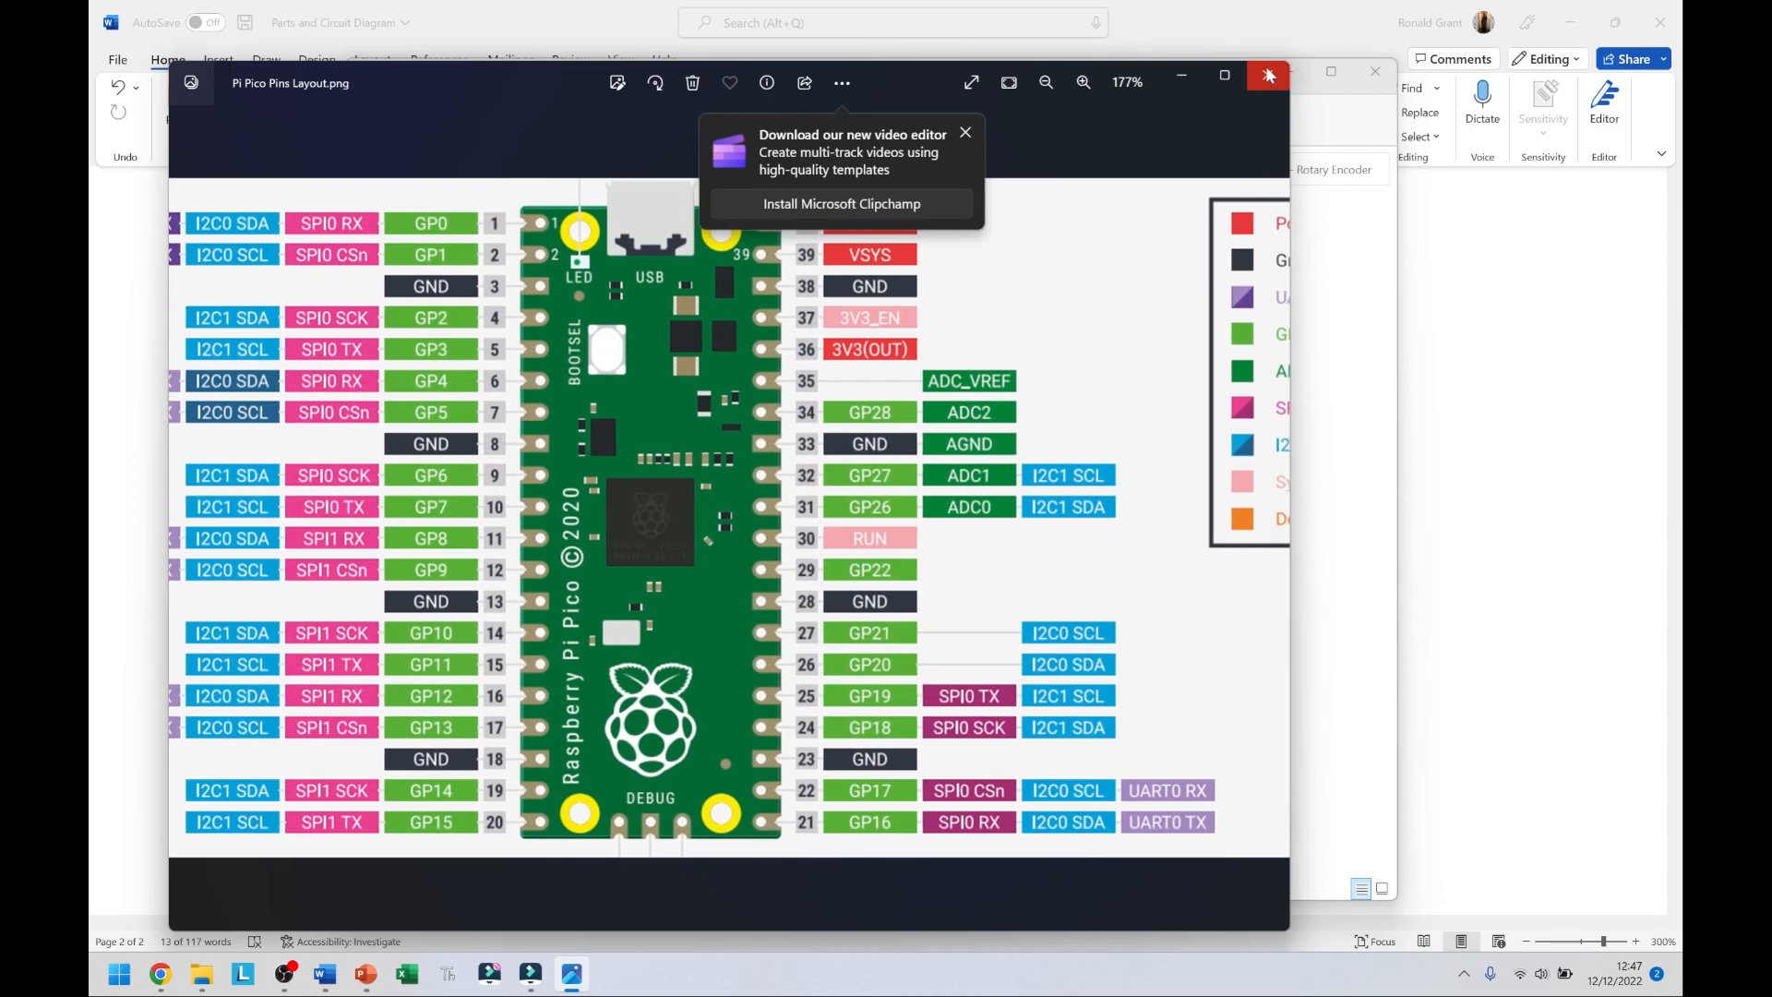
pyautogui.click(1267, 76)
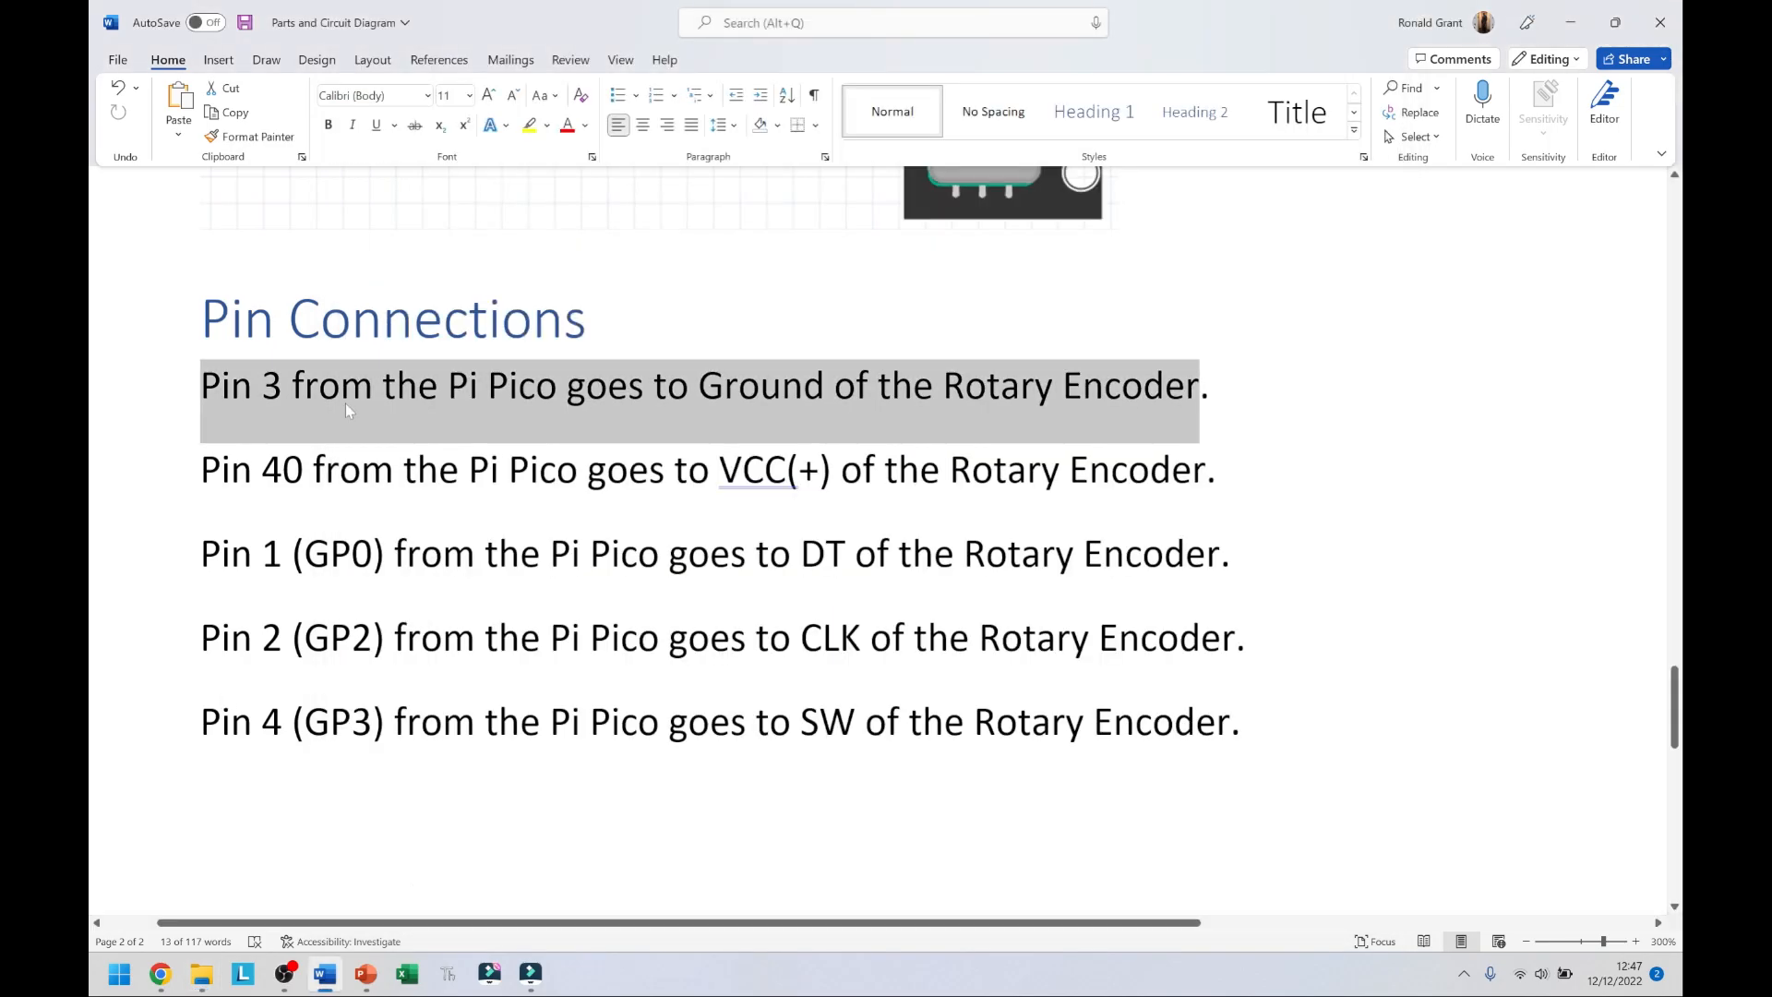
# Change CLK's pin from GP2 to GP1 and SW's pin from GP3 to GP2.
pyautogui.doubleClick(751, 469)
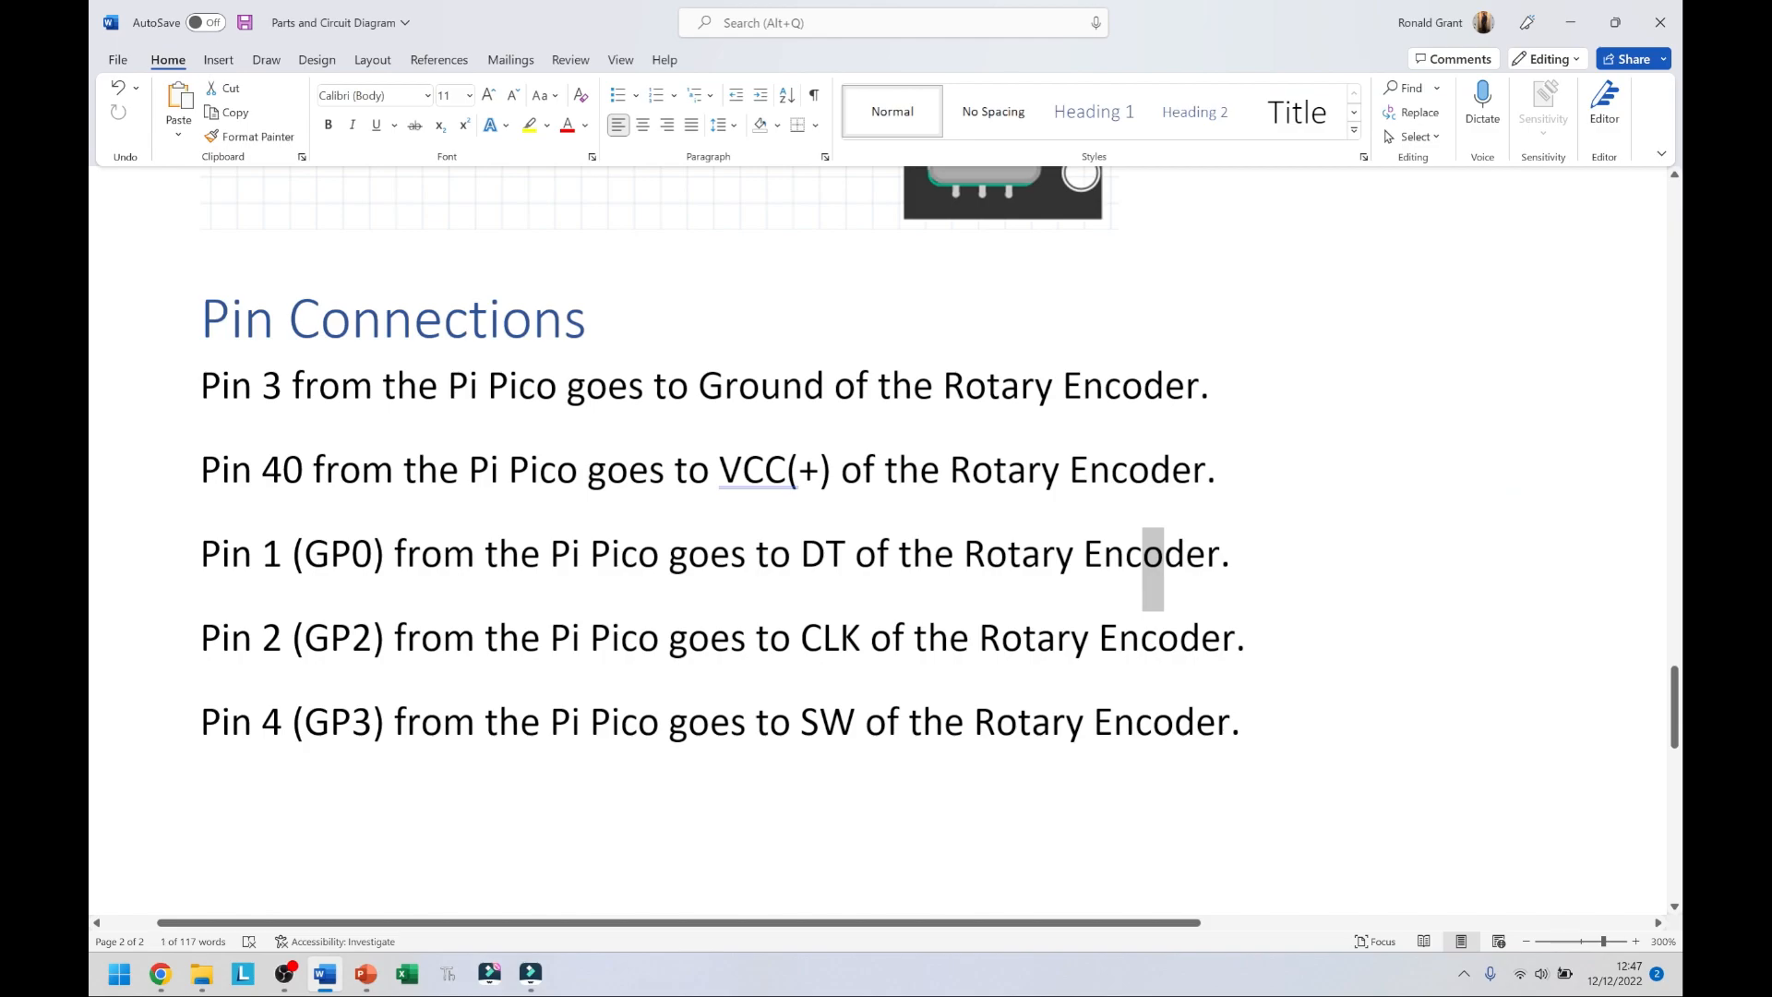
pyautogui.doubleClick(337, 636)
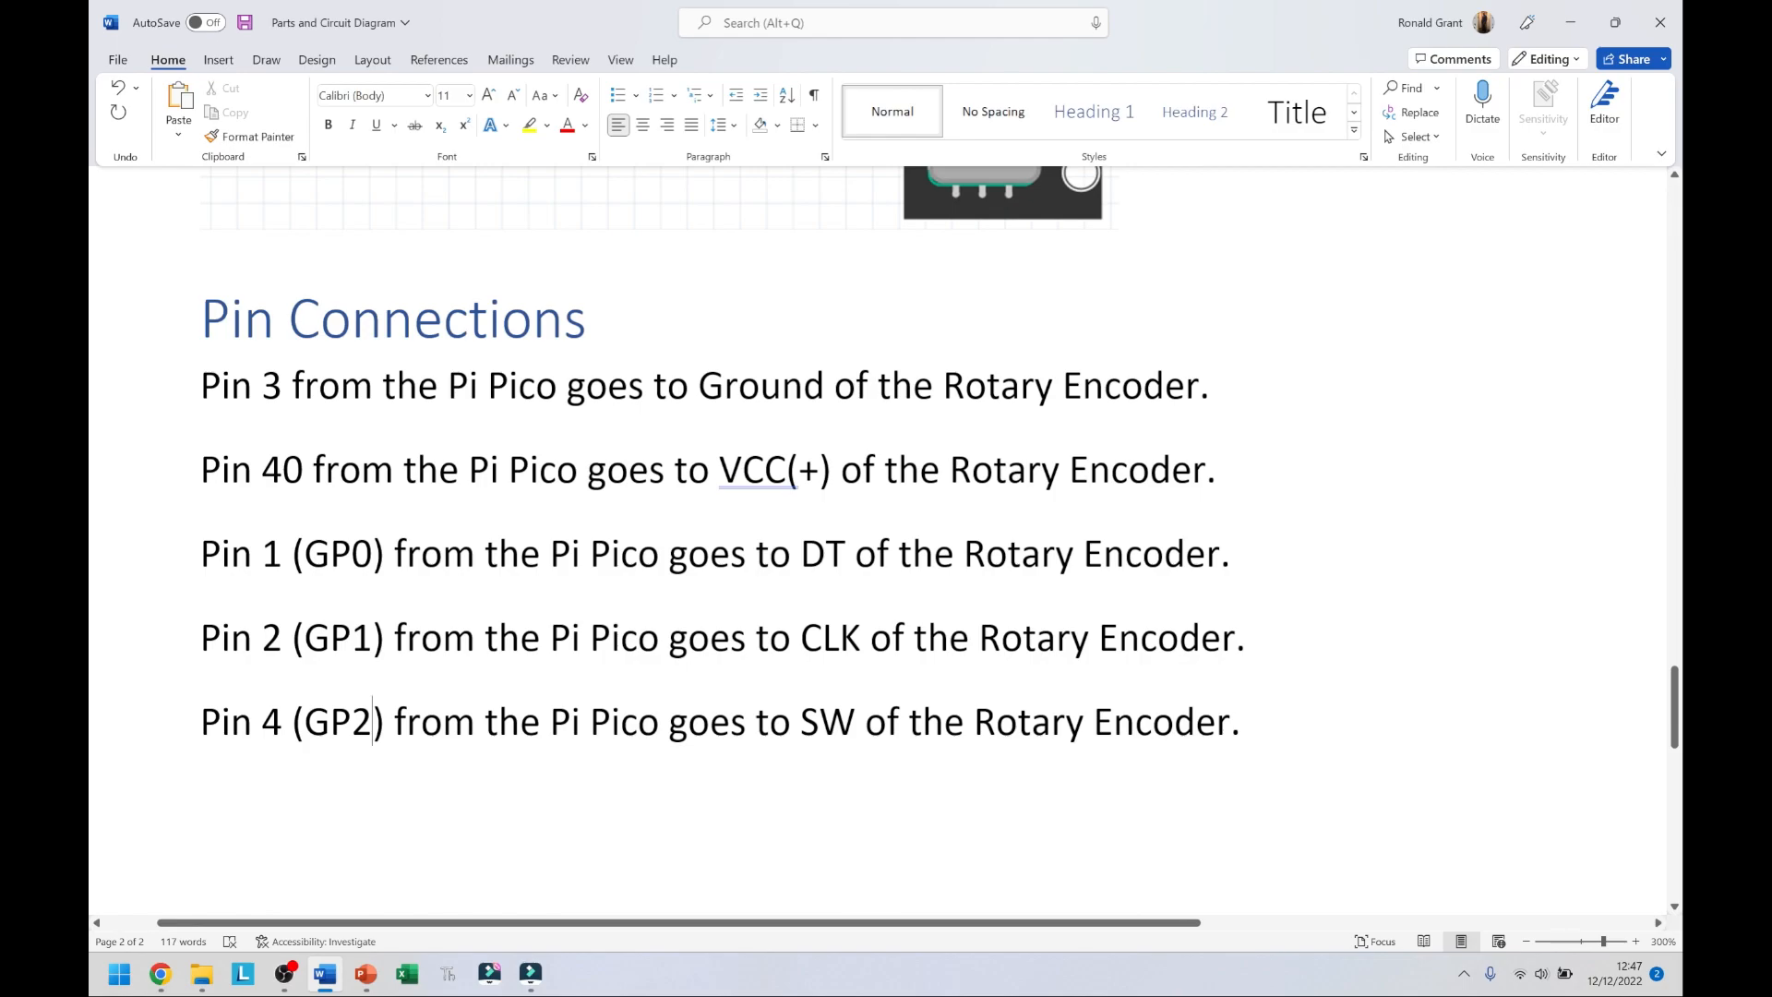
pyautogui.moveTo(200, 384); pyautogui.dragTo(1239, 721)
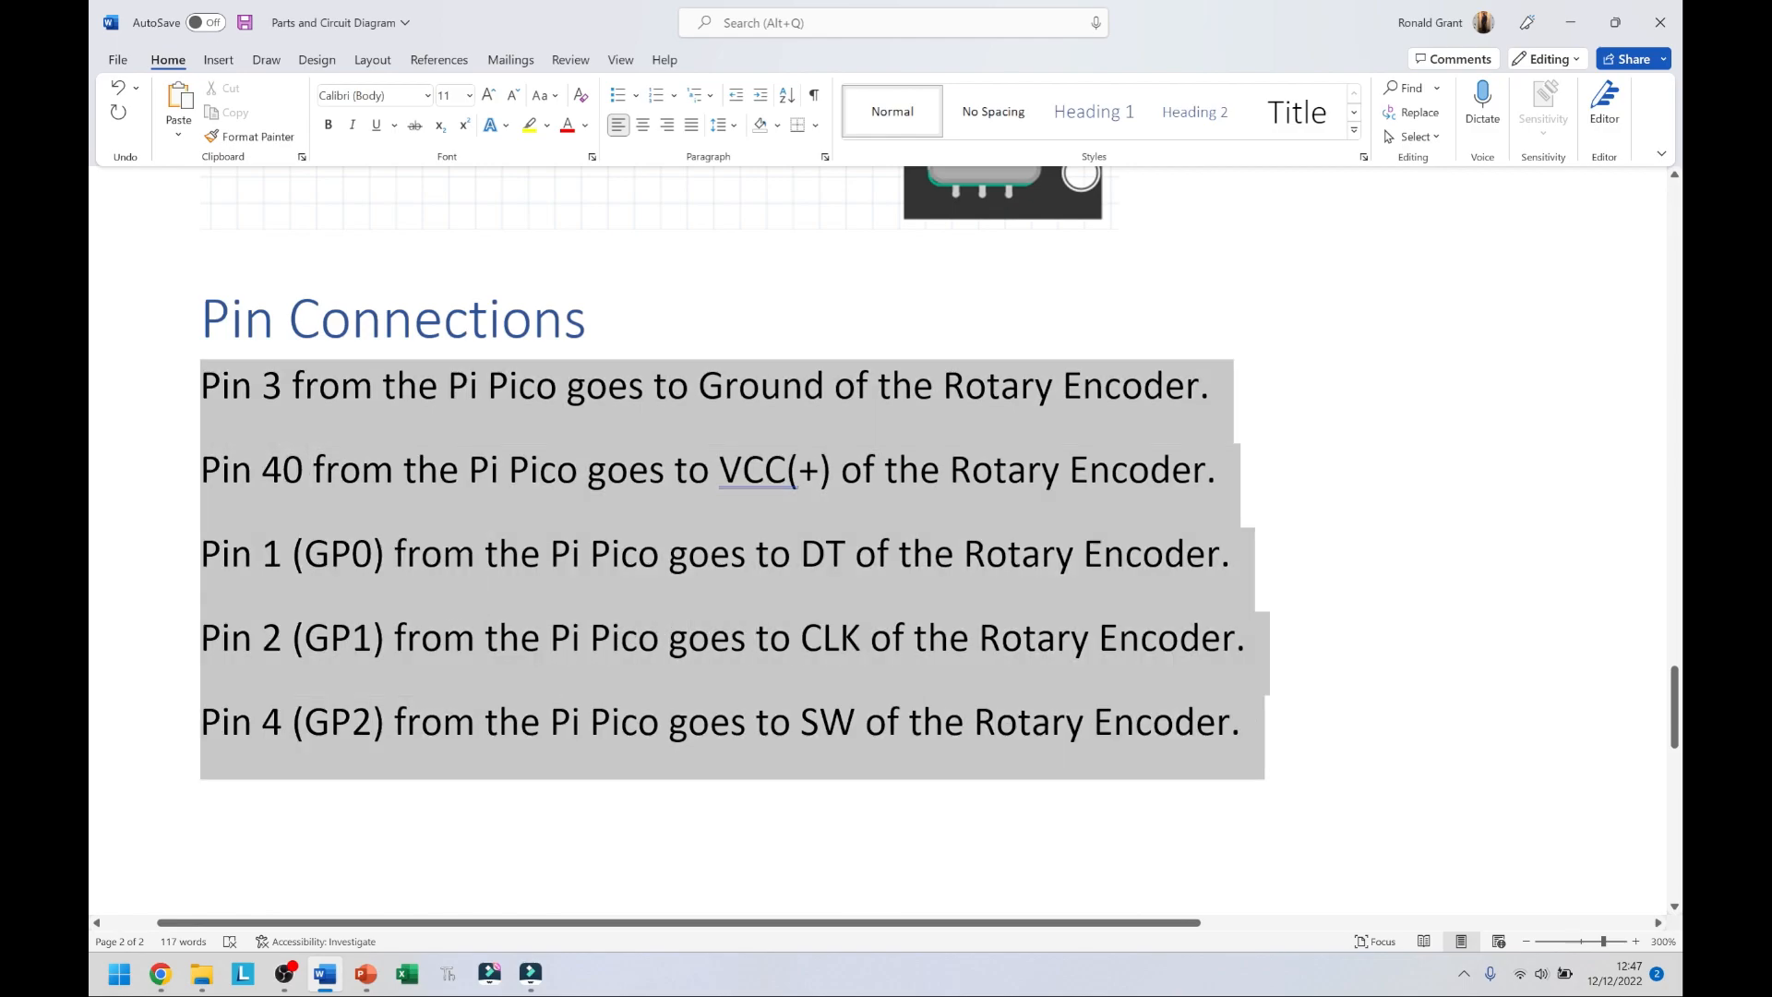
pyautogui.click(280, 469)
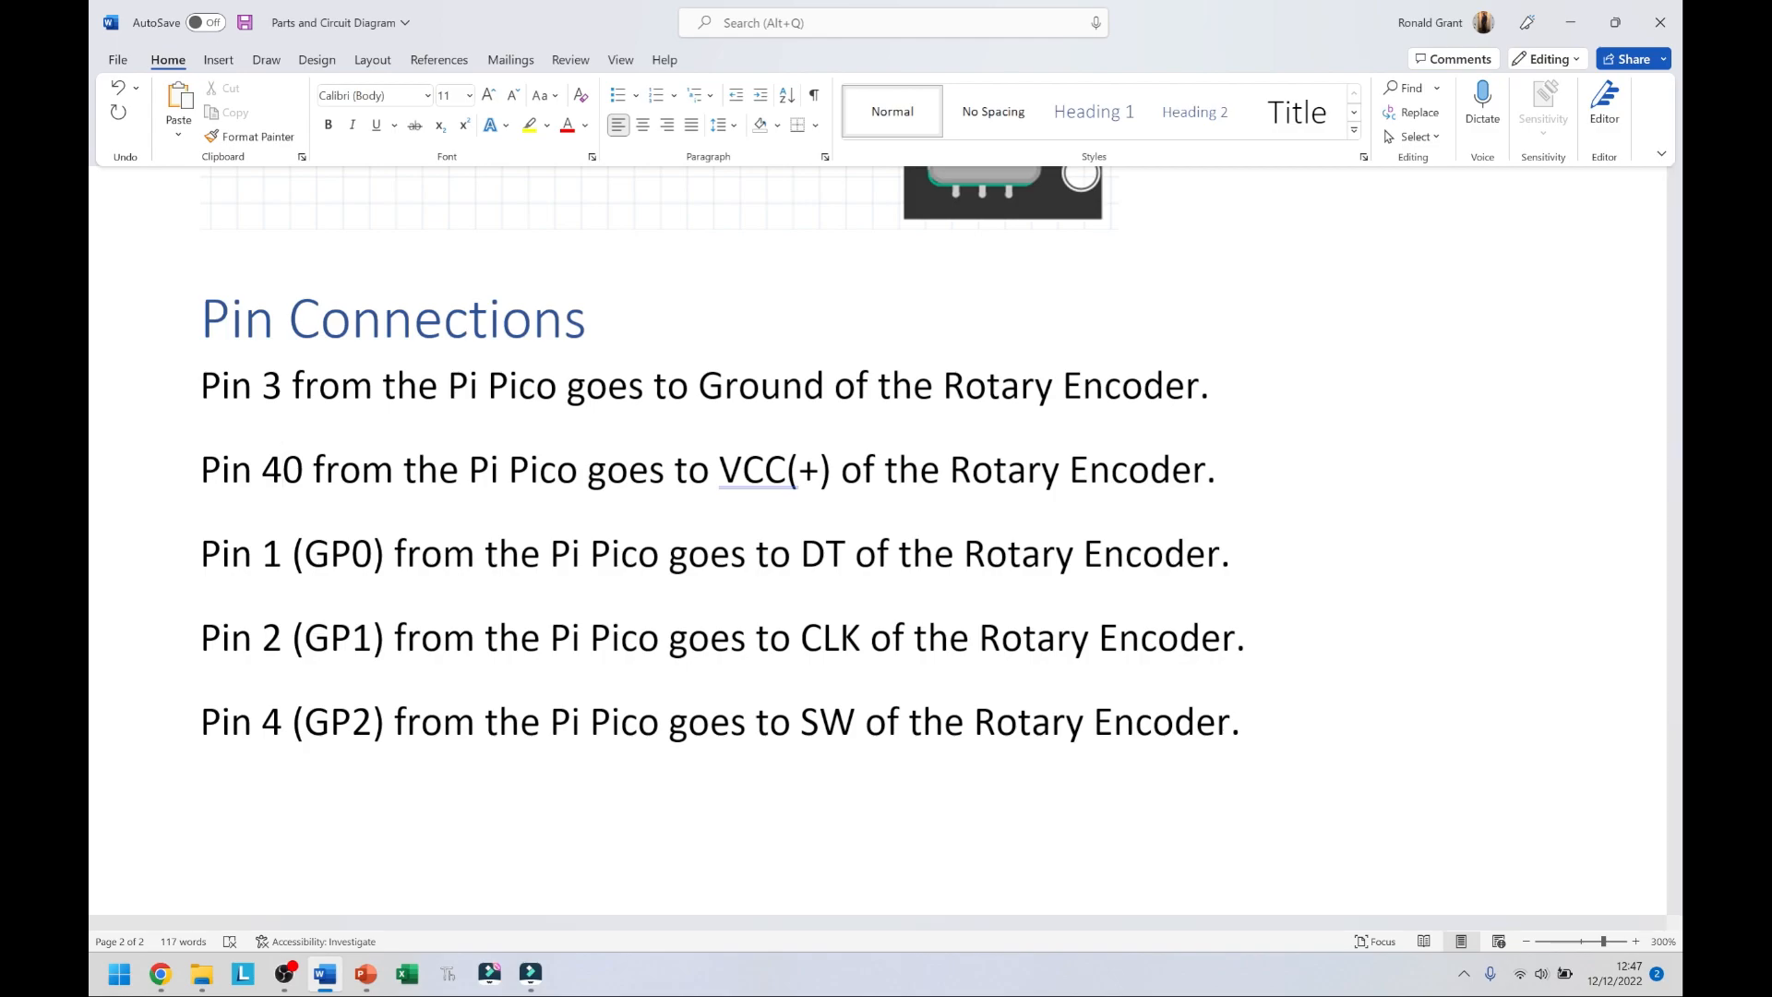
pyautogui.click(276, 469)
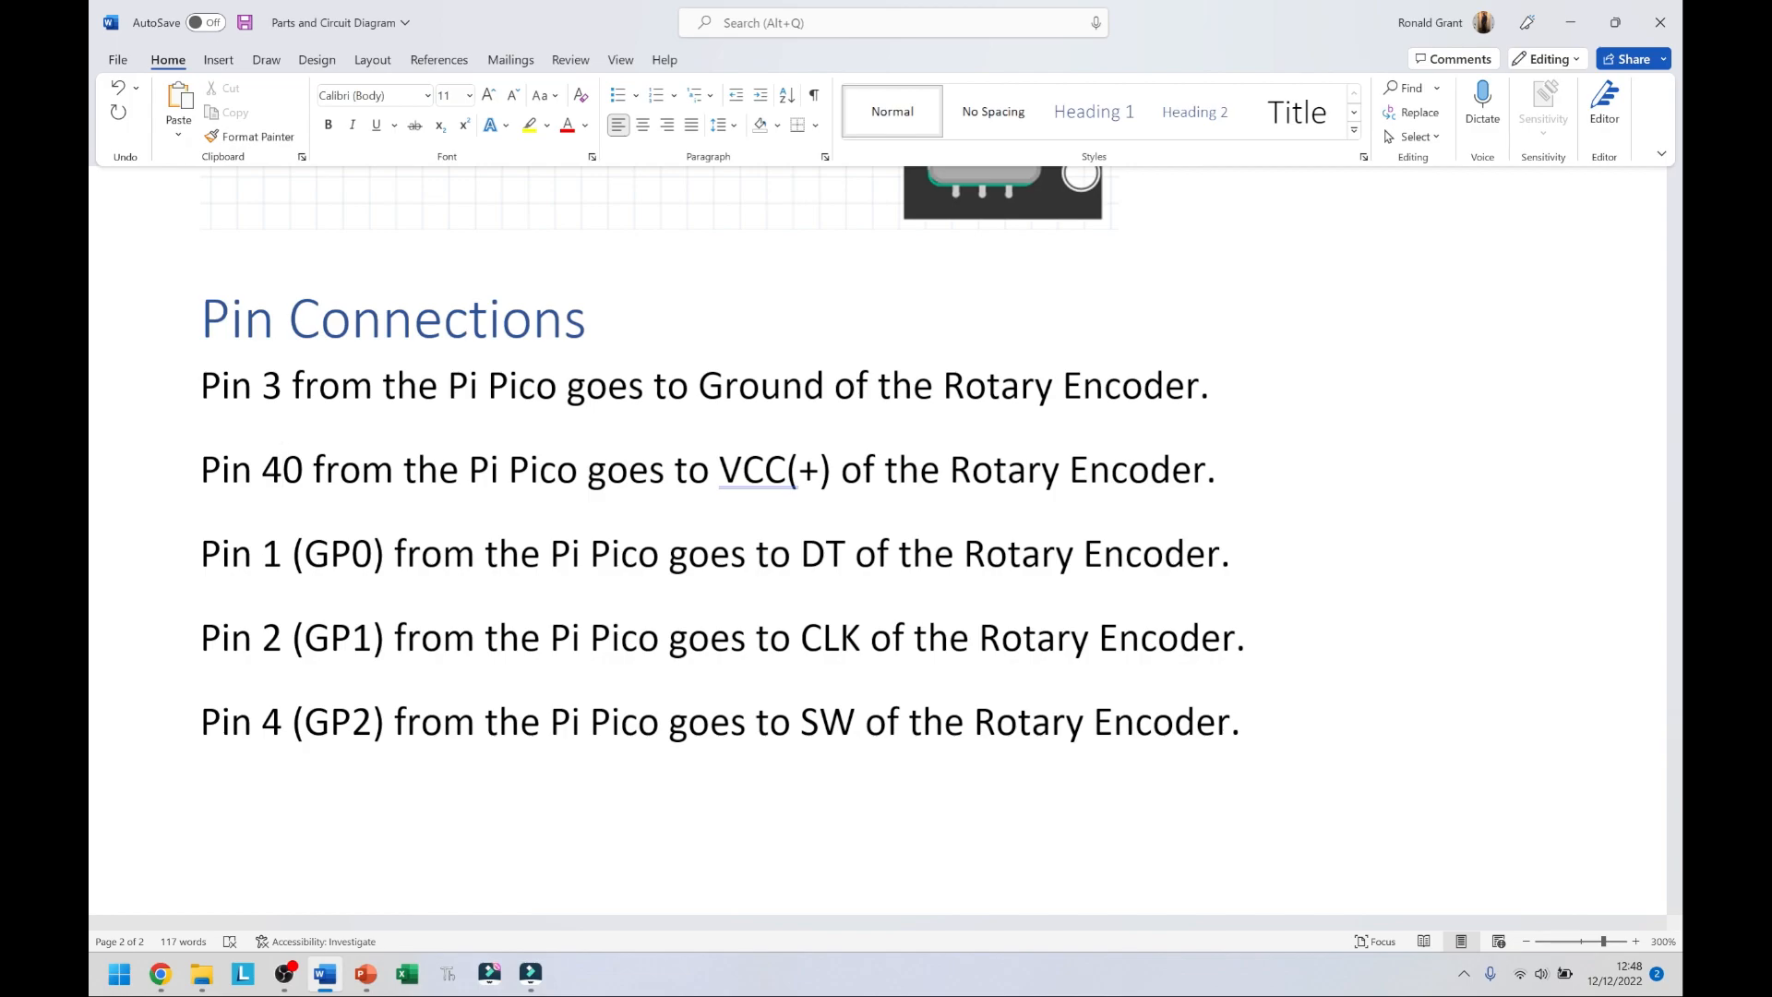
pyautogui.click(279, 469)
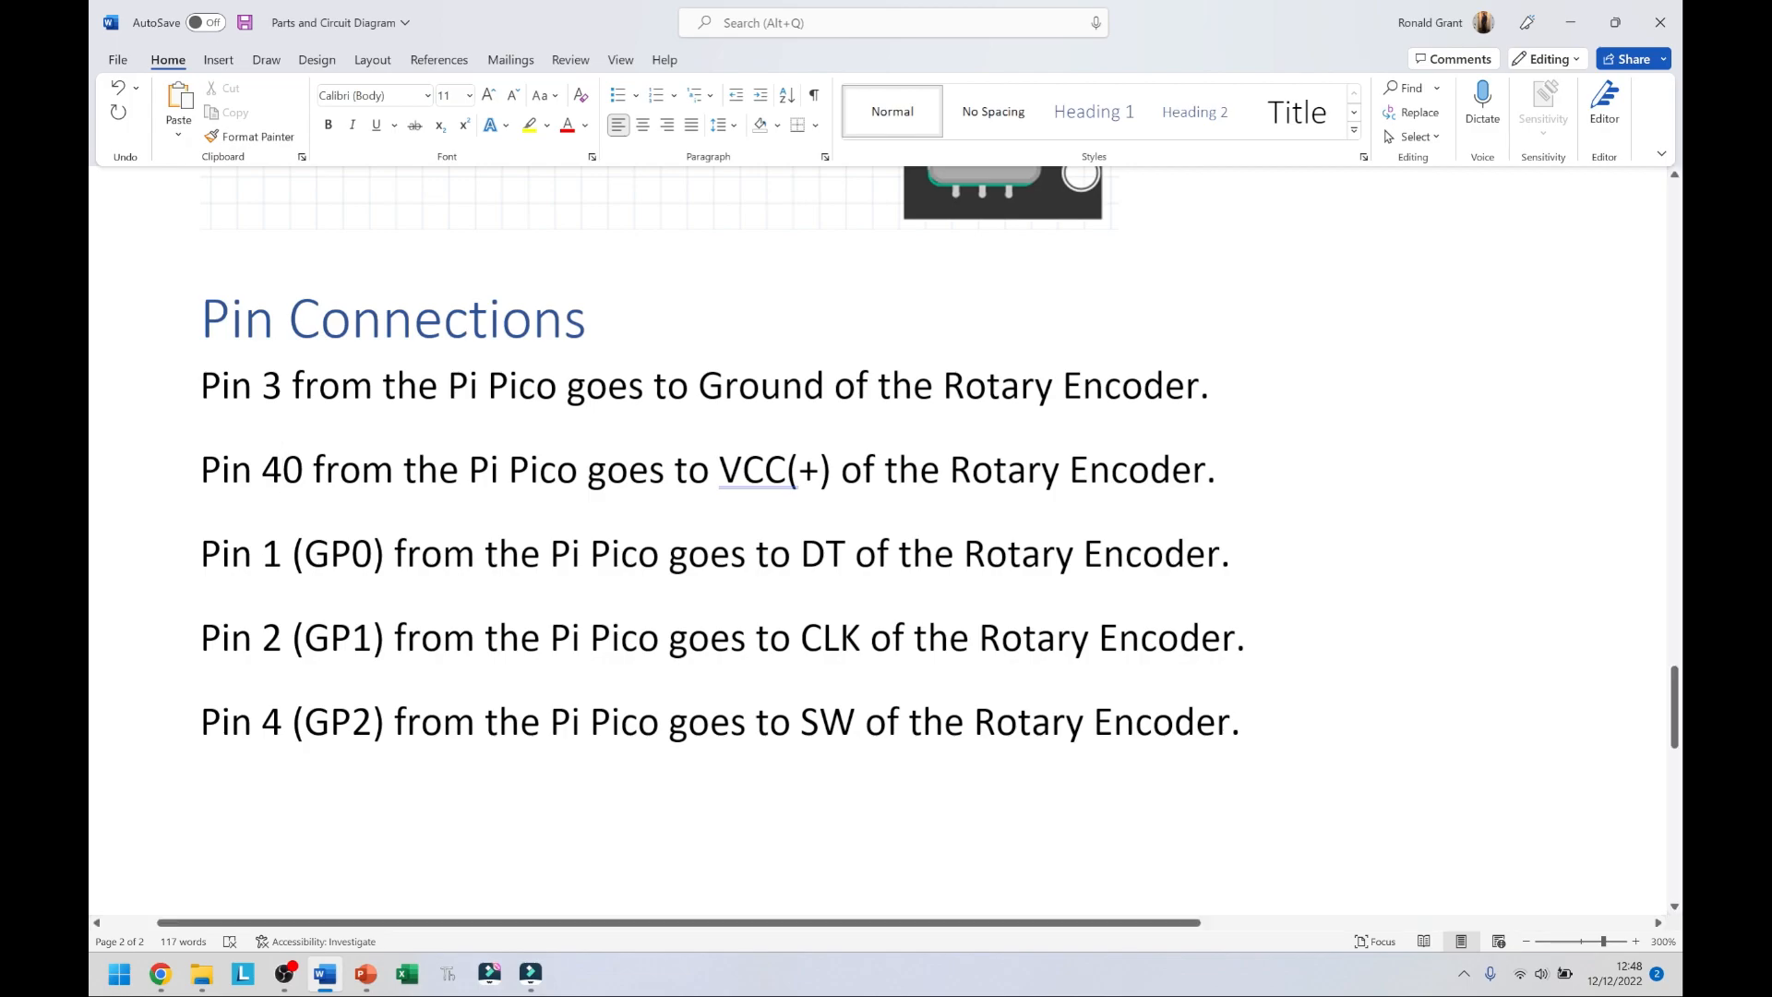
# Scroll to the Code section's gurgleapps link, then bring up Rotary_Encoder.py in Thonny.
pyautogui.click(282, 469)
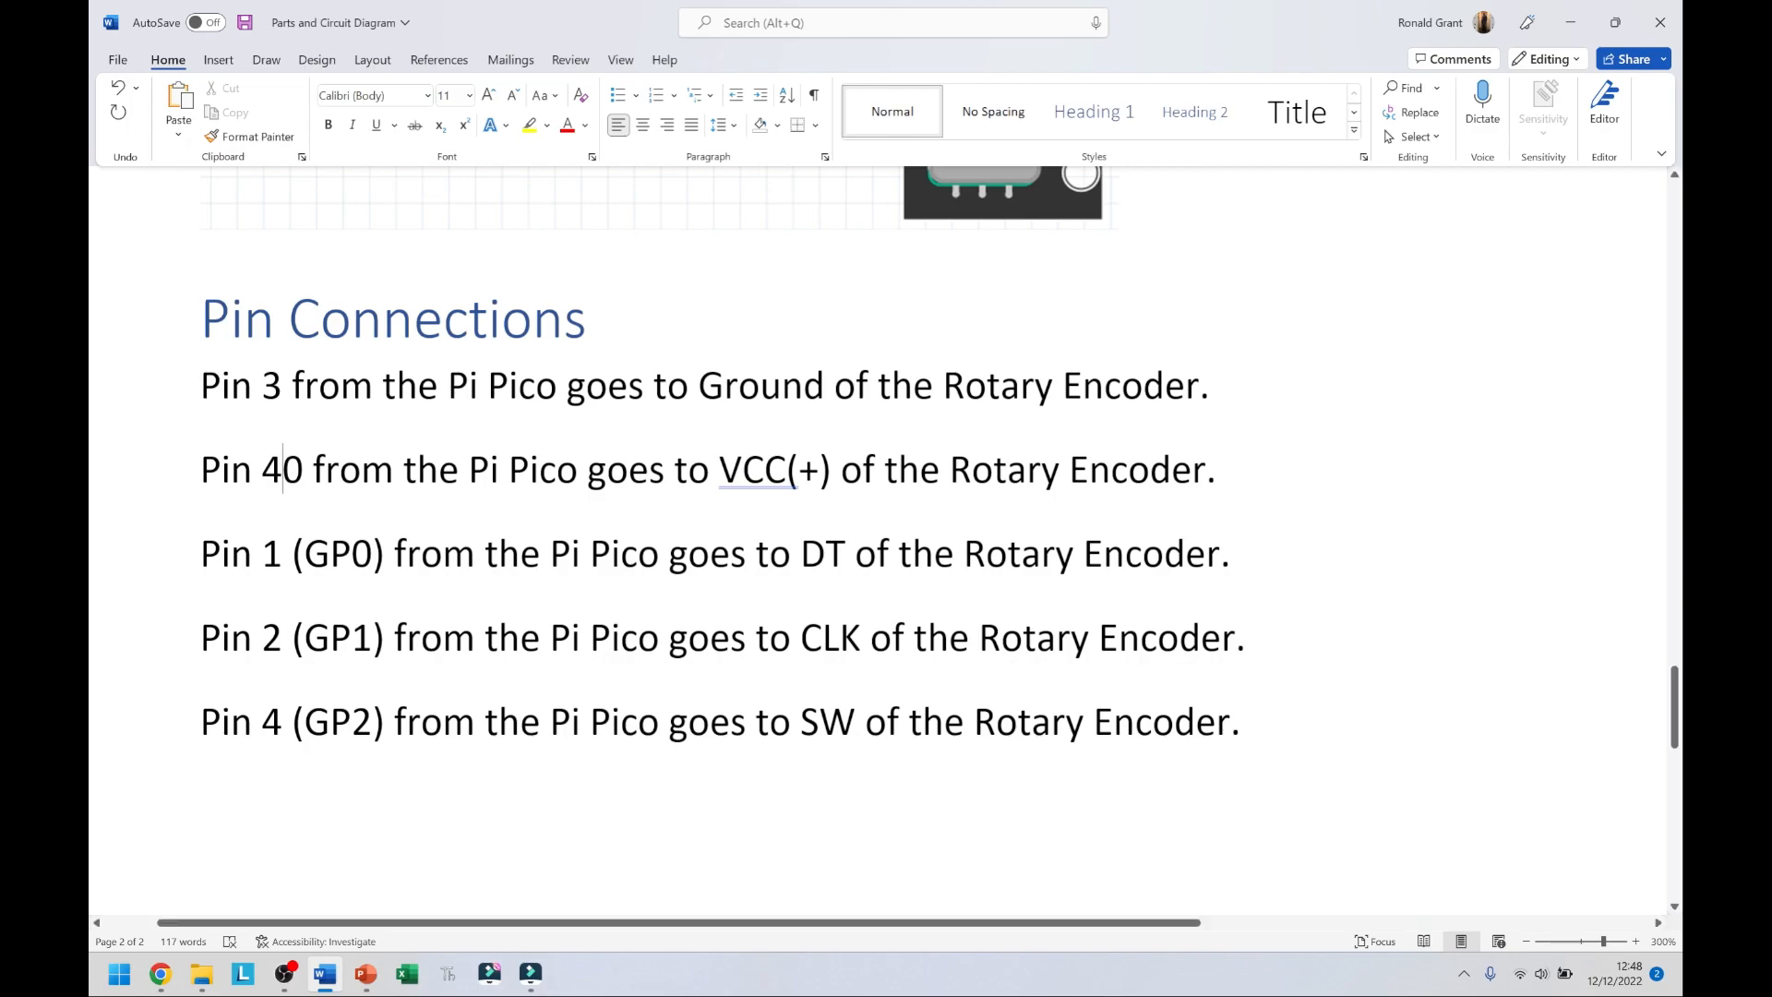
pyautogui.scroll(-3)
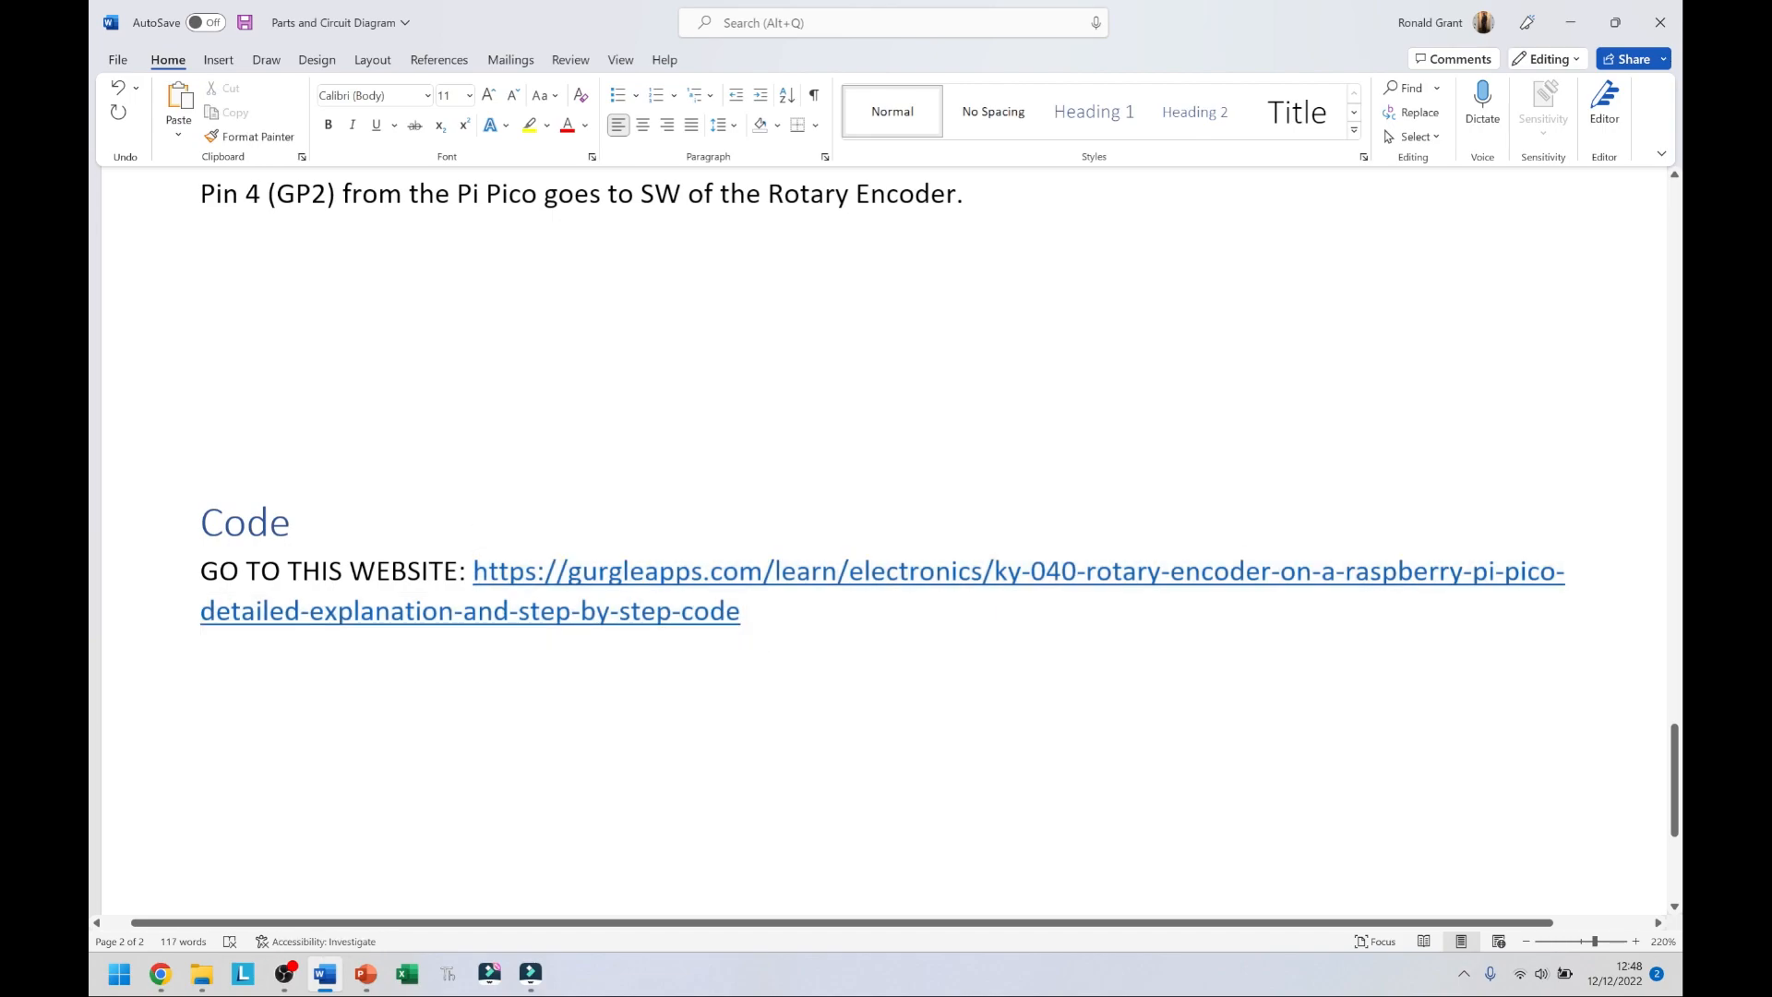
pyautogui.click(746, 610)
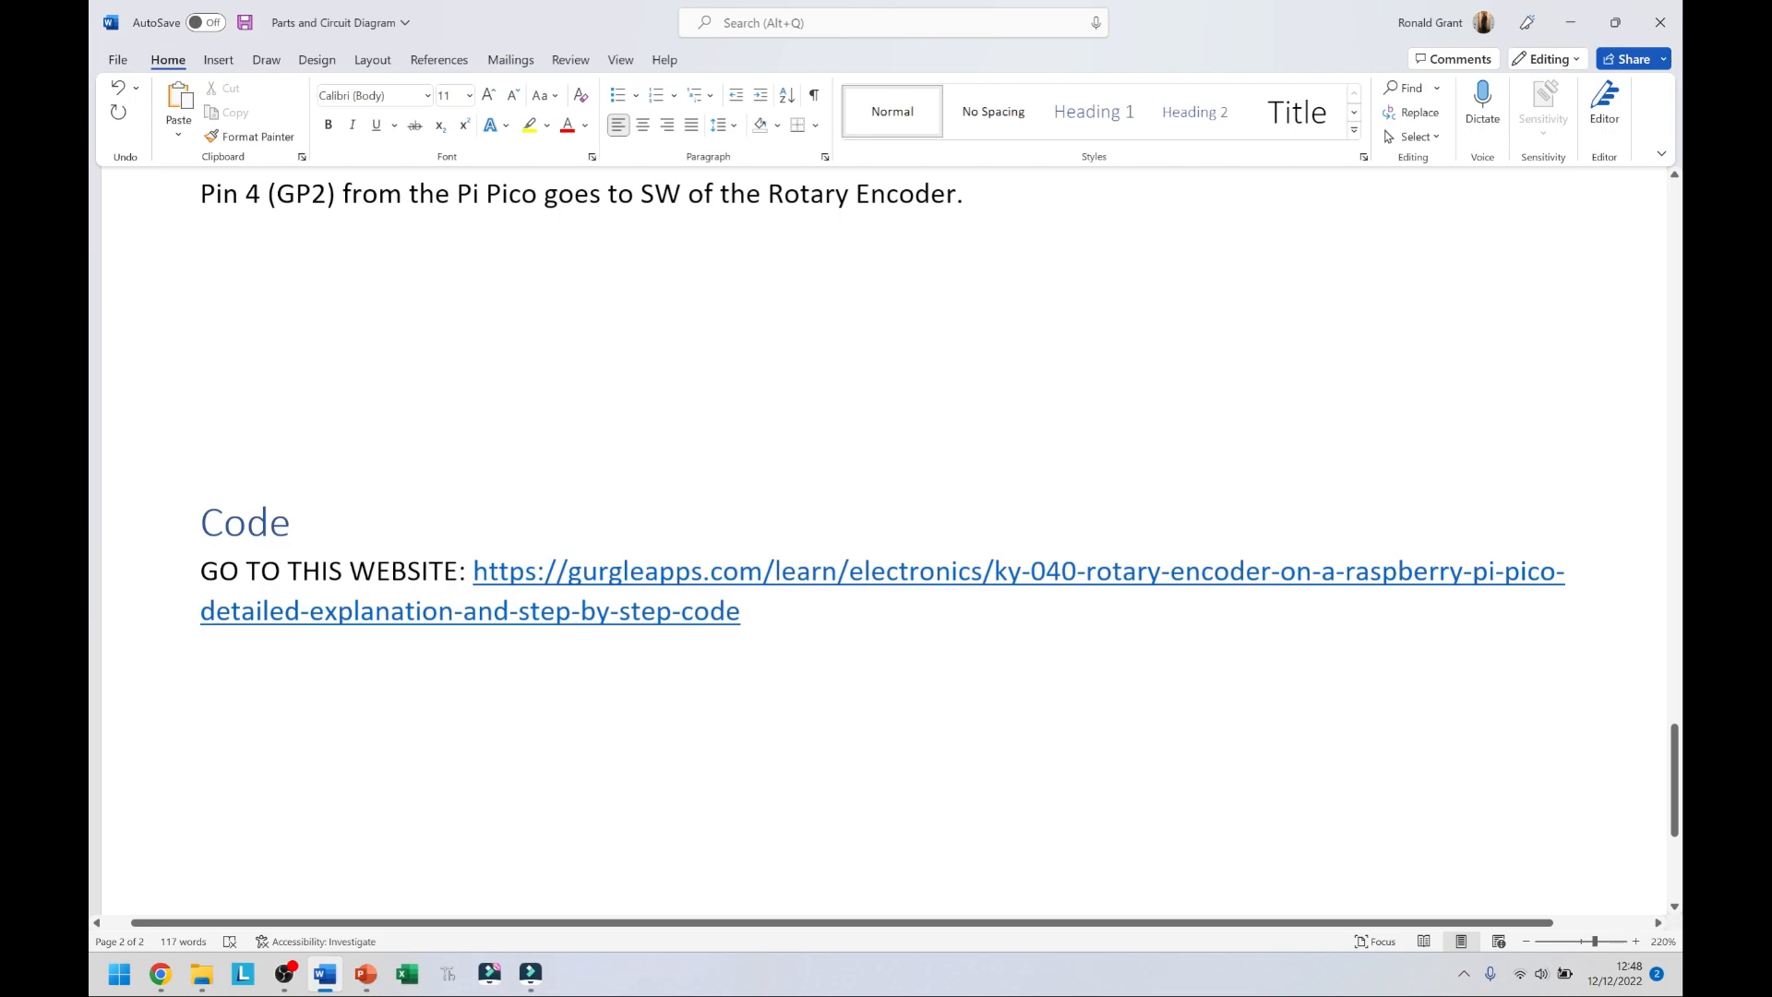
pyautogui.click(324, 972)
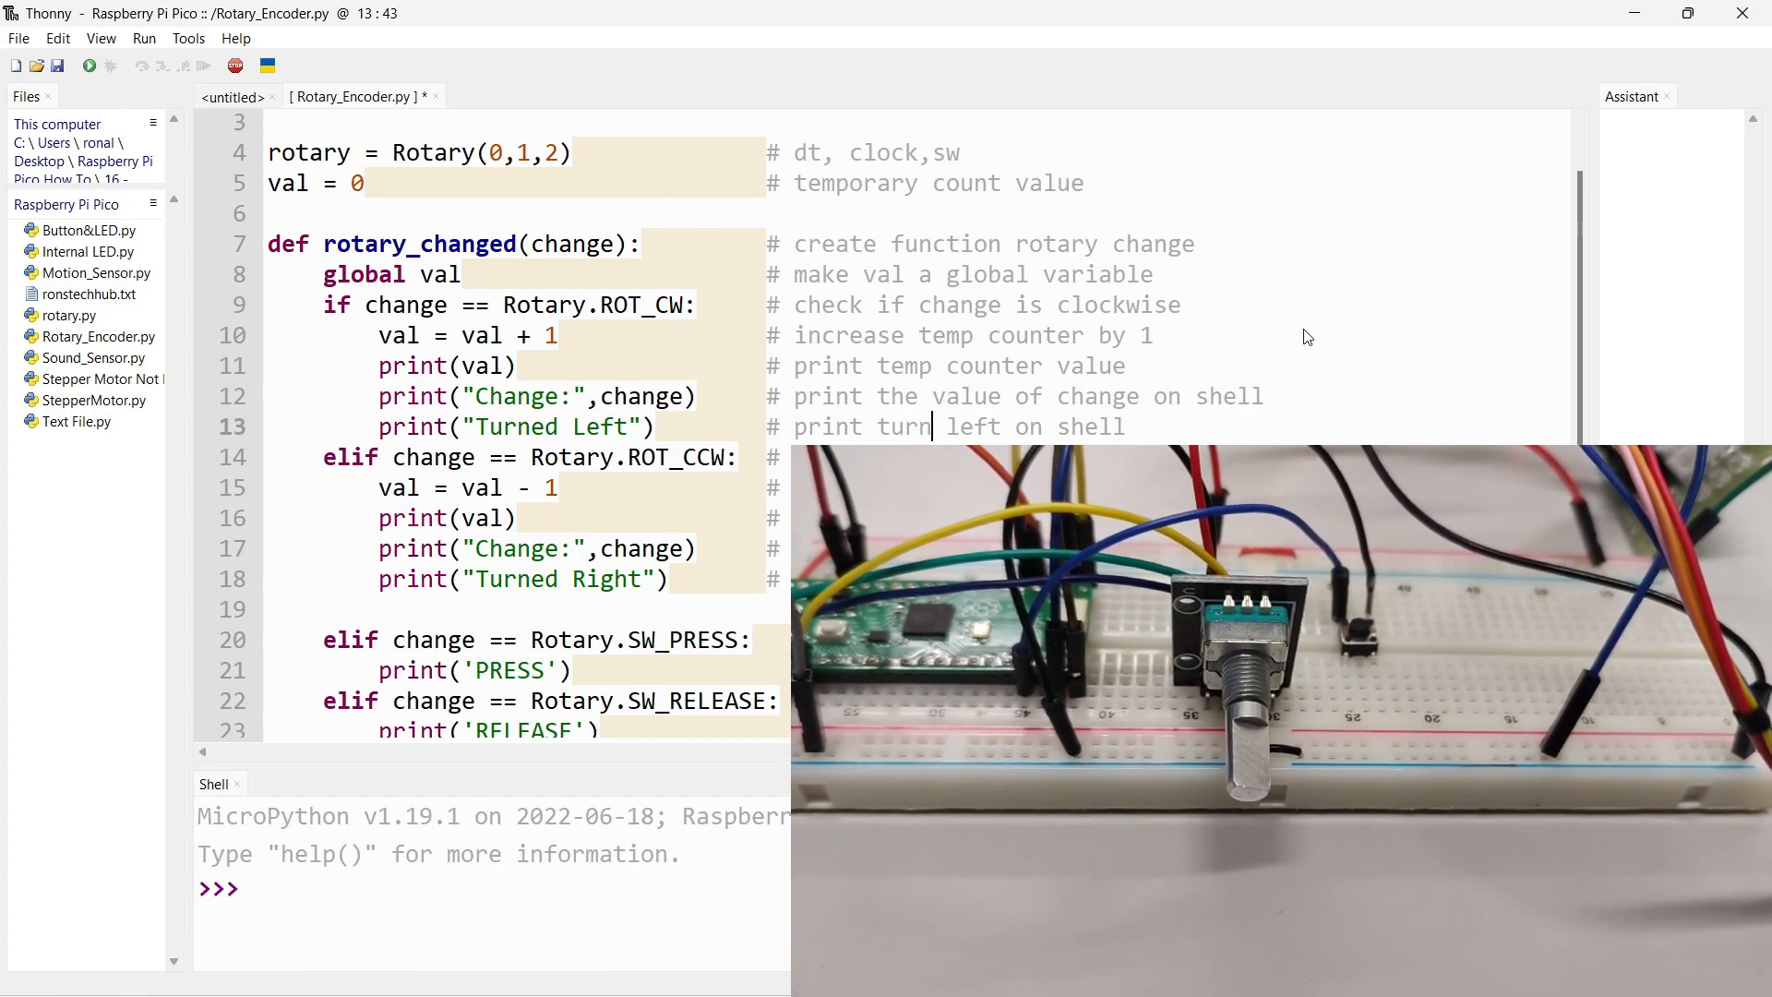
# Run Rotary_Encoder.py on the Pico with Thonny's green Run button.
pyautogui.click(88, 65)
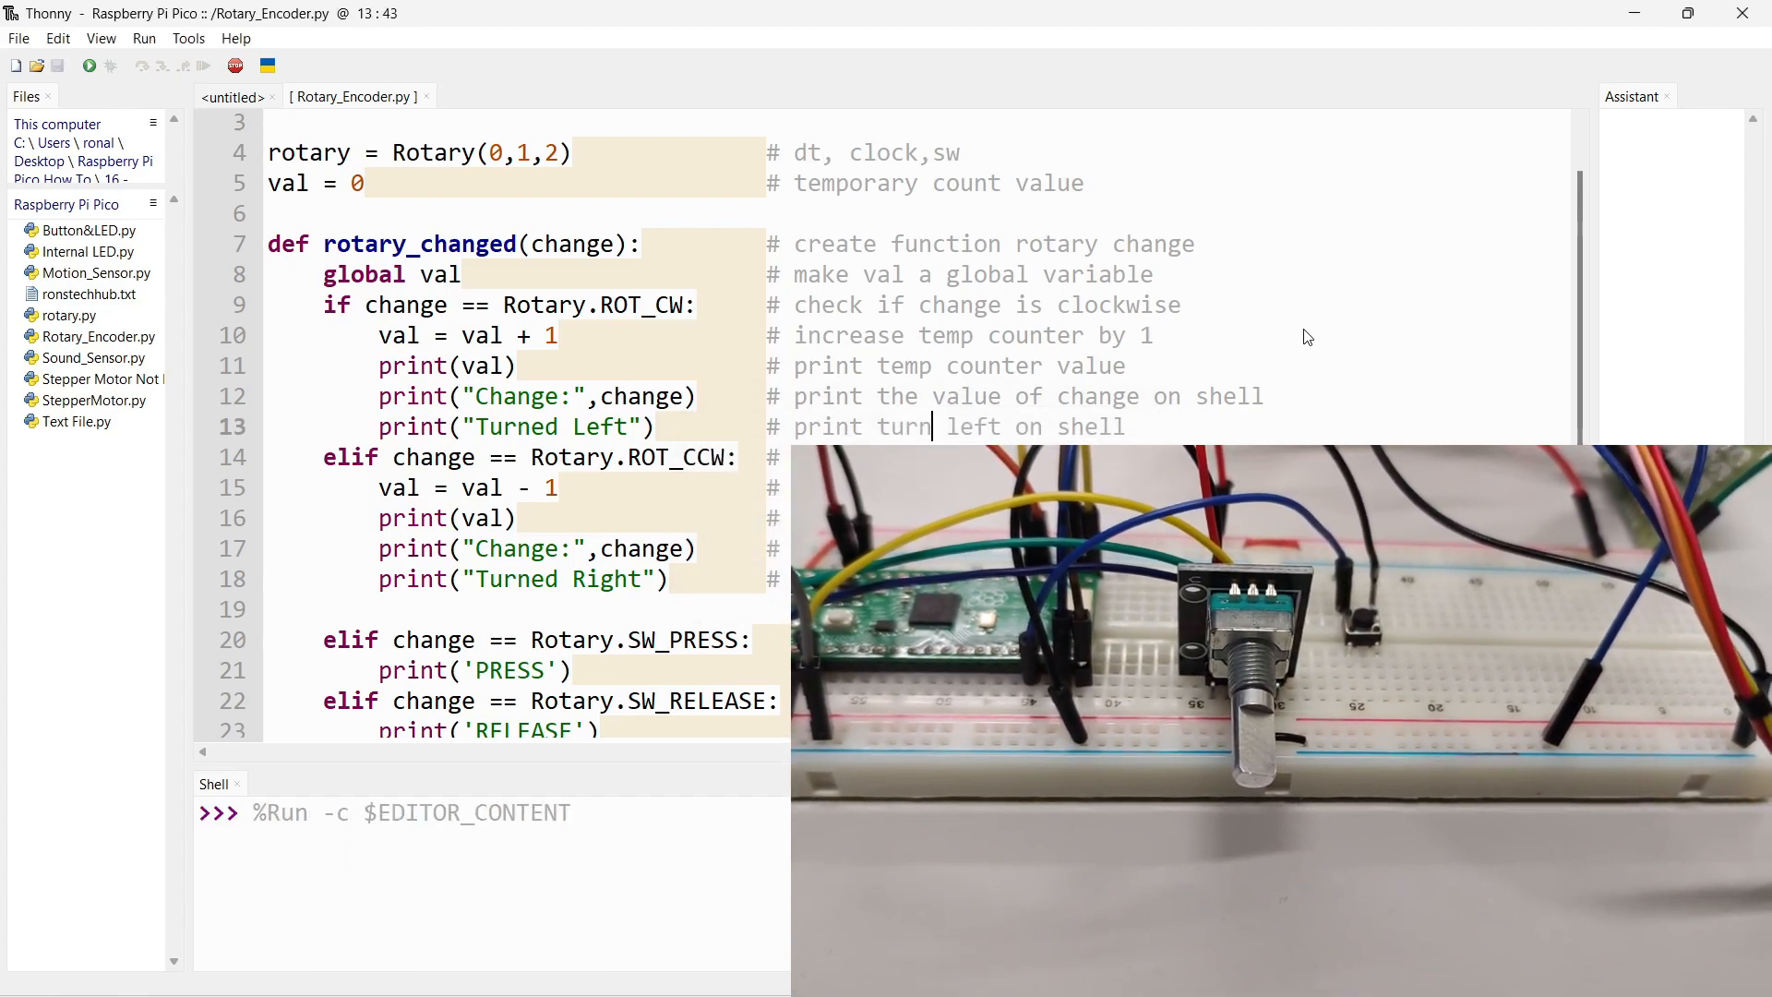